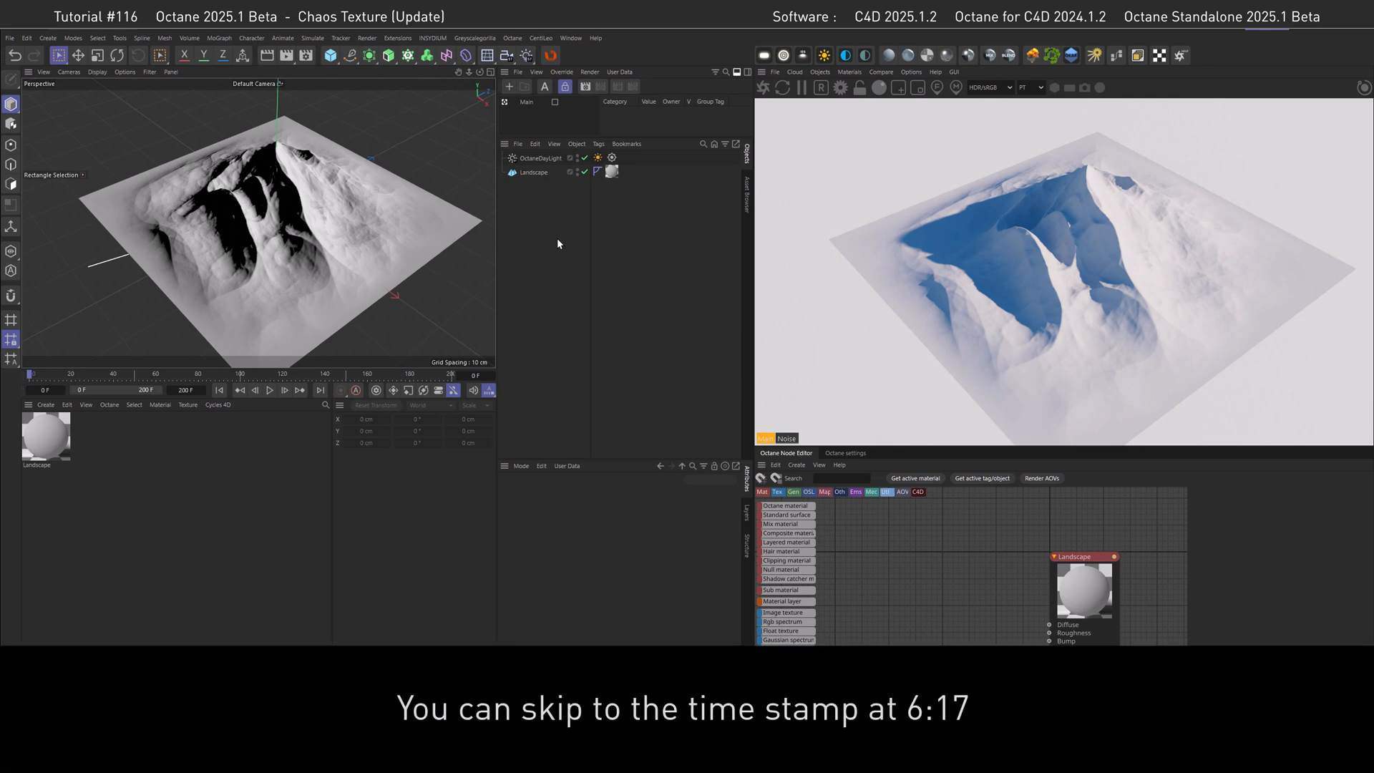
{"action": "mouse_move", "coordinate": [564, 216]}
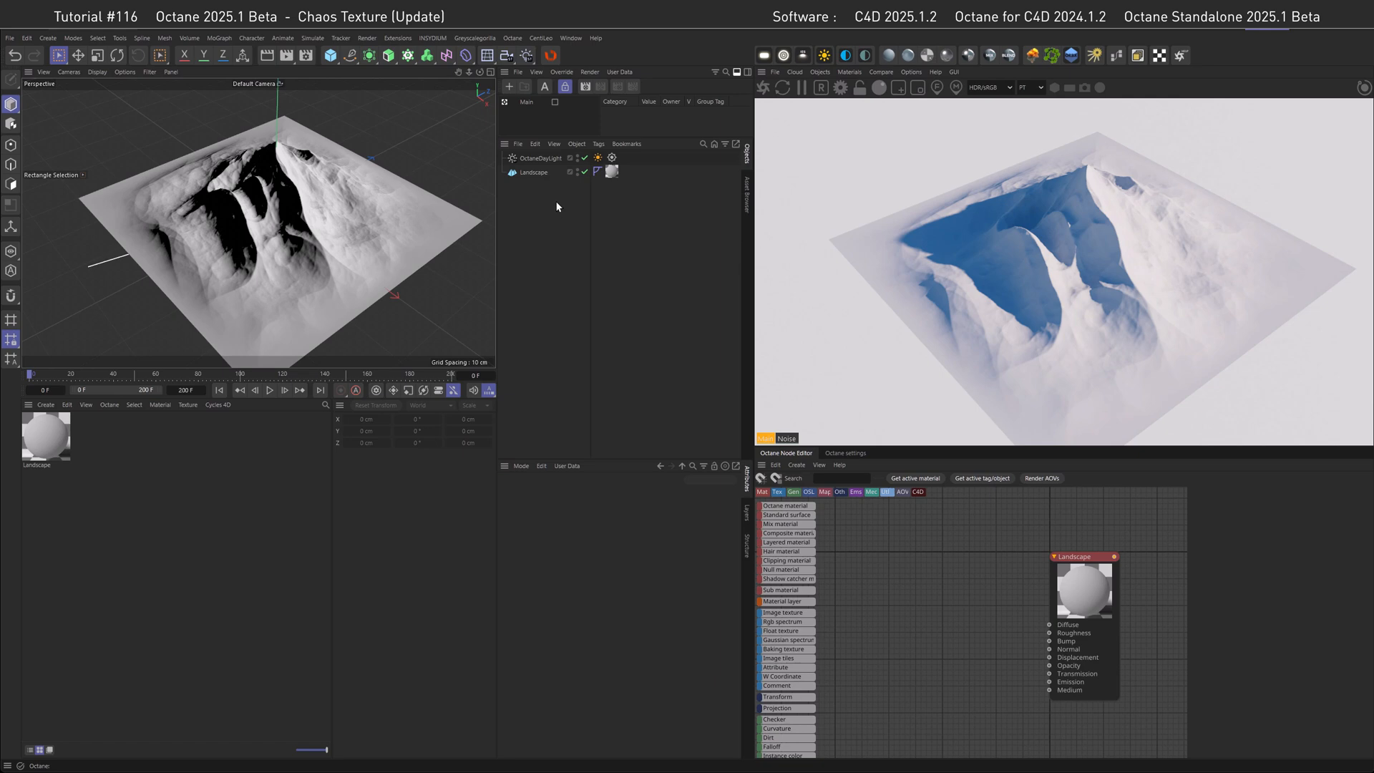
{"action": "mouse_move", "coordinate": [527, 170]}
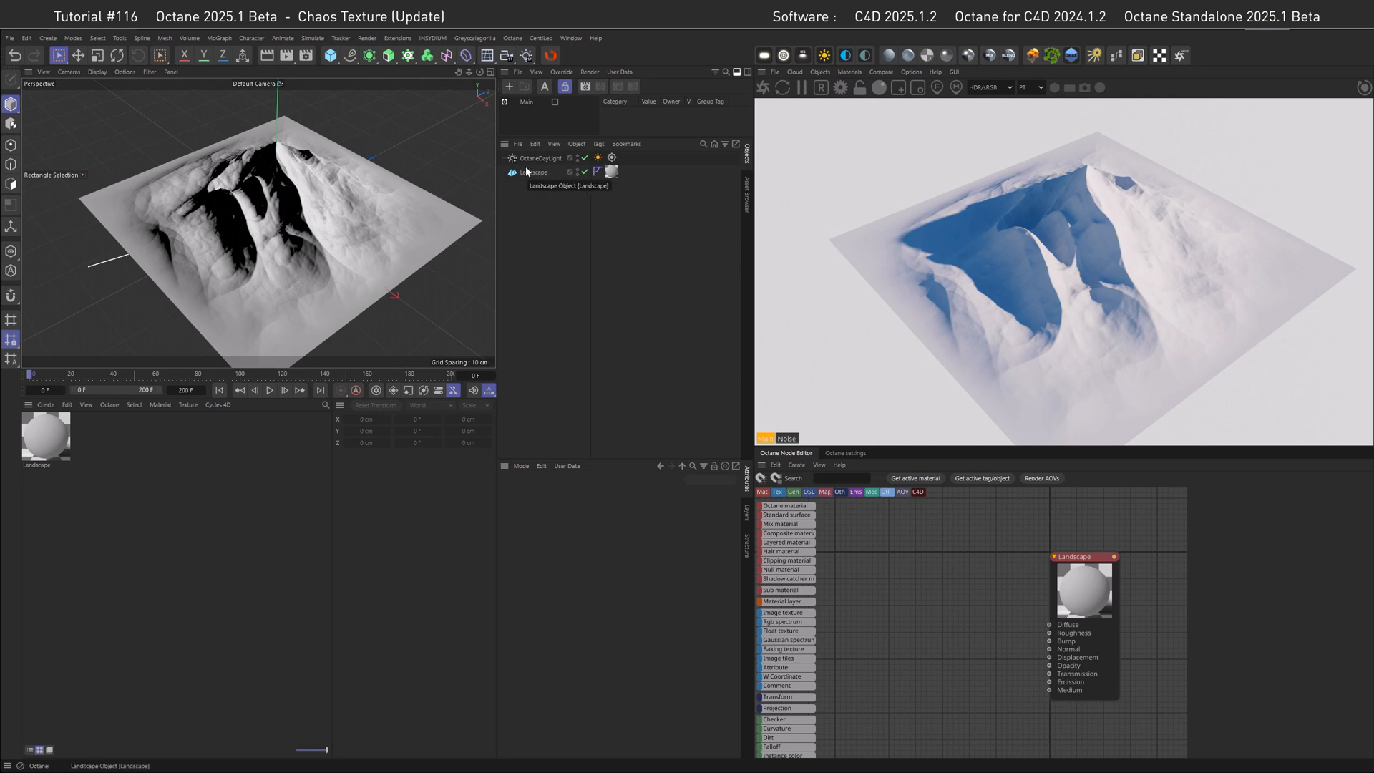
{"action": "mouse_move", "coordinate": [542, 162]}
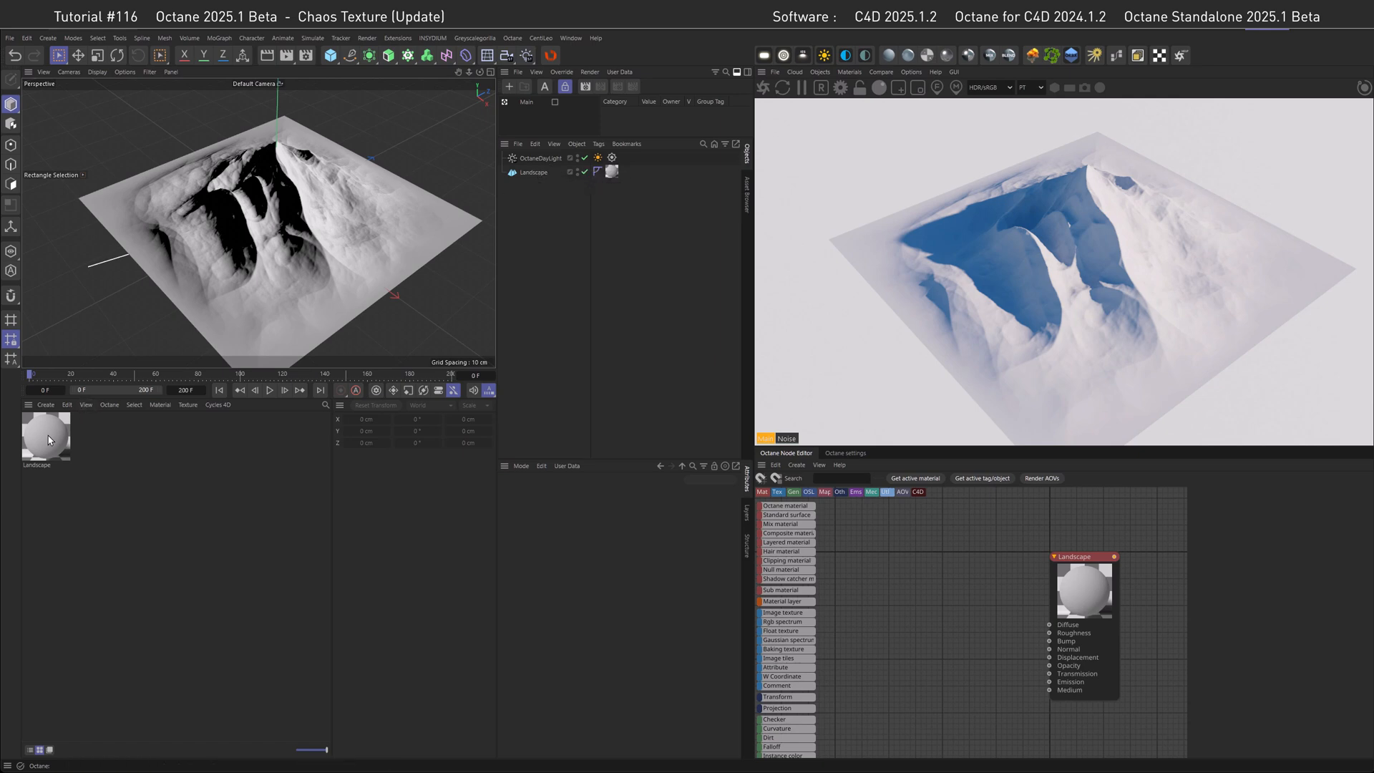
{"action": "mouse_move", "coordinate": [919, 607]}
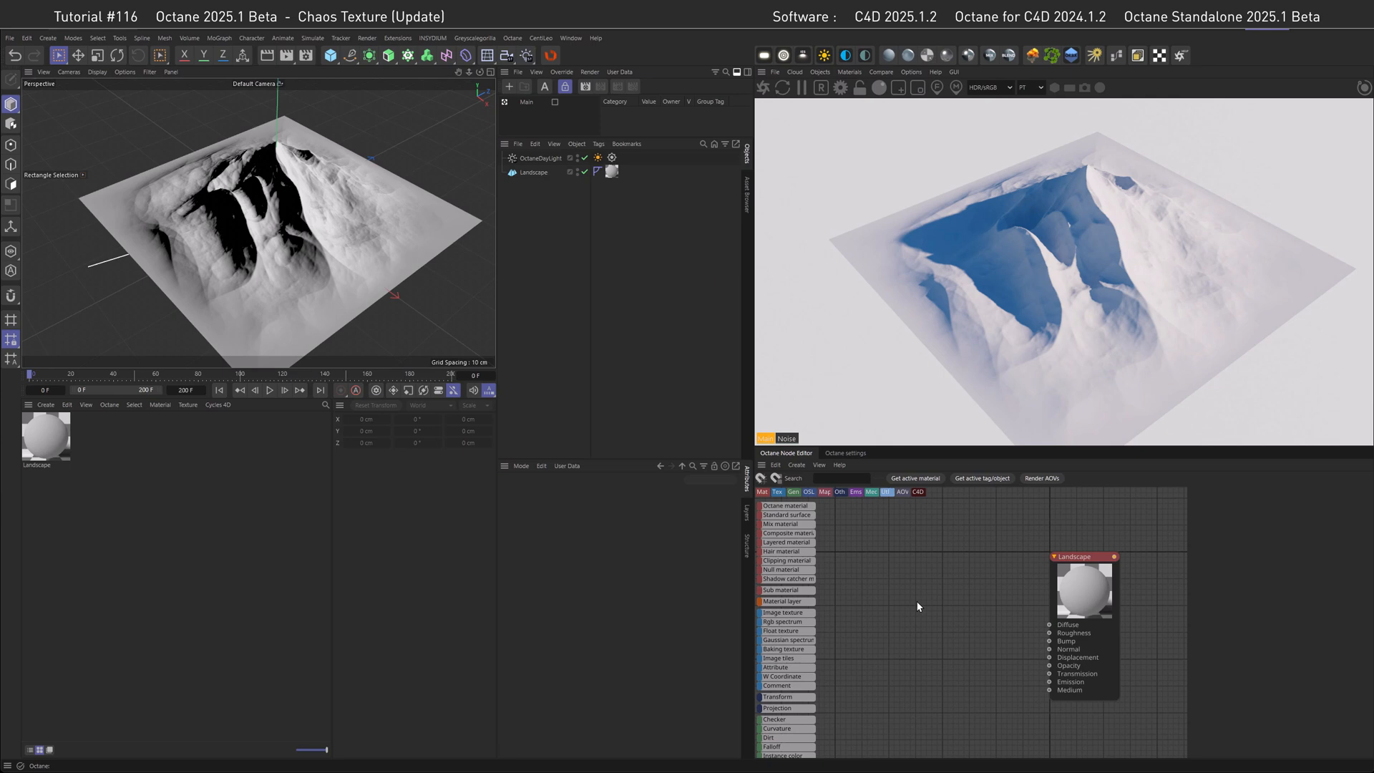
{"action": "mouse_move", "coordinate": [933, 595]}
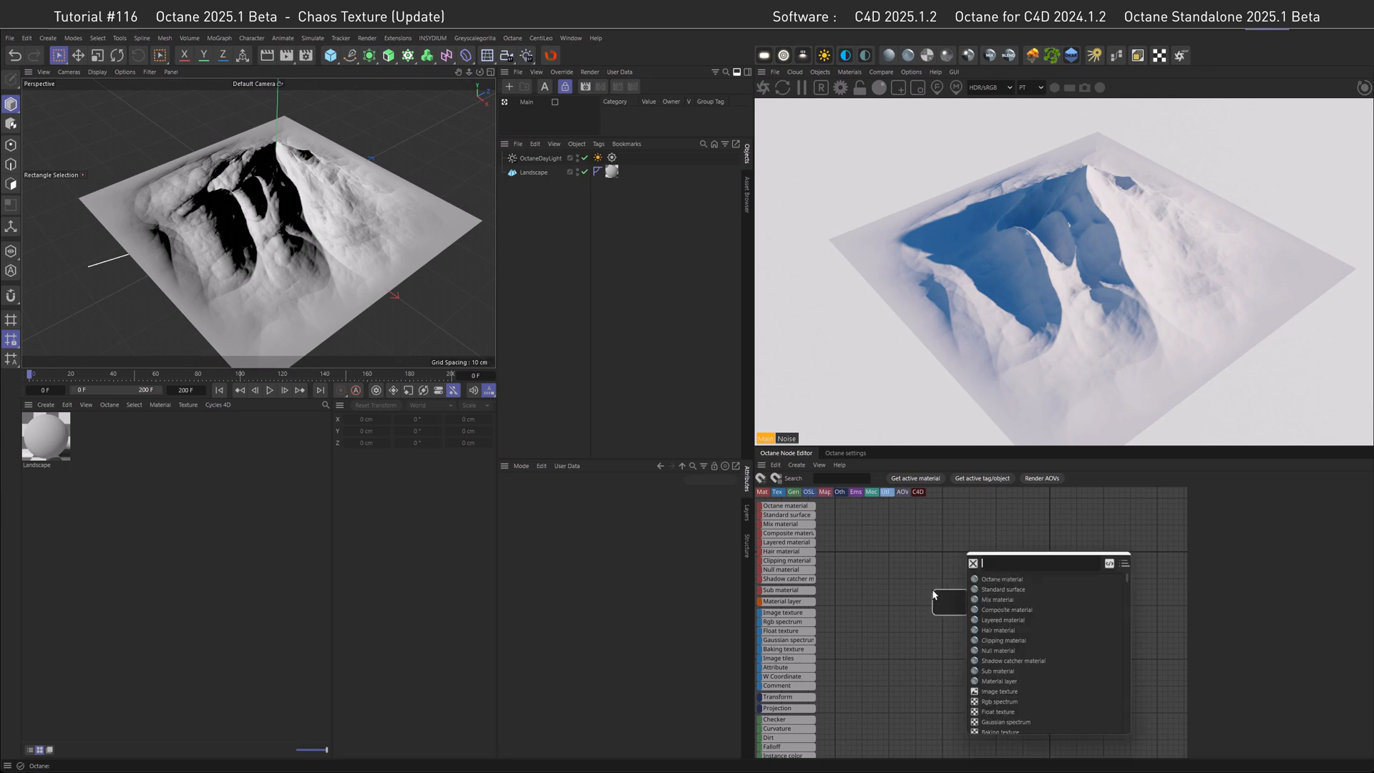
Step: Search 'Chaos', add the Chaos texture node and place it beside the Landscape material
{"action": "type", "text": "Chaos"}
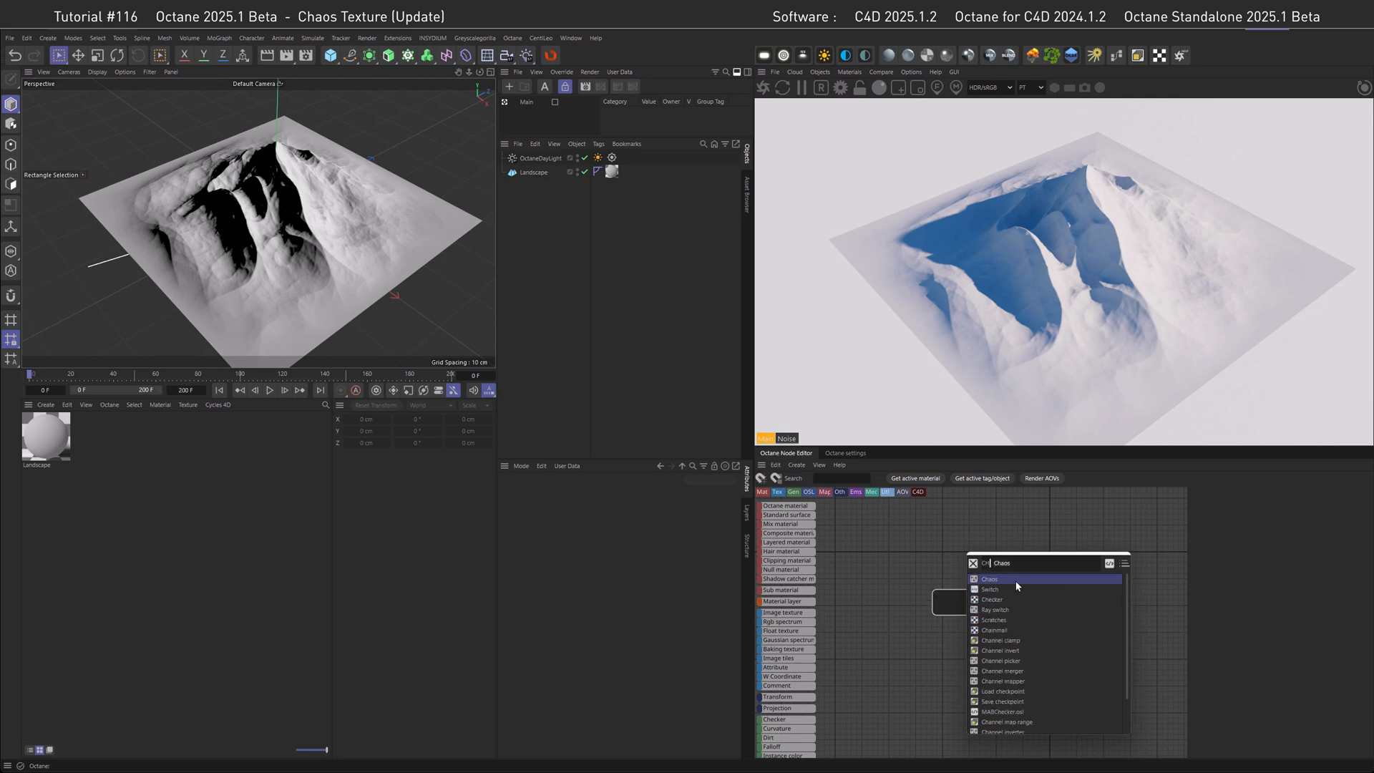
{"action": "left_click", "coordinate": [990, 578]}
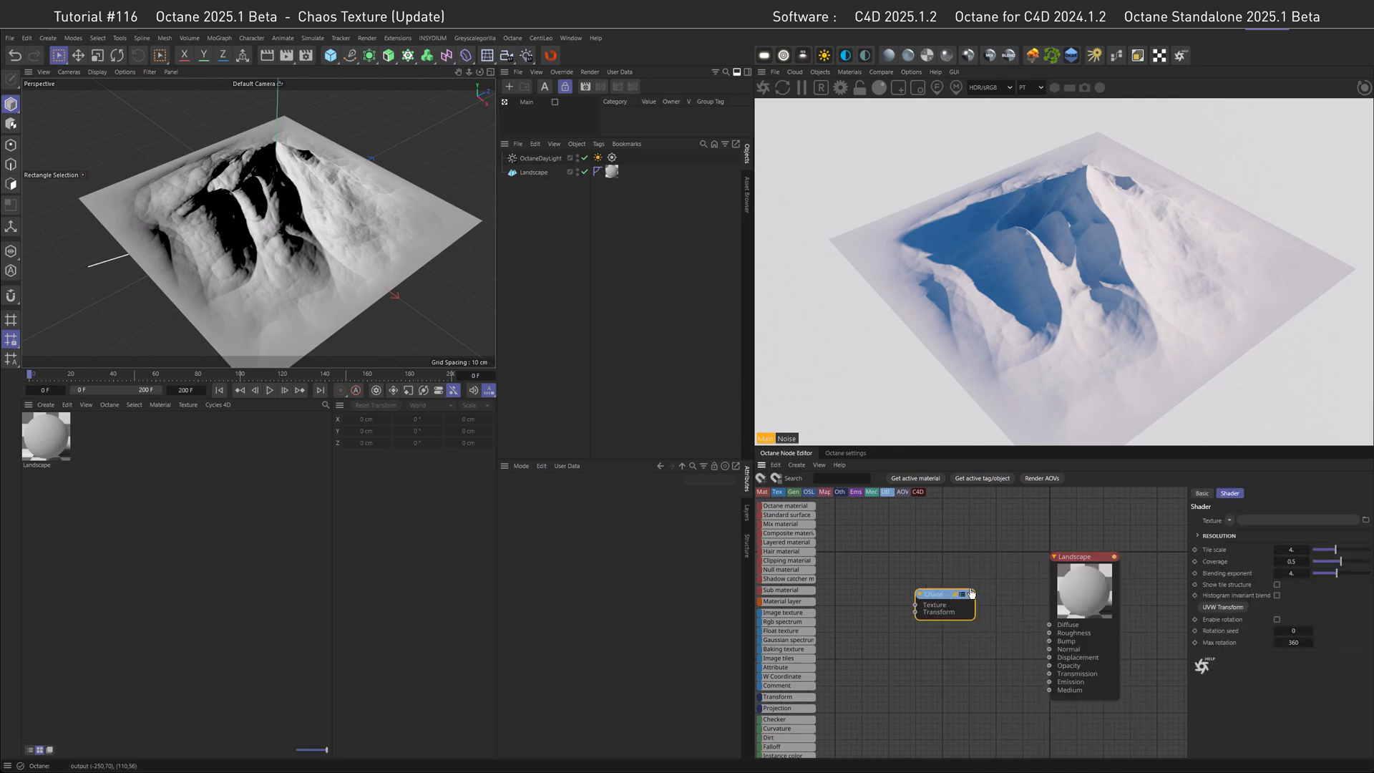
{"action": "left_click_drag", "start_coordinate": [942, 595], "coordinate": [933, 627]}
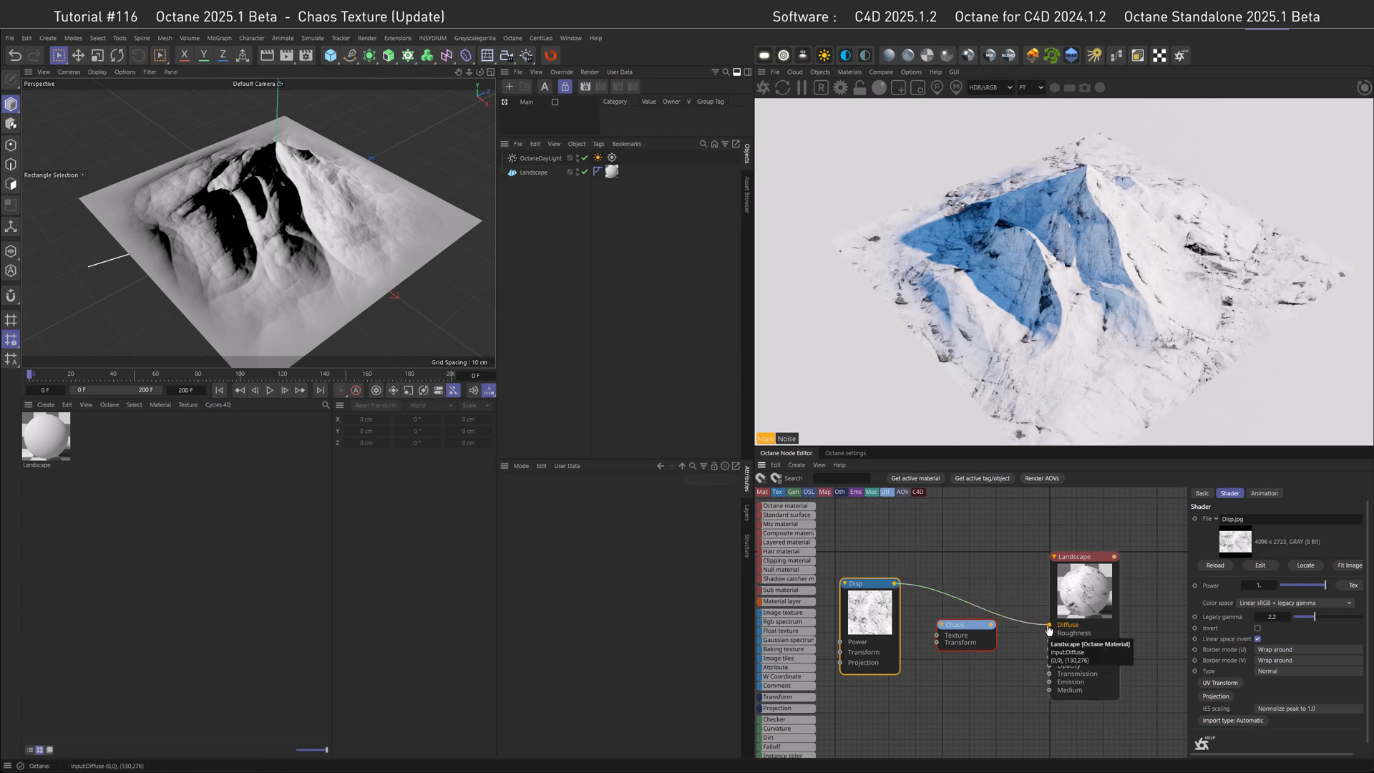
{"action": "mouse_move", "coordinate": [1032, 311]}
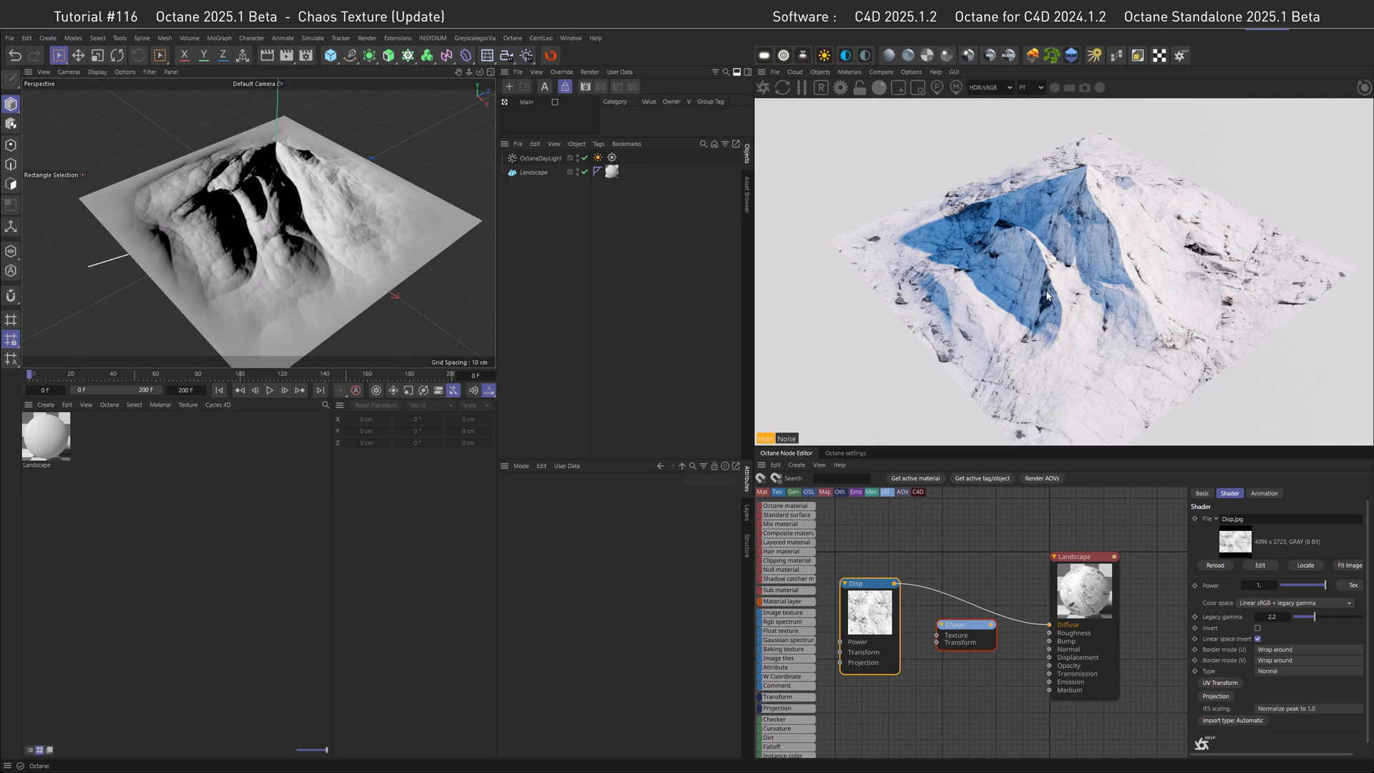
{"action": "mouse_move", "coordinate": [1050, 312]}
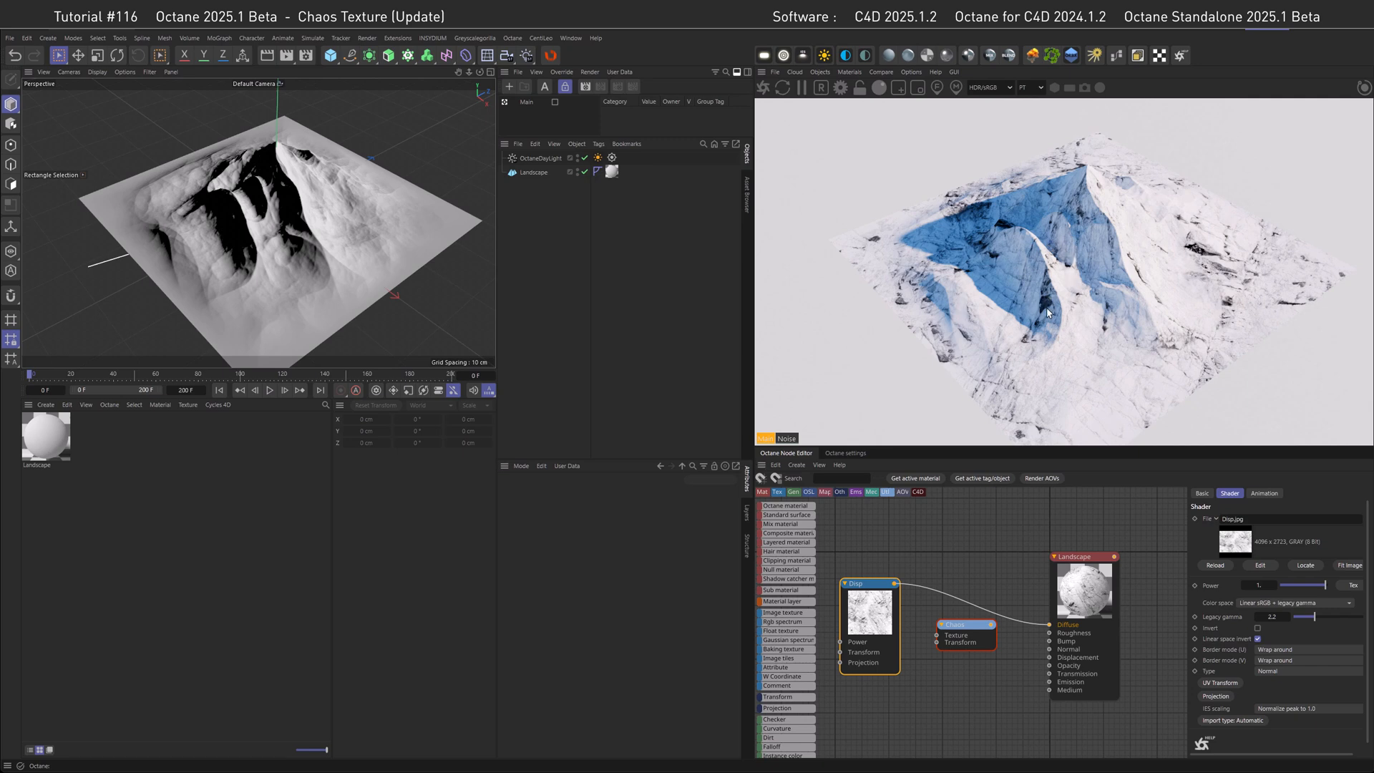
{"action": "mouse_move", "coordinate": [868, 551]}
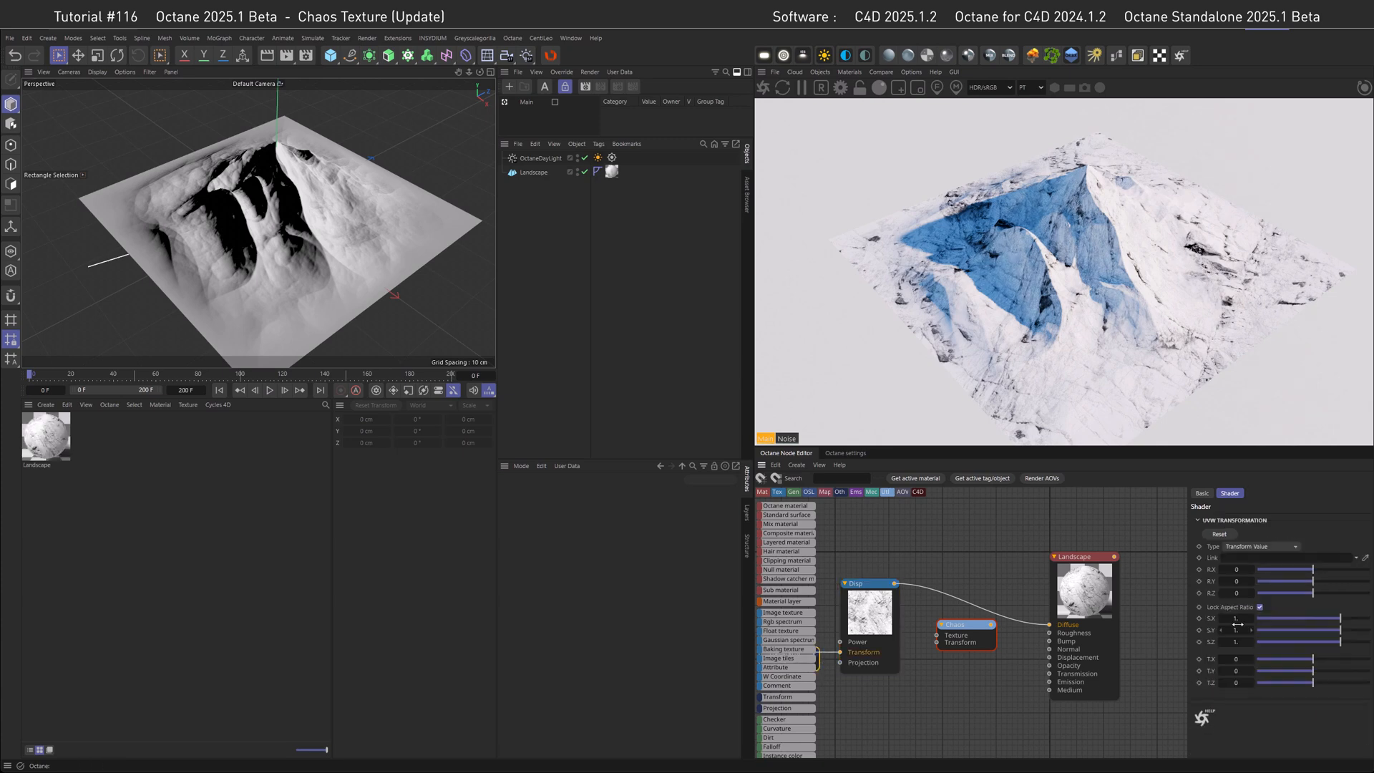
Step: Set the Disp image texture's S.X scale to 0.25 with aspect ratio locked
{"action": "left_click", "coordinate": [1235, 618]}
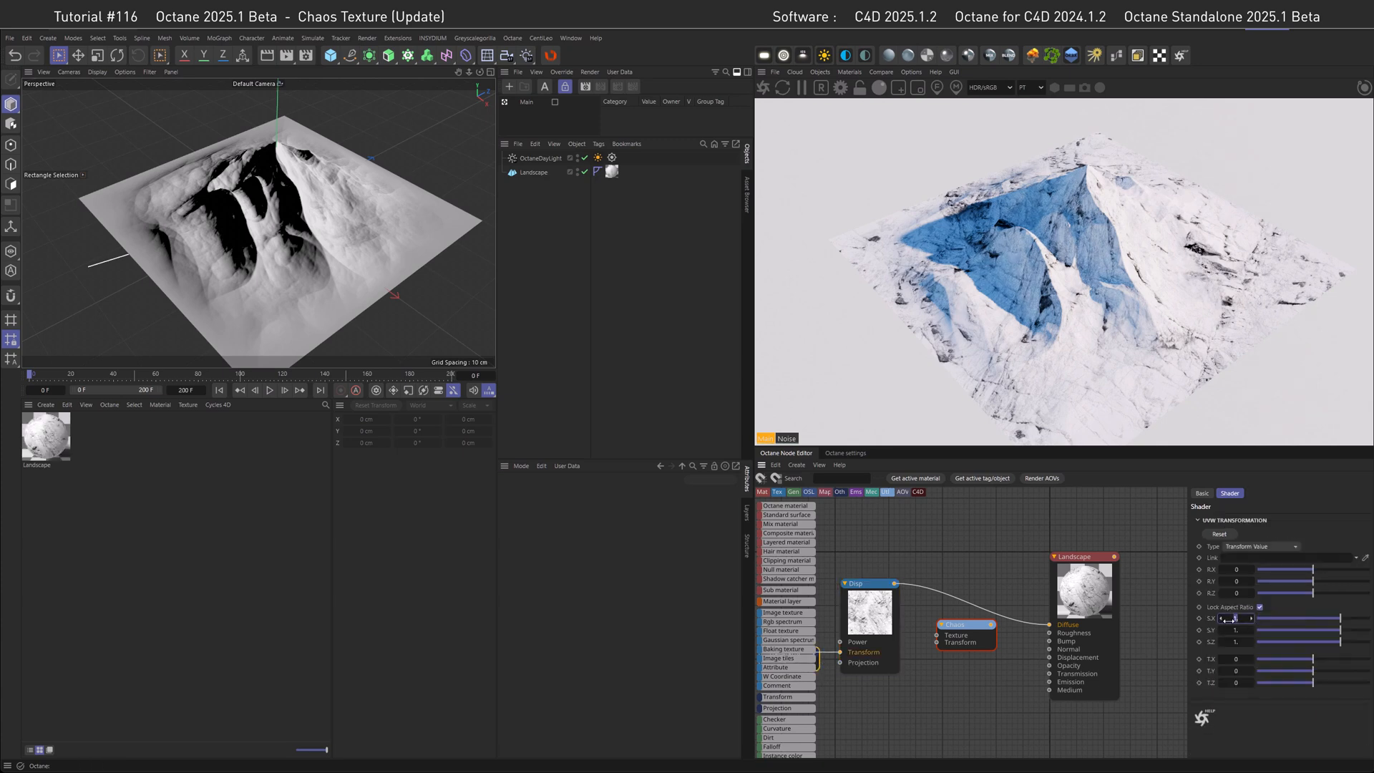
{"action": "type", "text": "0.25"}
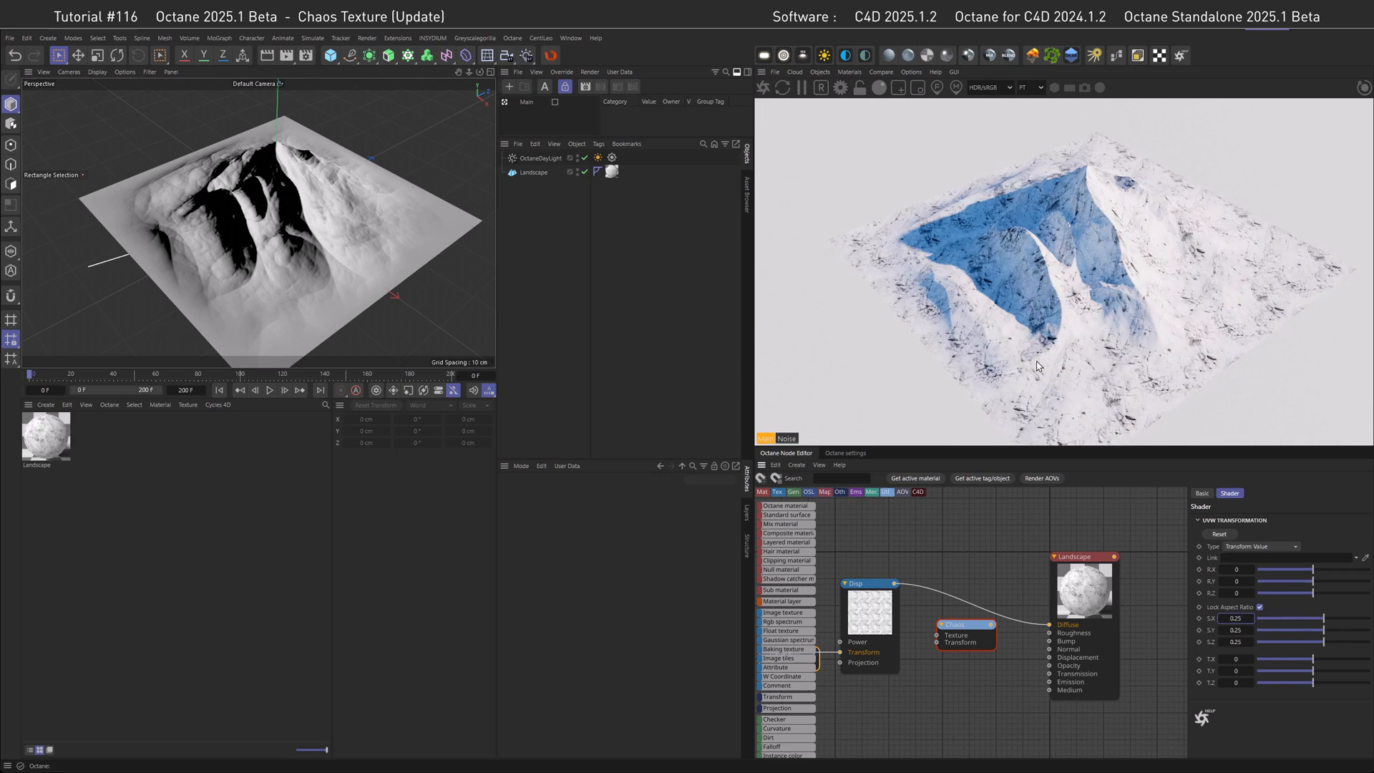
{"action": "mouse_move", "coordinate": [1153, 390]}
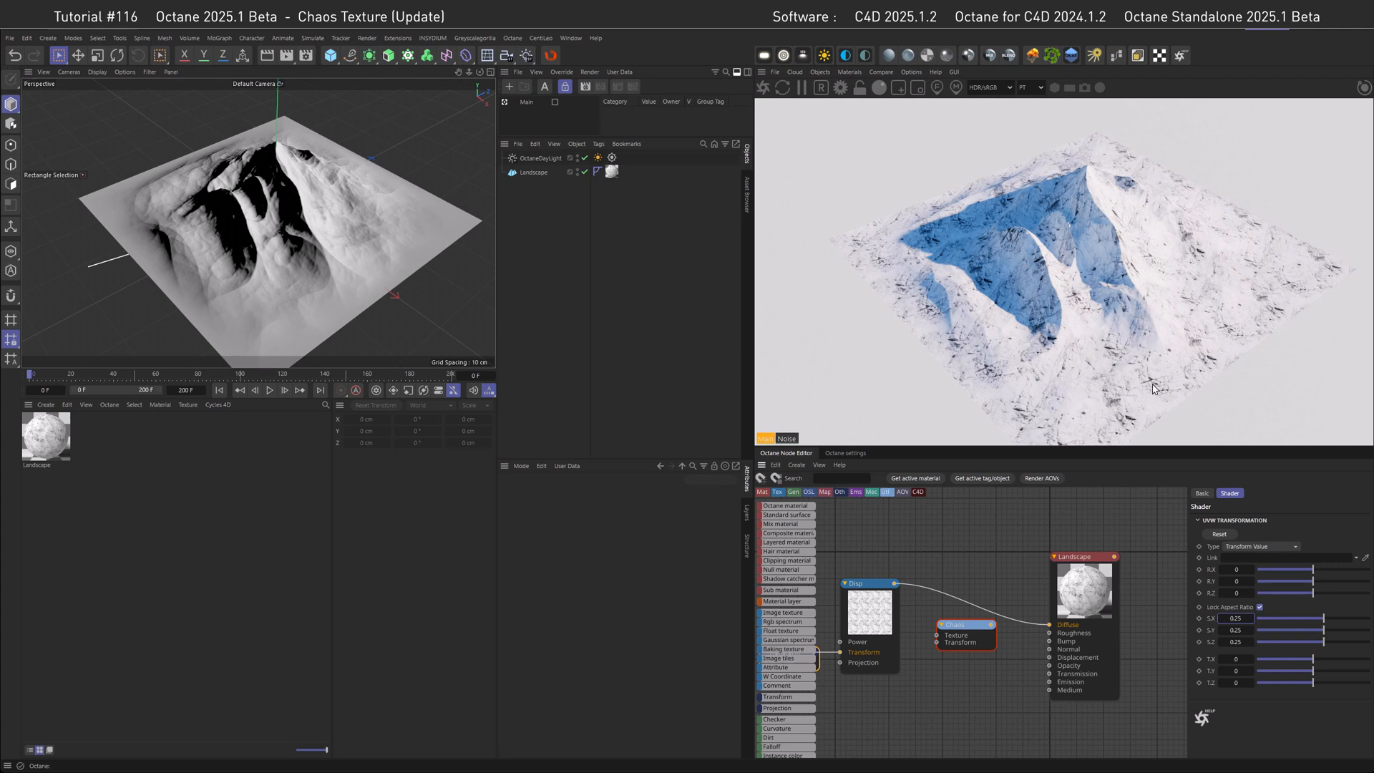
{"action": "mouse_move", "coordinate": [1115, 354]}
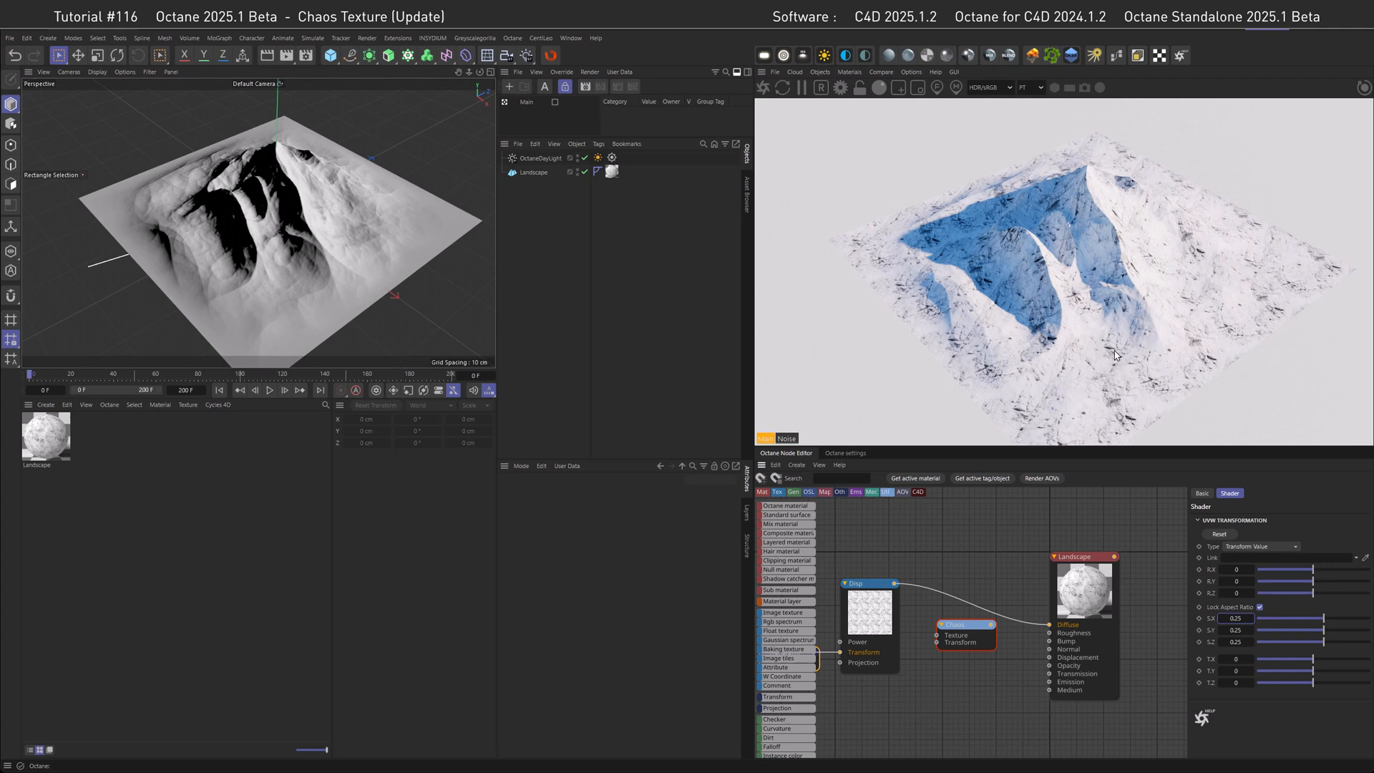
{"action": "mouse_move", "coordinate": [1114, 352]}
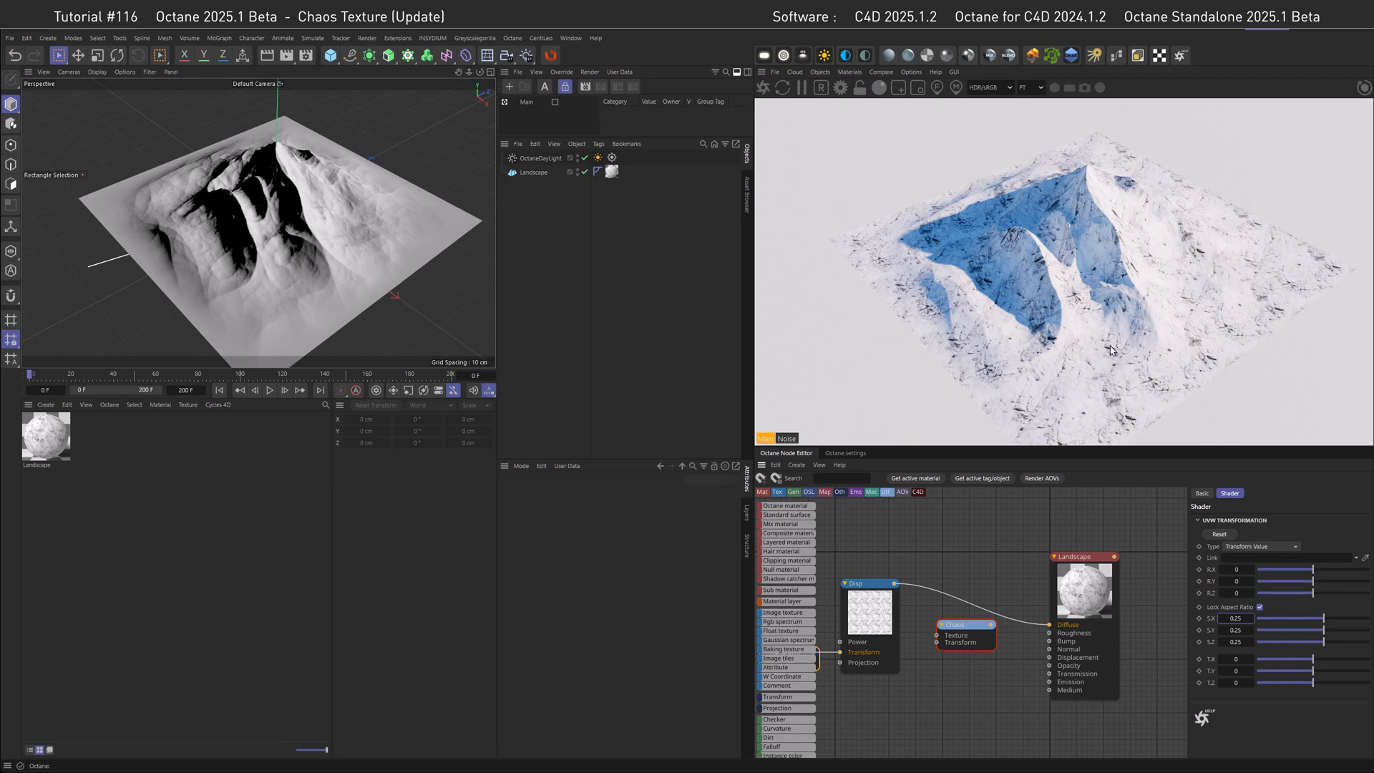
{"action": "mouse_move", "coordinate": [1128, 338]}
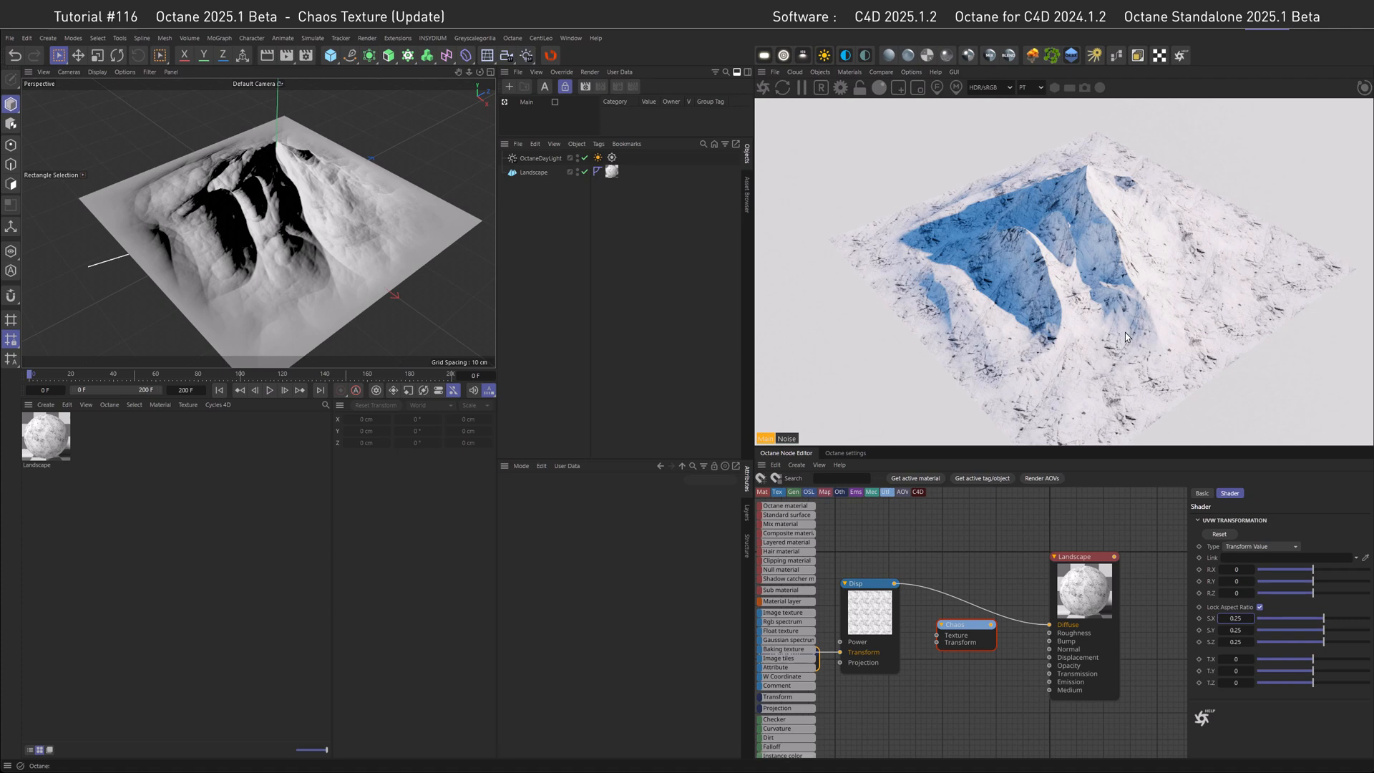
{"action": "mouse_move", "coordinate": [1127, 338]}
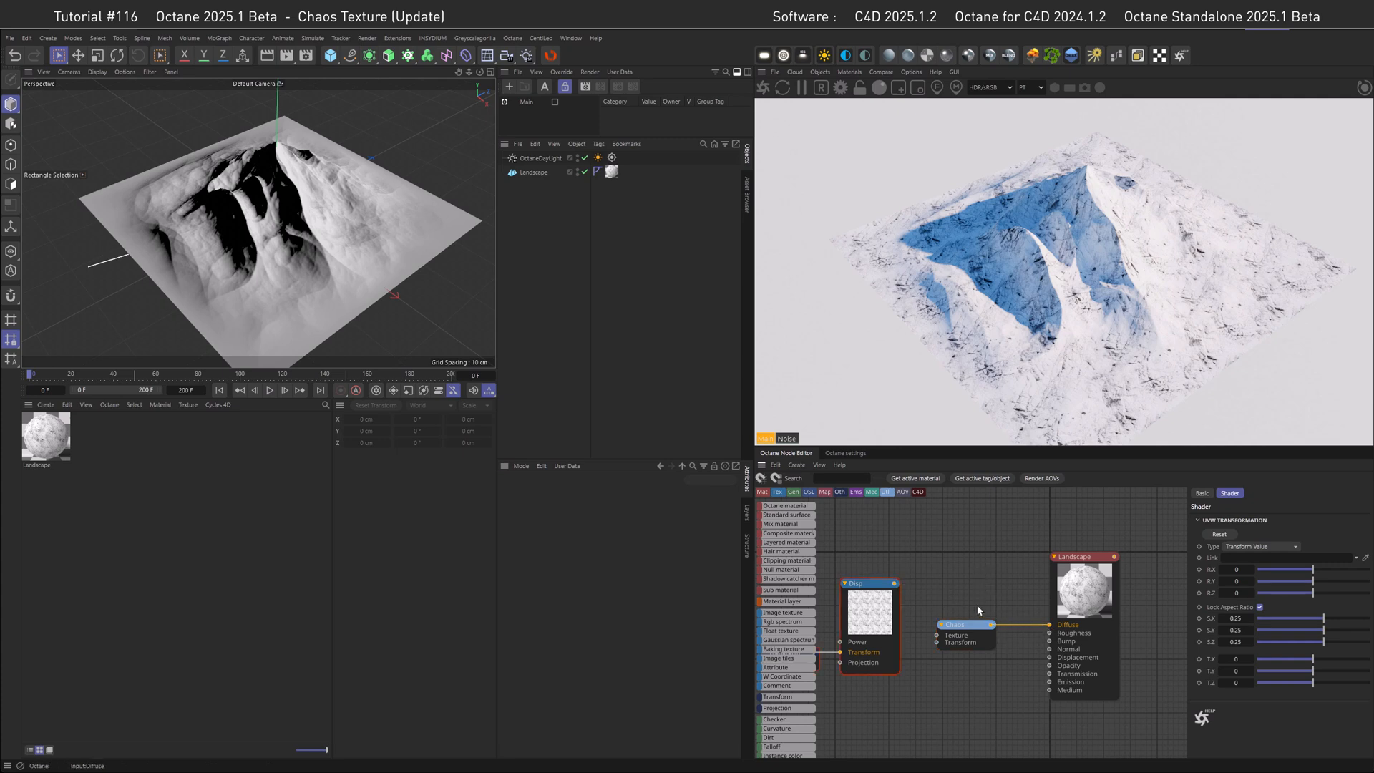
Step: Wire the Disp image into the Chaos Texture input and a transform node into Chaos Transform
{"action": "left_click_drag", "start_coordinate": [884, 582], "coordinate": [940, 634]}
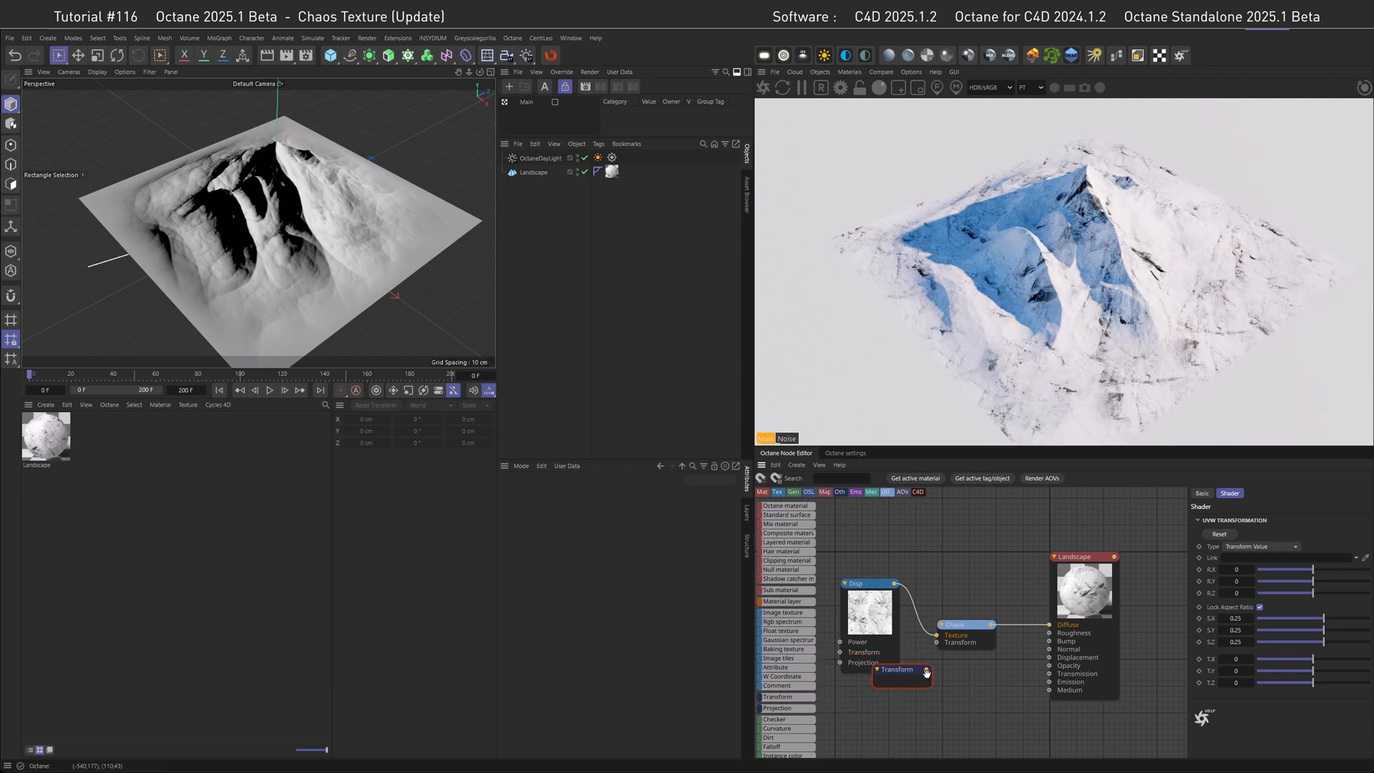
{"action": "left_click_drag", "start_coordinate": [900, 674], "coordinate": [896, 686]}
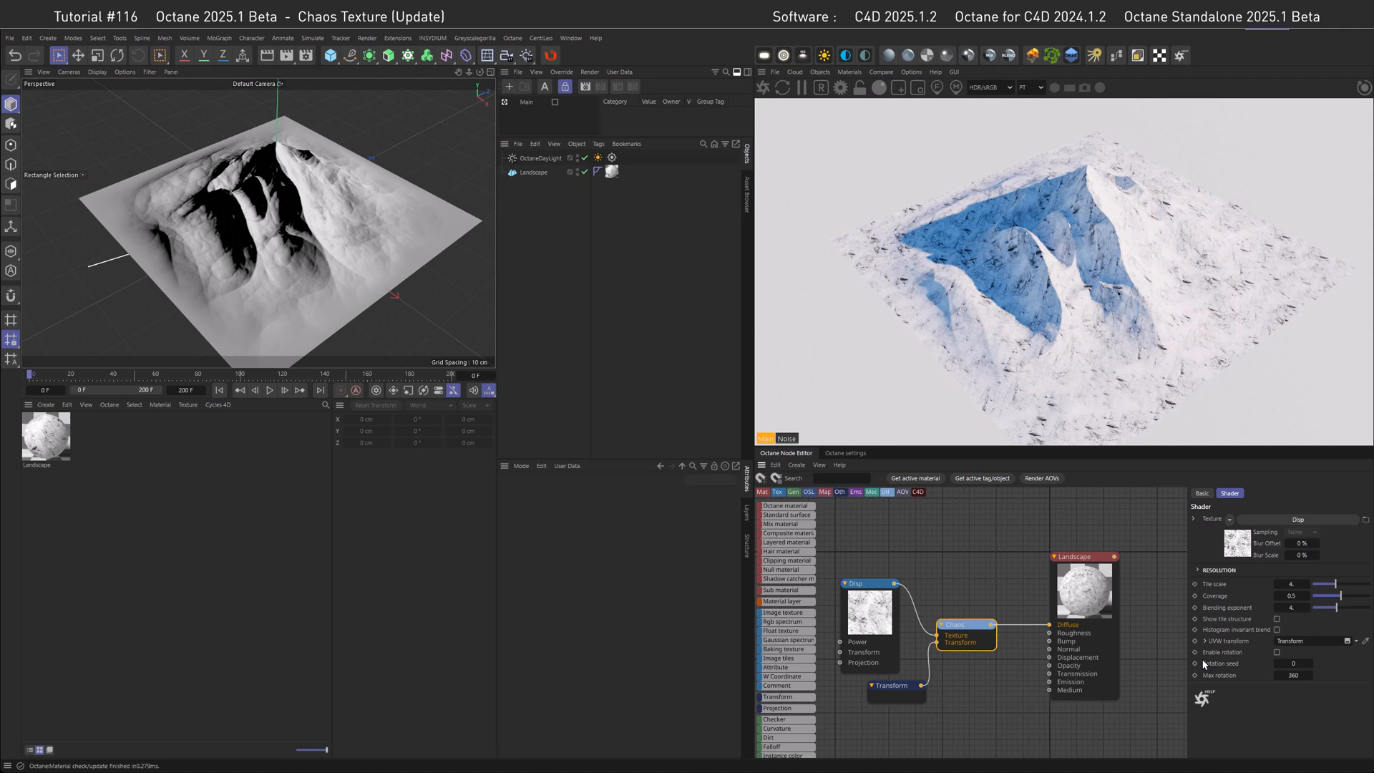
{"action": "mouse_move", "coordinate": [1035, 322]}
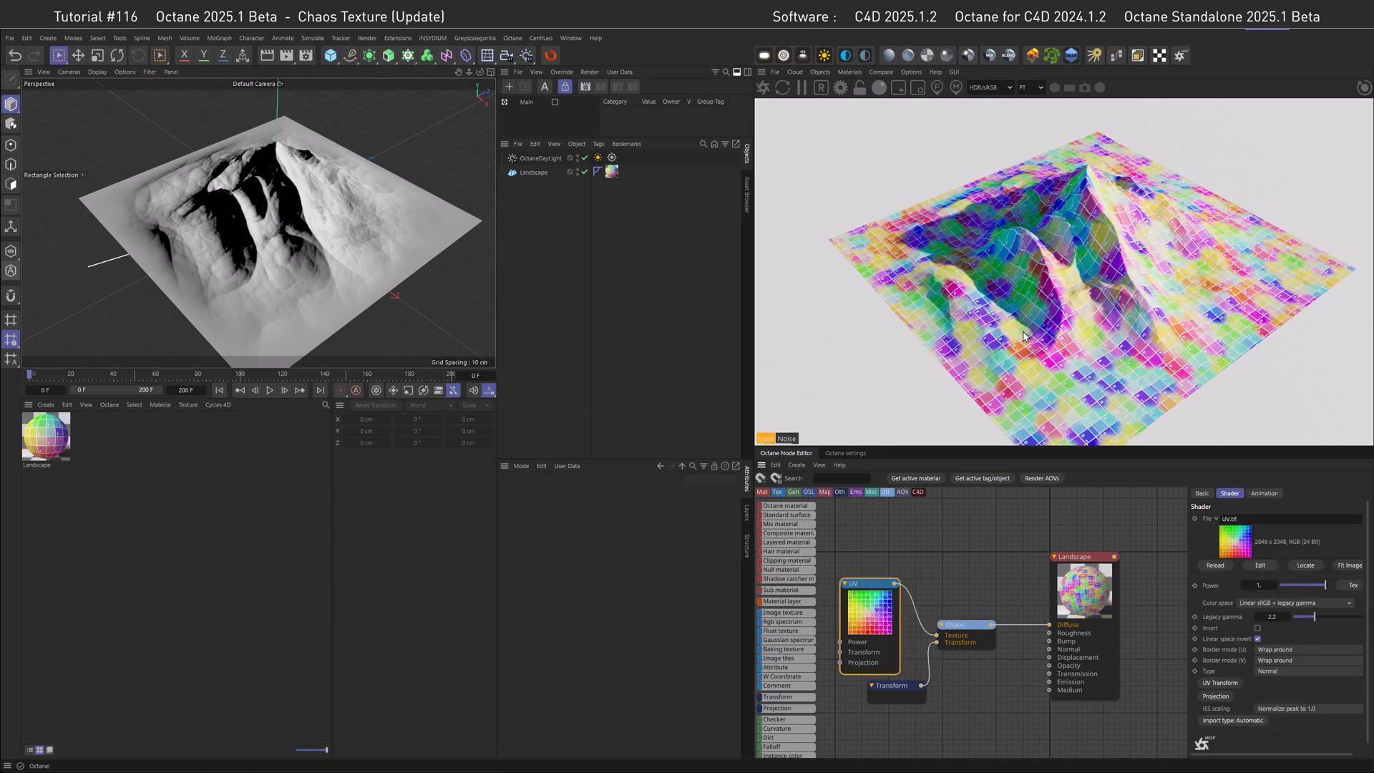
Step: Select the Chaos node to show its settings for the blending exponent change
{"action": "left_click", "coordinate": [869, 582]}
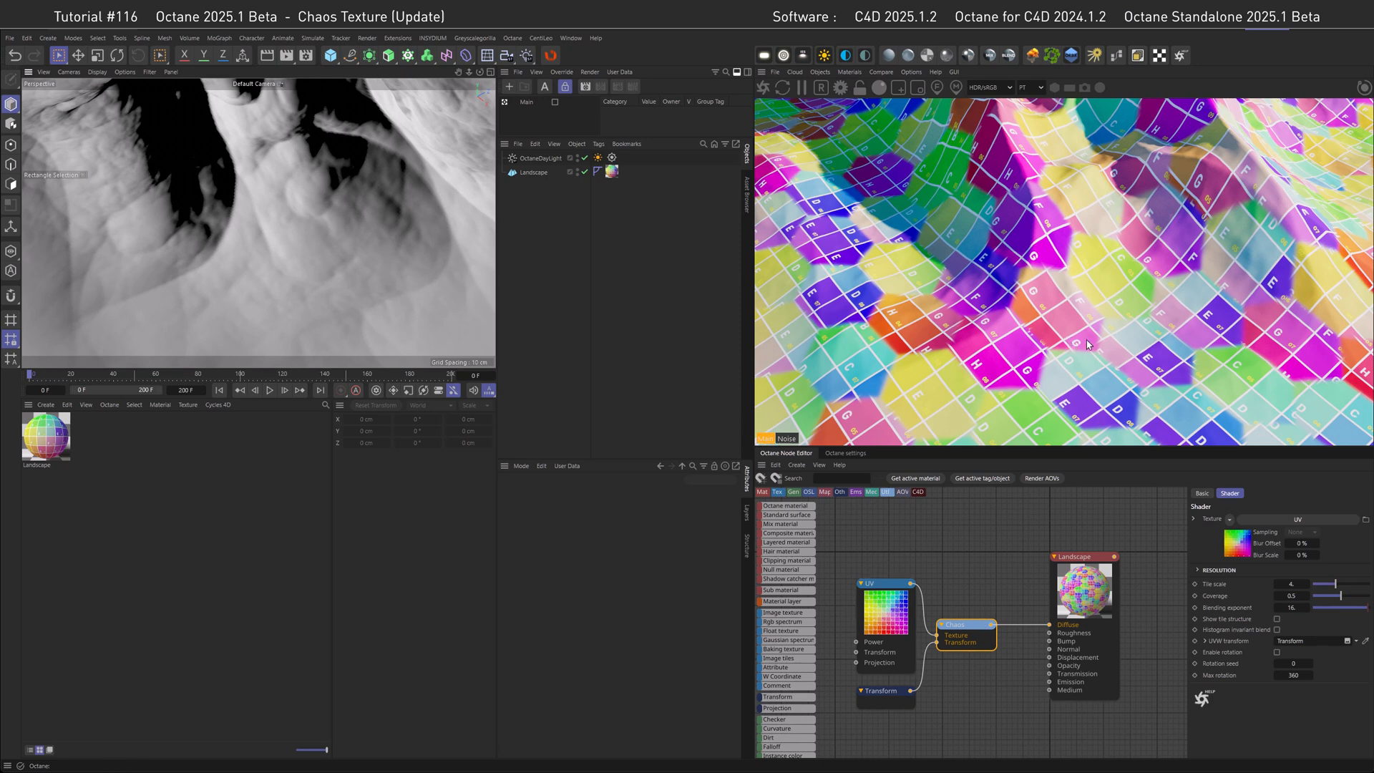
{"action": "mouse_move", "coordinate": [1079, 304]}
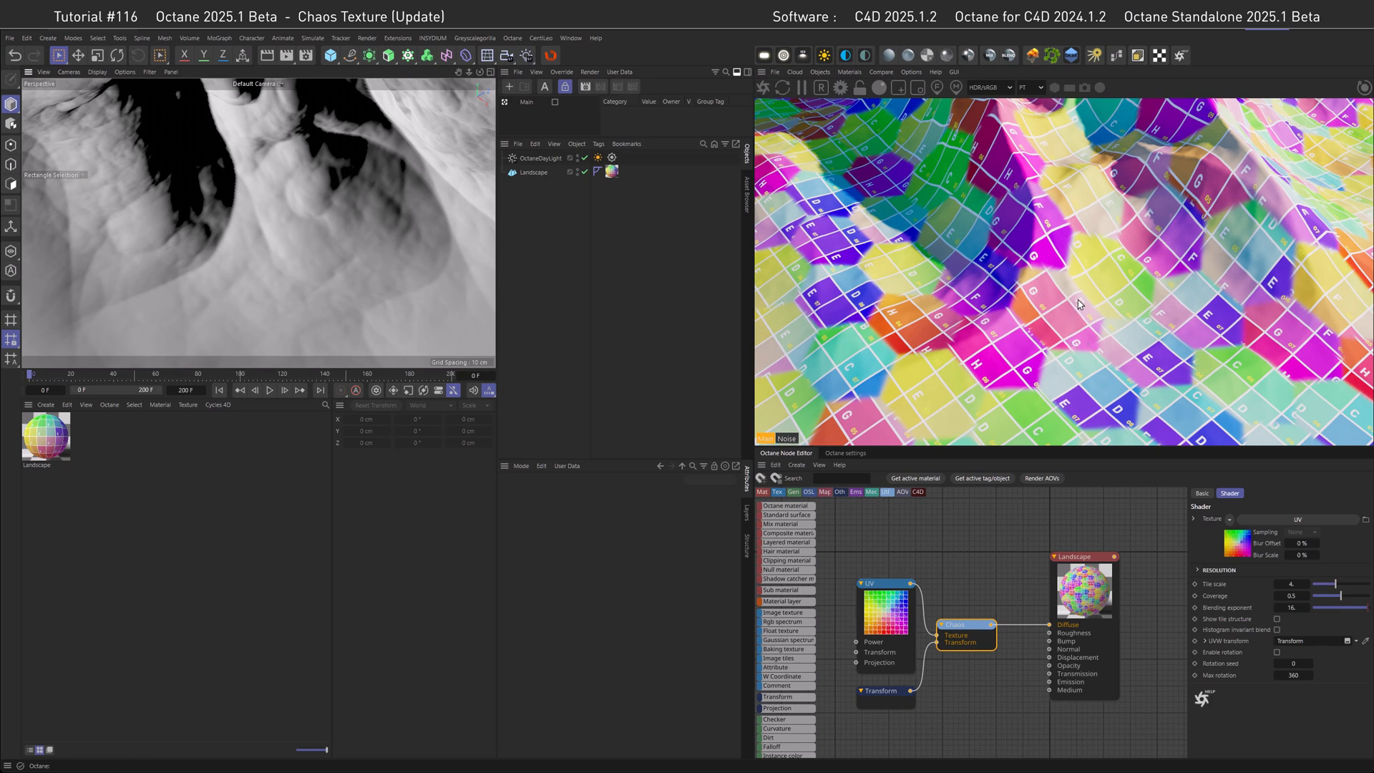
{"action": "mouse_move", "coordinate": [1208, 585]}
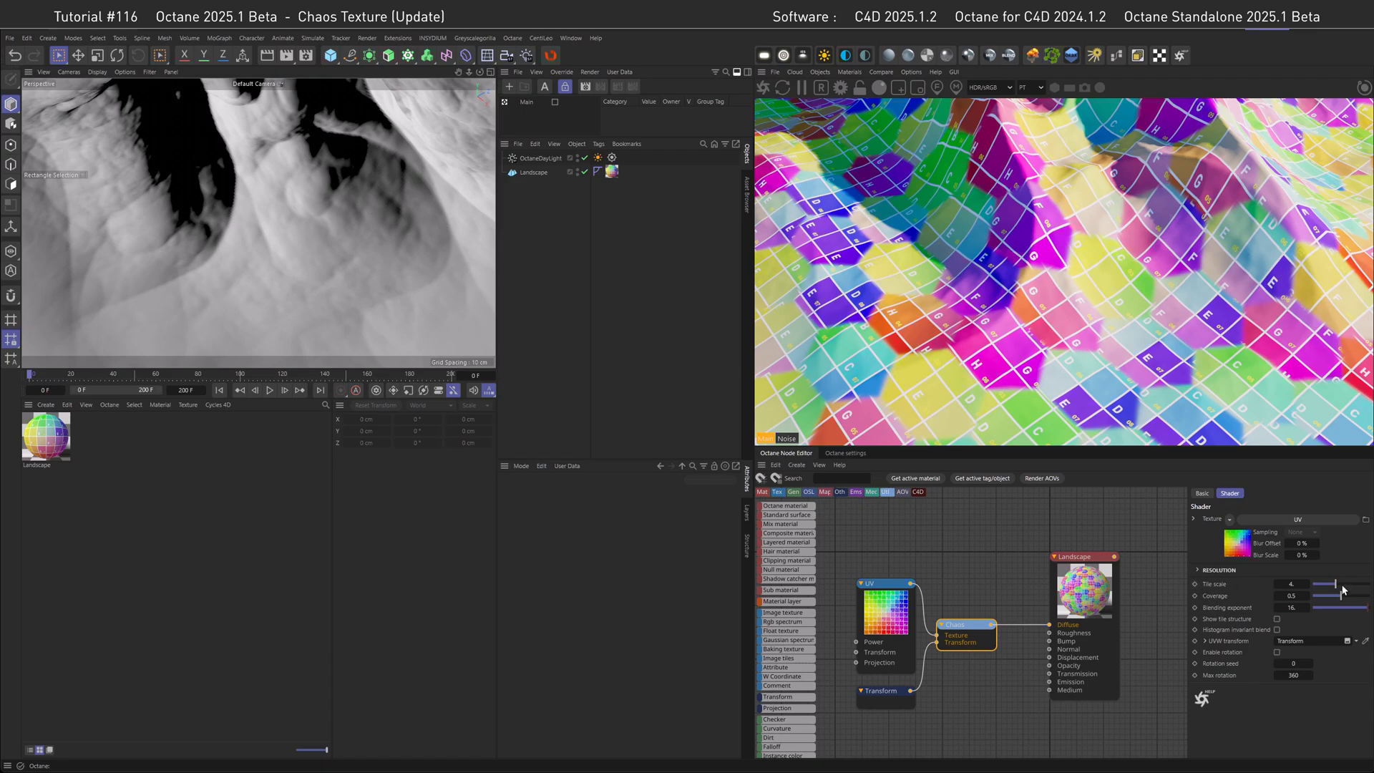
{"action": "left_click_drag", "start_coordinate": [1329, 584], "coordinate": [1337, 584]}
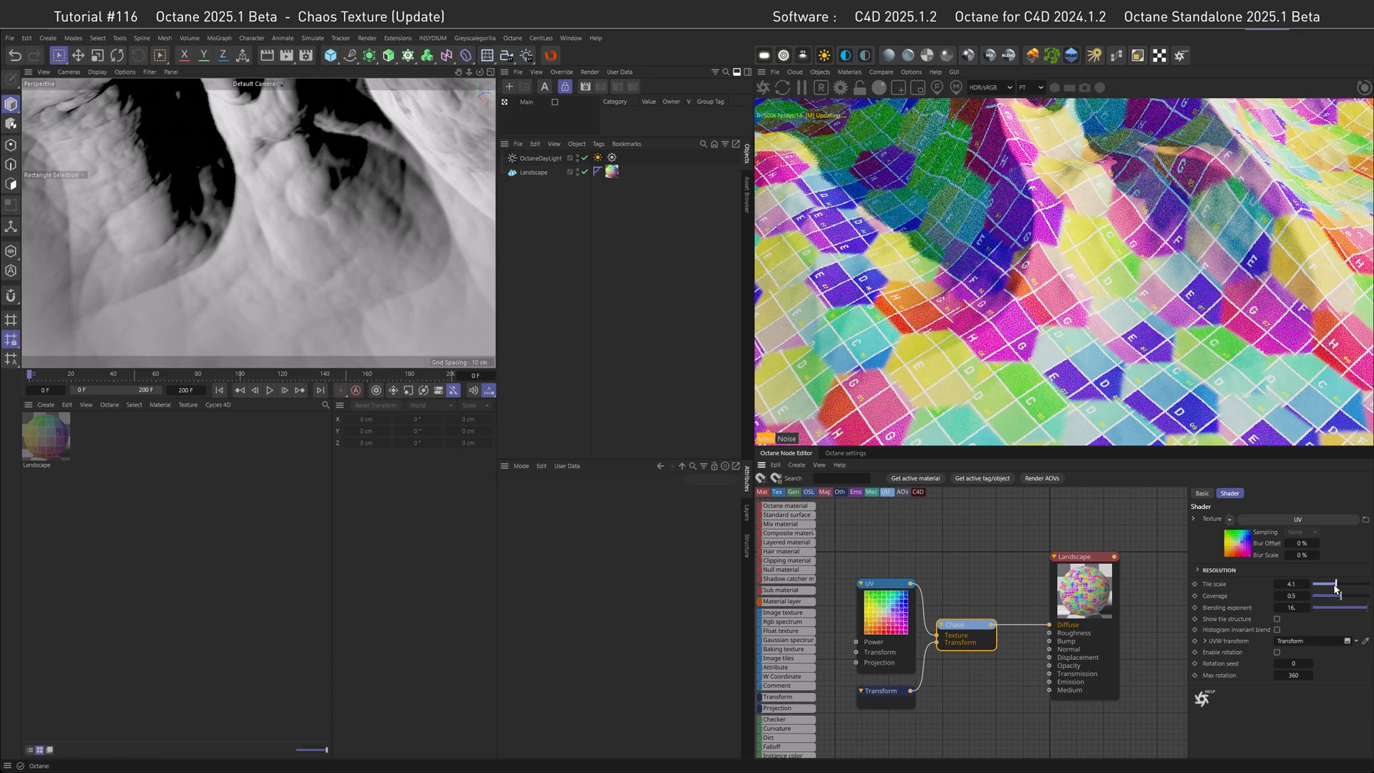
{"action": "left_click_drag", "start_coordinate": [1336, 584], "coordinate": [1328, 584]}
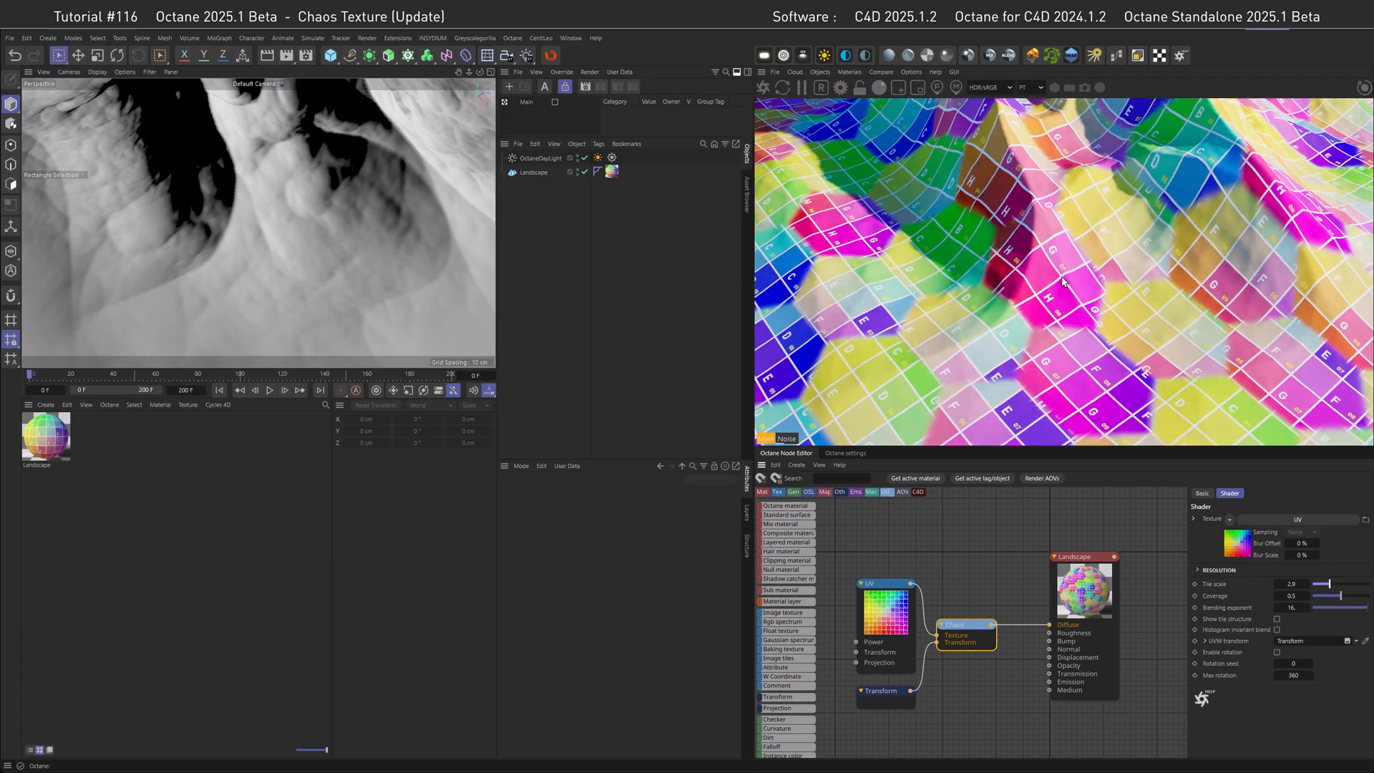
{"action": "left_click_drag", "start_coordinate": [1322, 584], "coordinate": [1341, 584]}
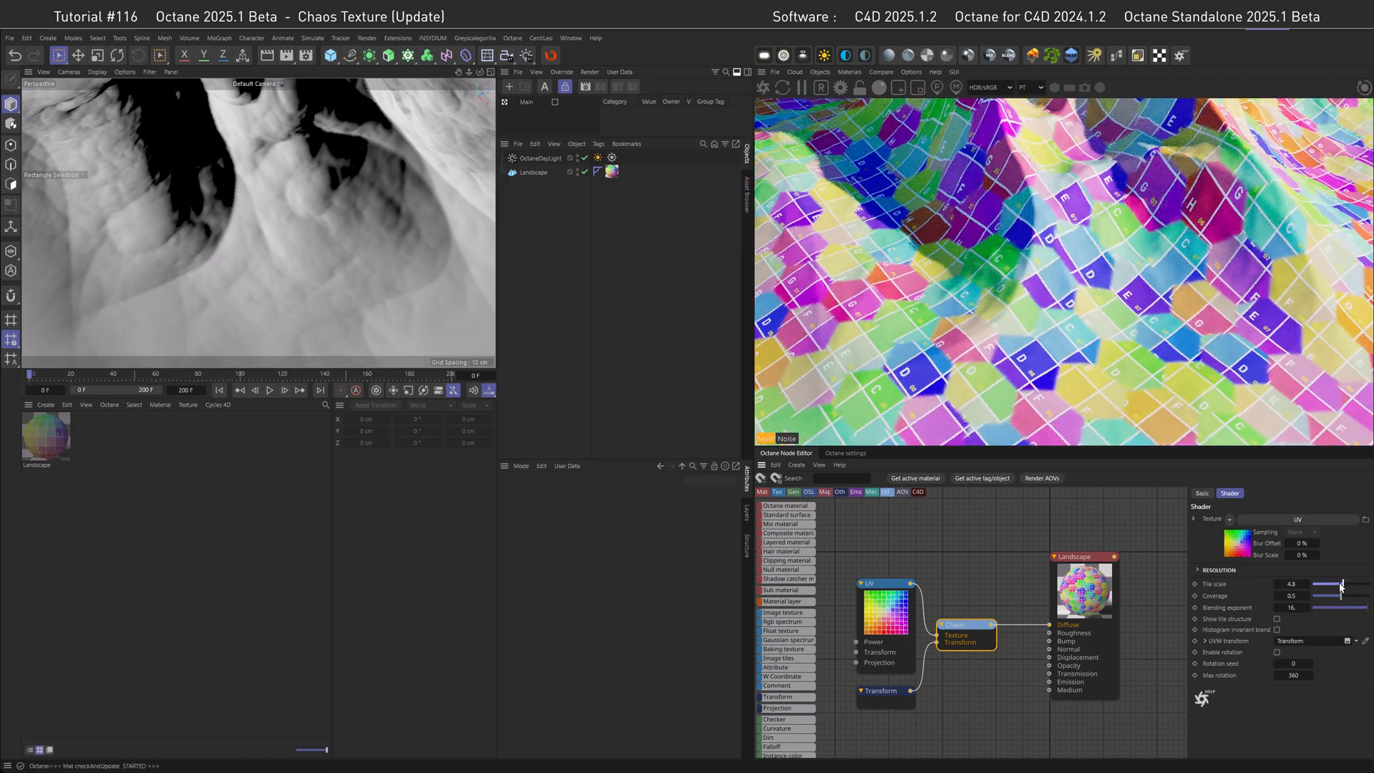
{"action": "left_click_drag", "start_coordinate": [1337, 584], "coordinate": [1293, 584]}
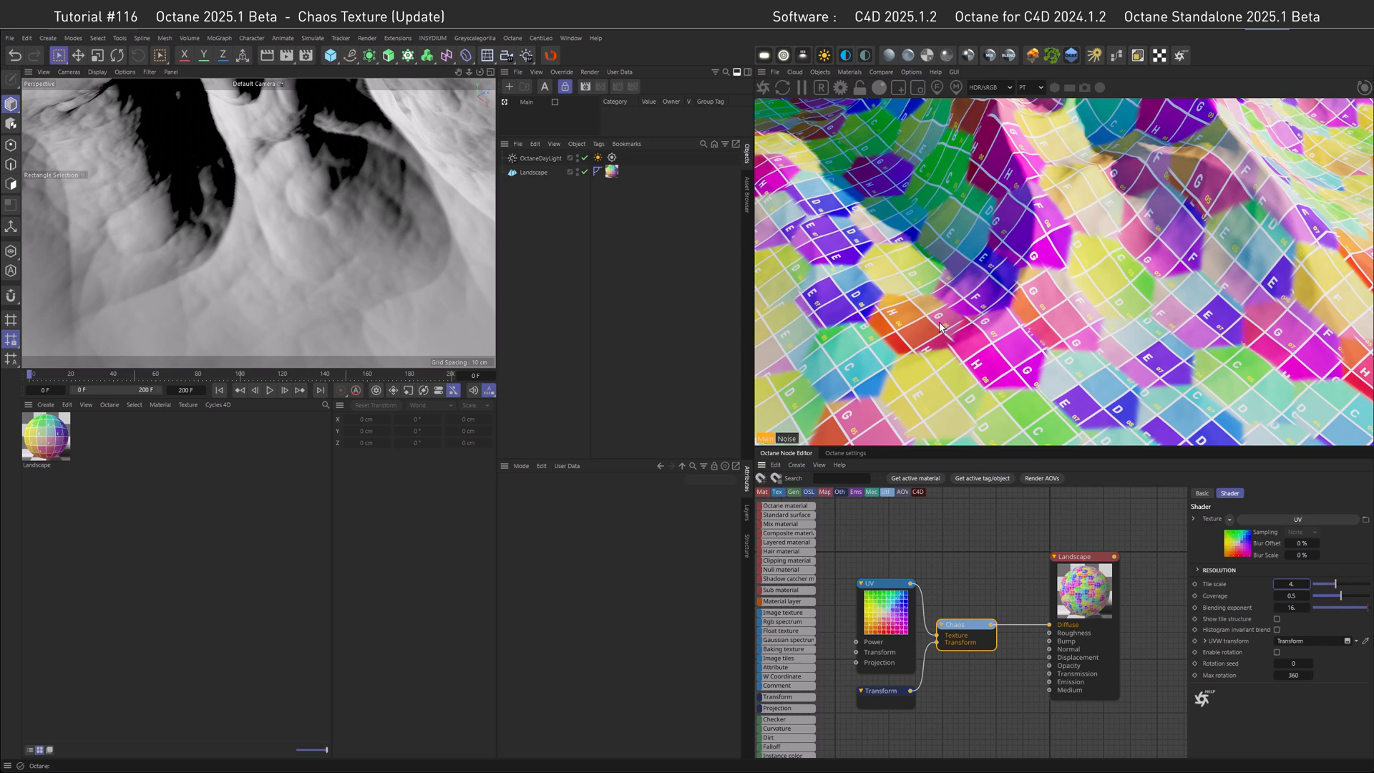
{"action": "mouse_move", "coordinate": [1000, 353]}
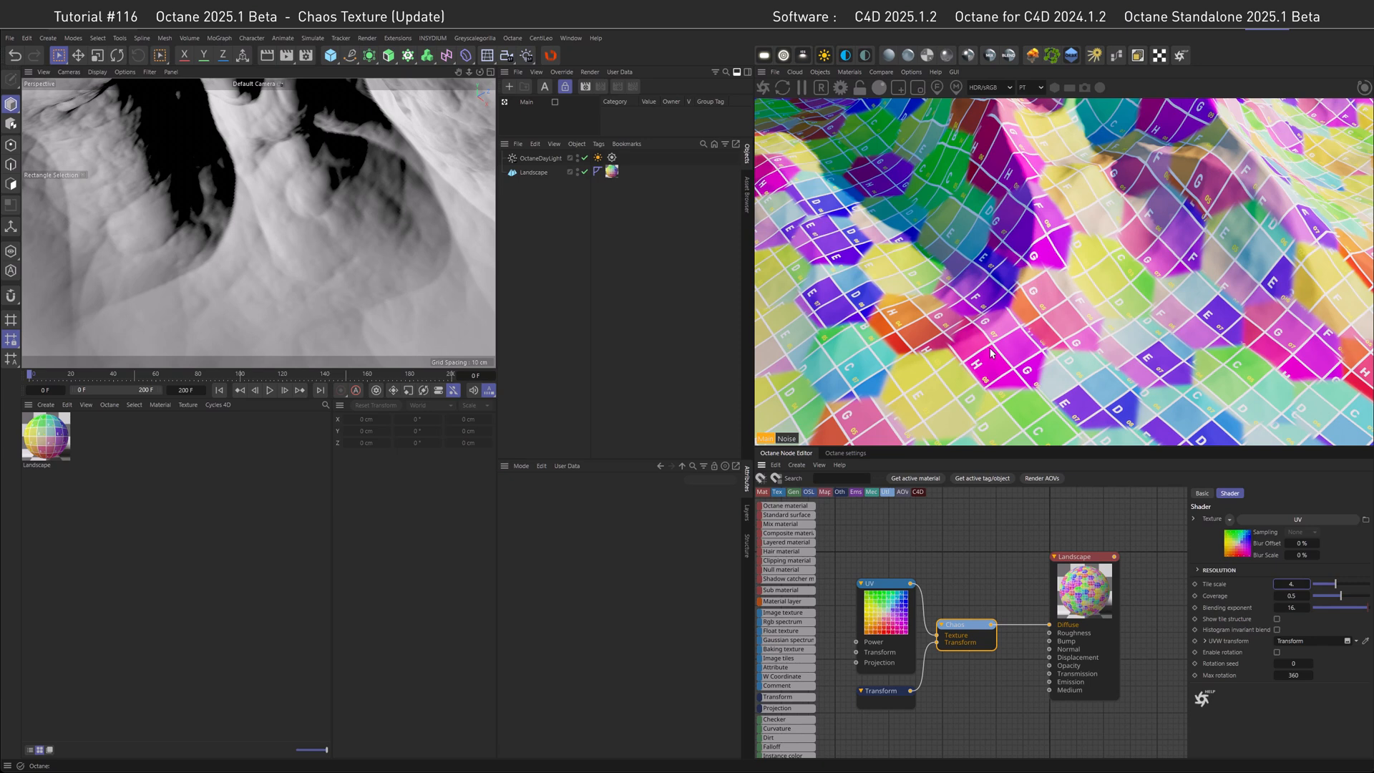
{"action": "mouse_move", "coordinate": [1002, 357]}
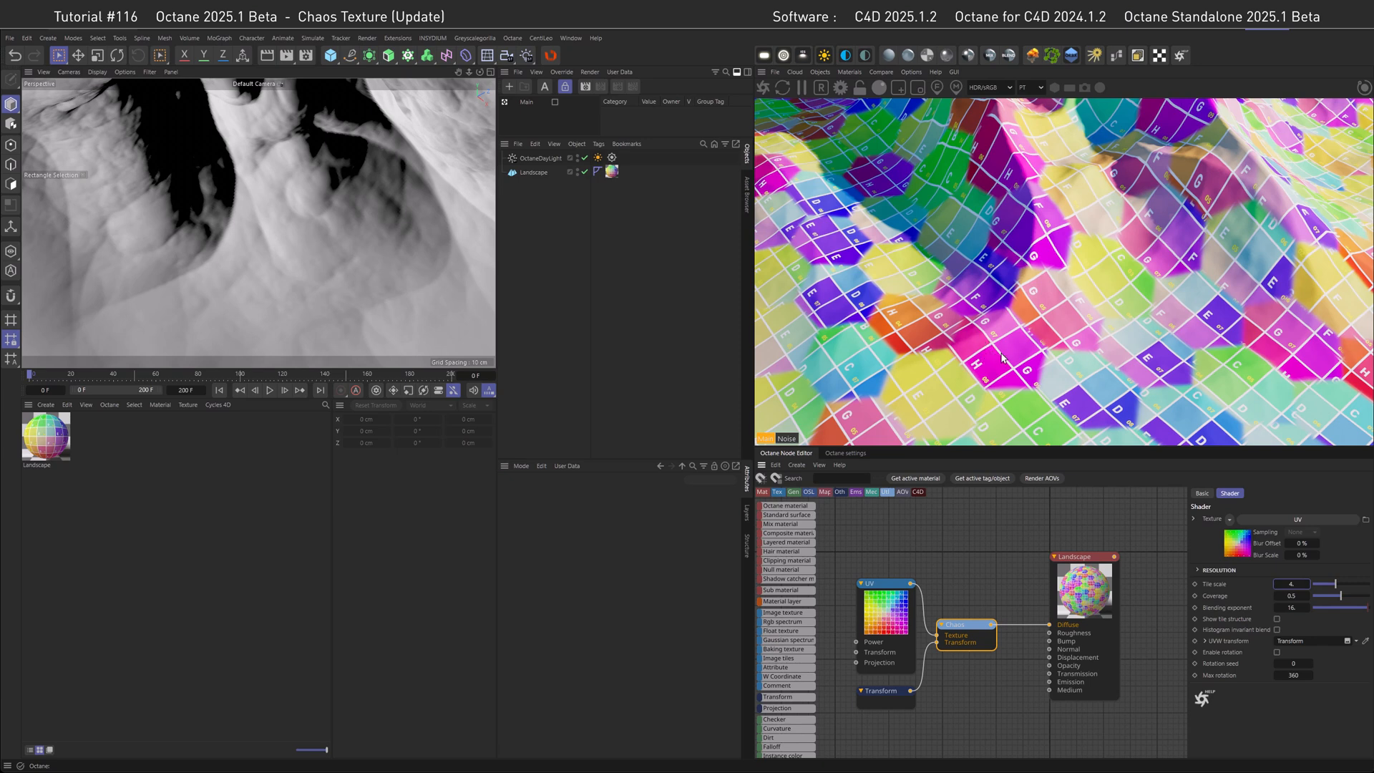
{"action": "mouse_move", "coordinate": [1002, 361]}
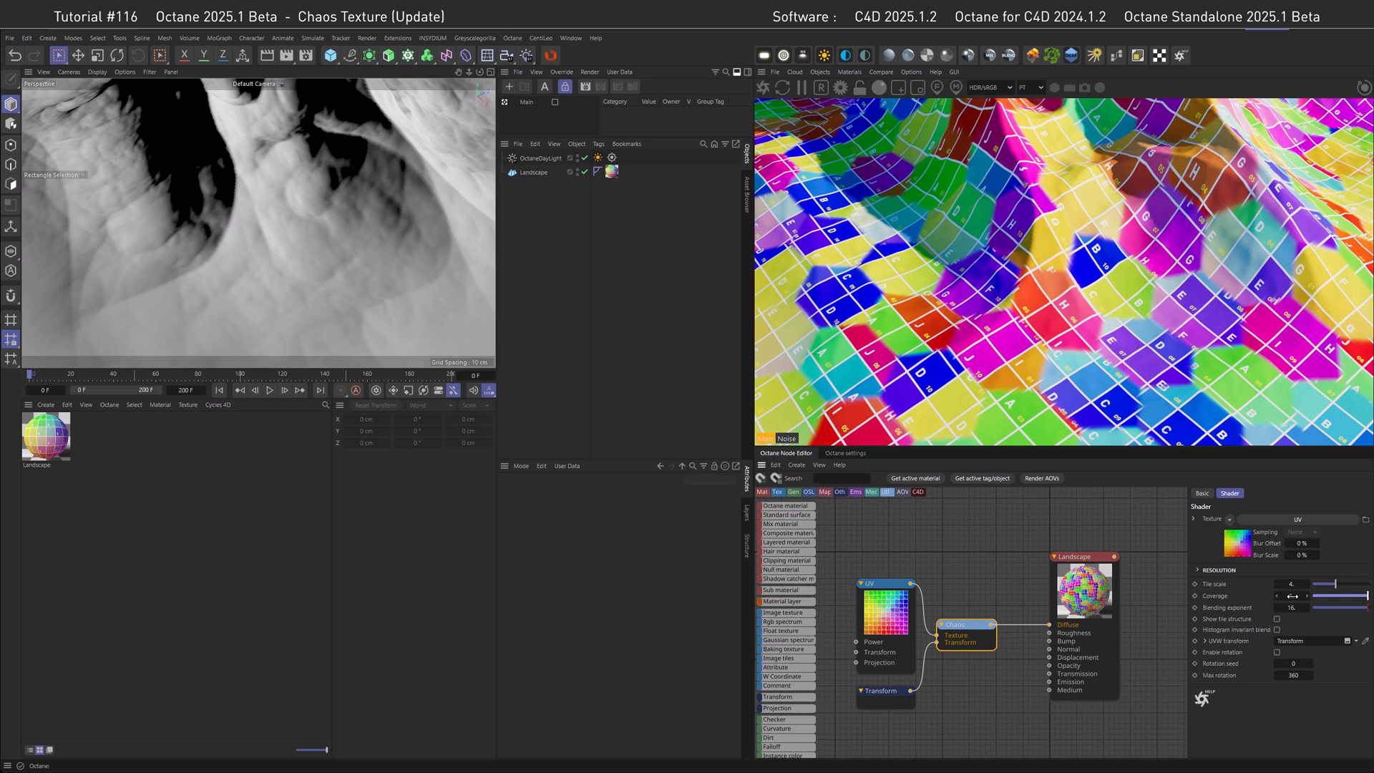
Step: Drag the Chaos node's Coverage slider up toward 1
{"action": "left_click_drag", "start_coordinate": [1289, 596], "coordinate": [1279, 596]}
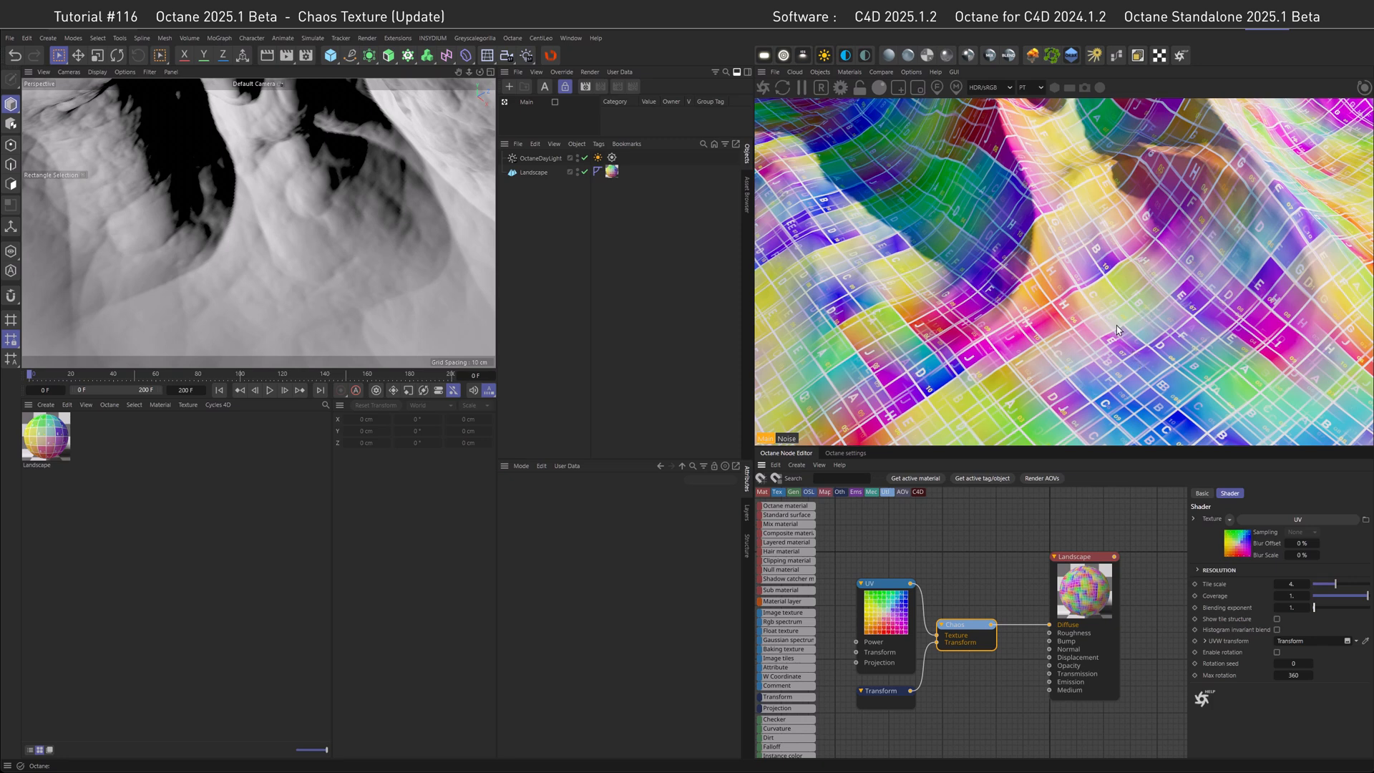
{"action": "mouse_move", "coordinate": [1102, 318]}
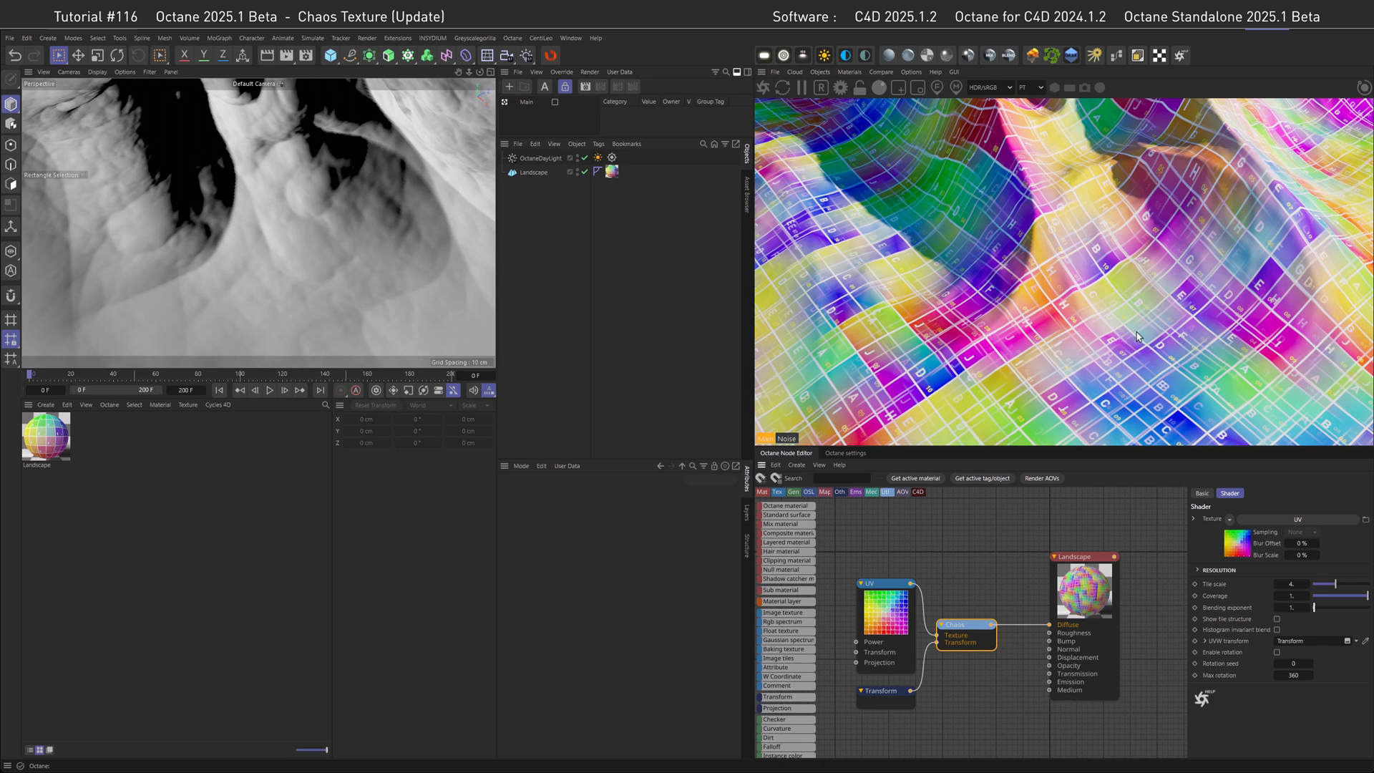
{"action": "mouse_move", "coordinate": [1135, 326]}
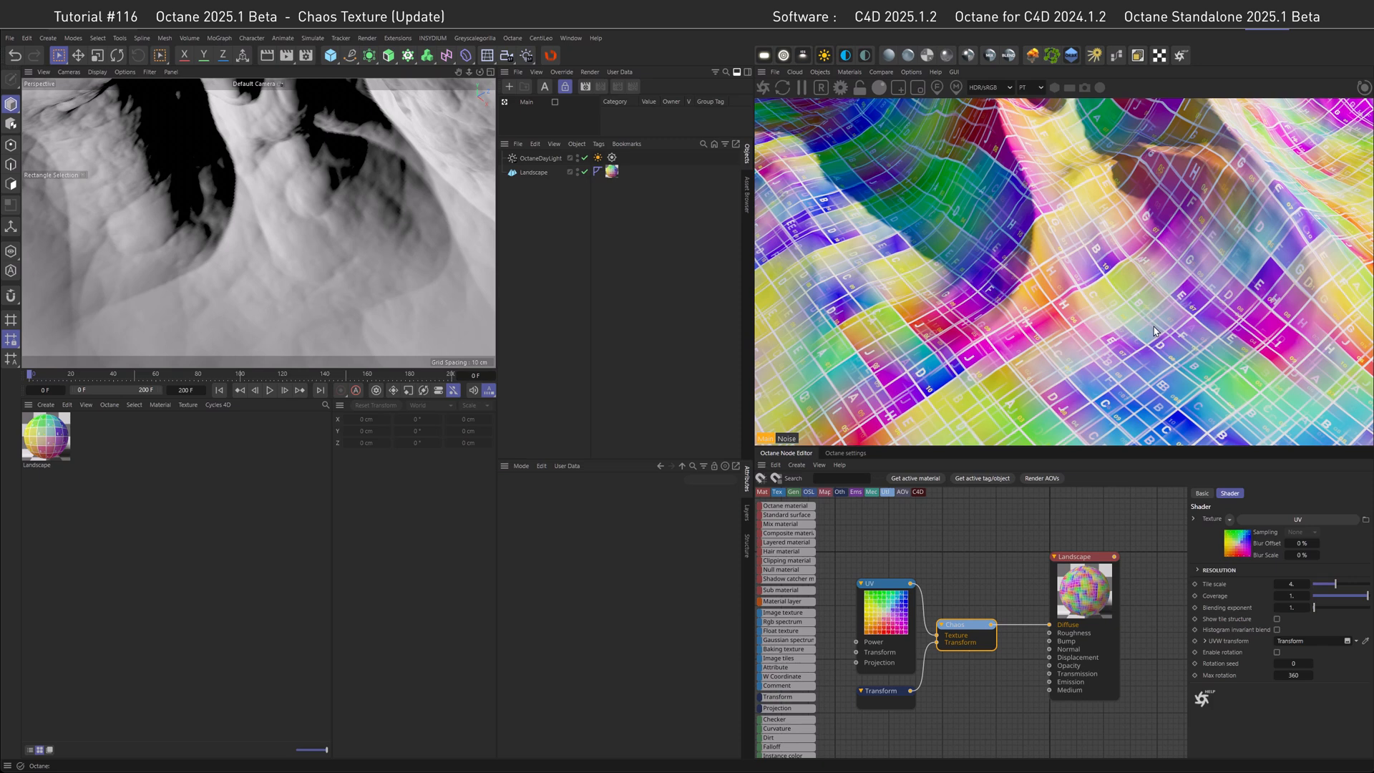
{"action": "mouse_move", "coordinate": [1137, 338]}
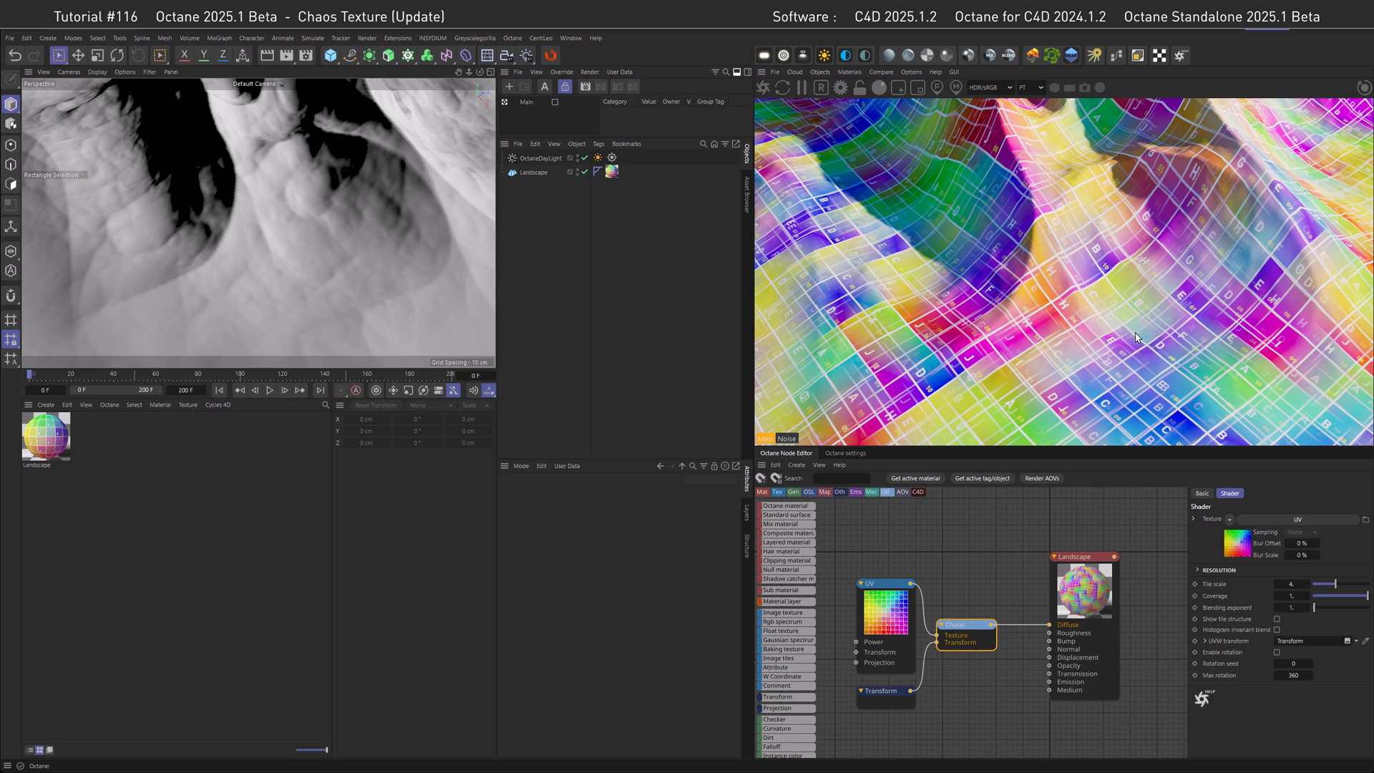
{"action": "mouse_move", "coordinate": [1125, 335]}
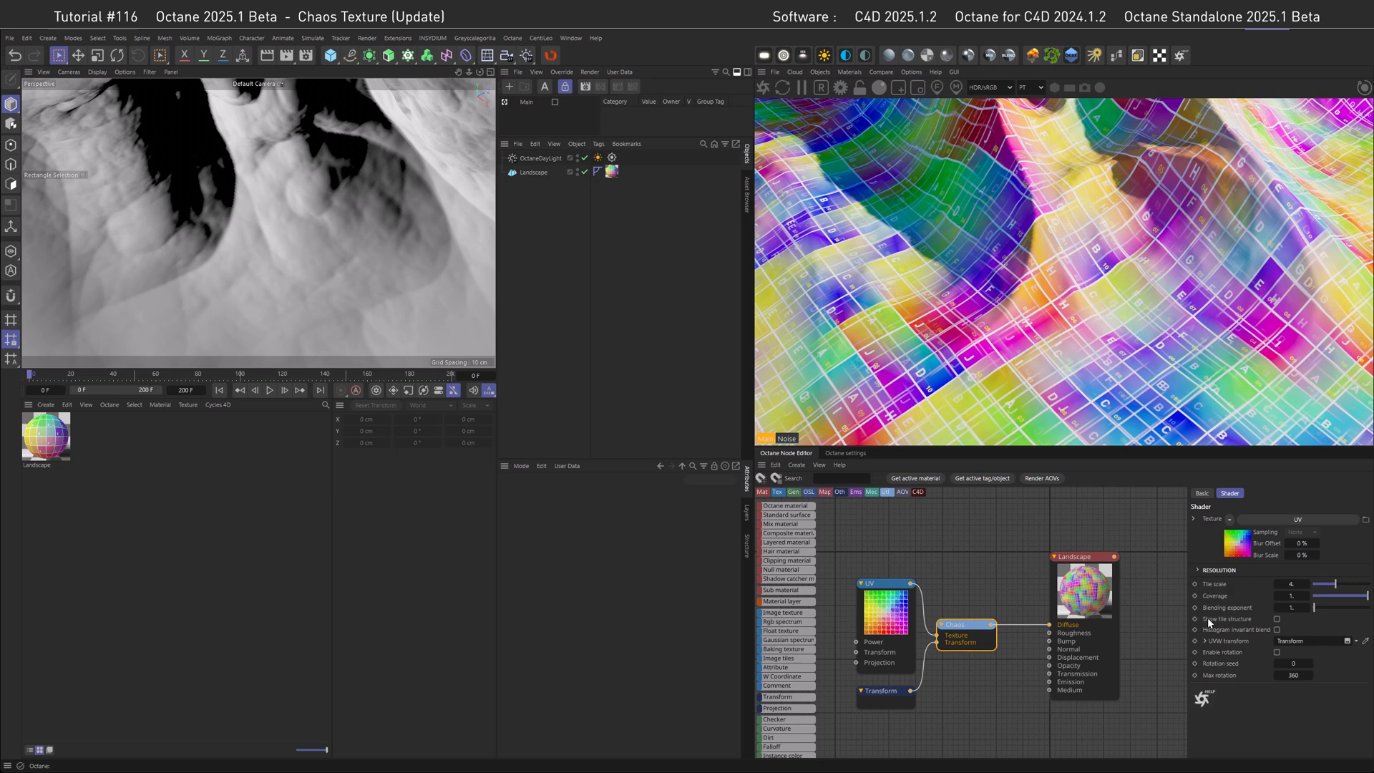
Step: Edit the Chaos Blending exponent field to bring it down to 1
{"action": "left_click", "coordinate": [1275, 619]}
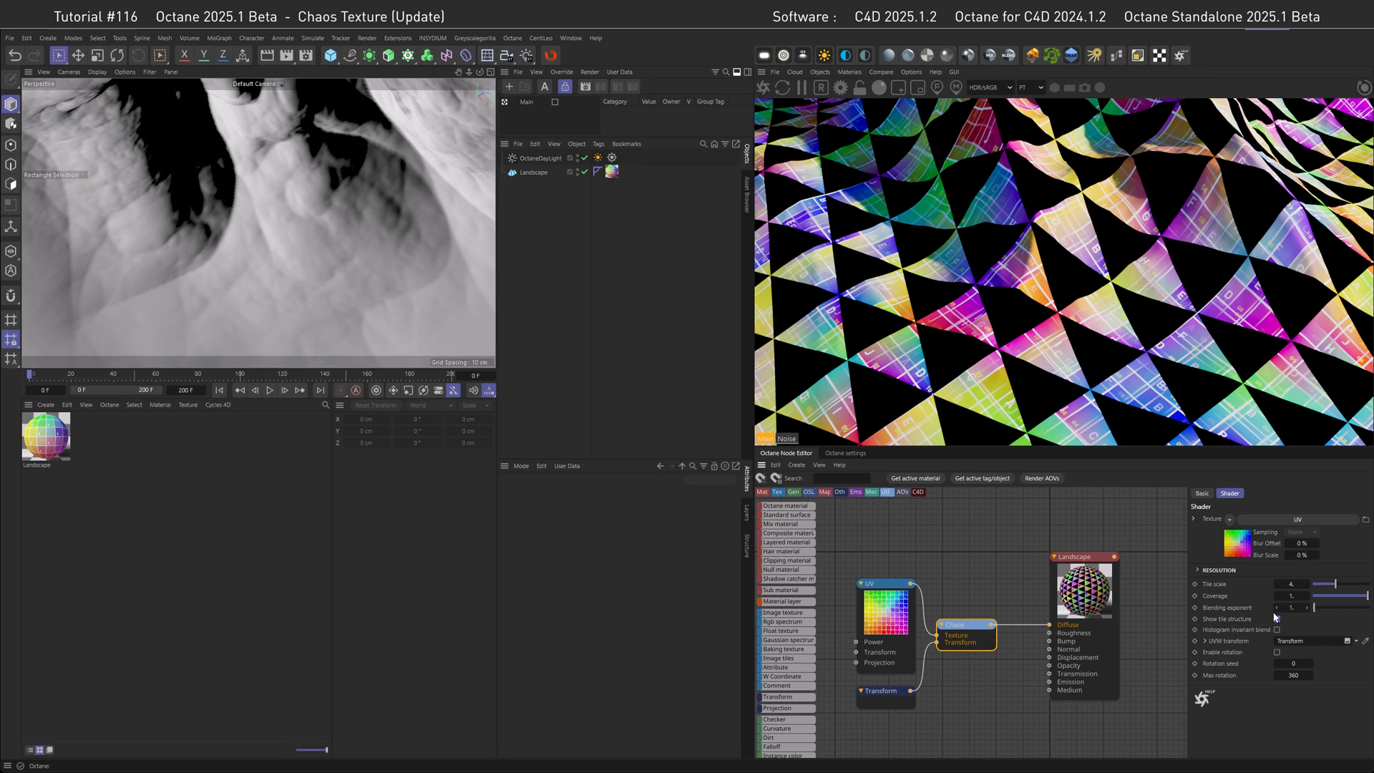
Step: Reset Blending exponent to its default 4 and enable Histogram invariant blend
{"action": "right_click", "coordinate": [1226, 607]}
{"action": "type", "text": "4."}
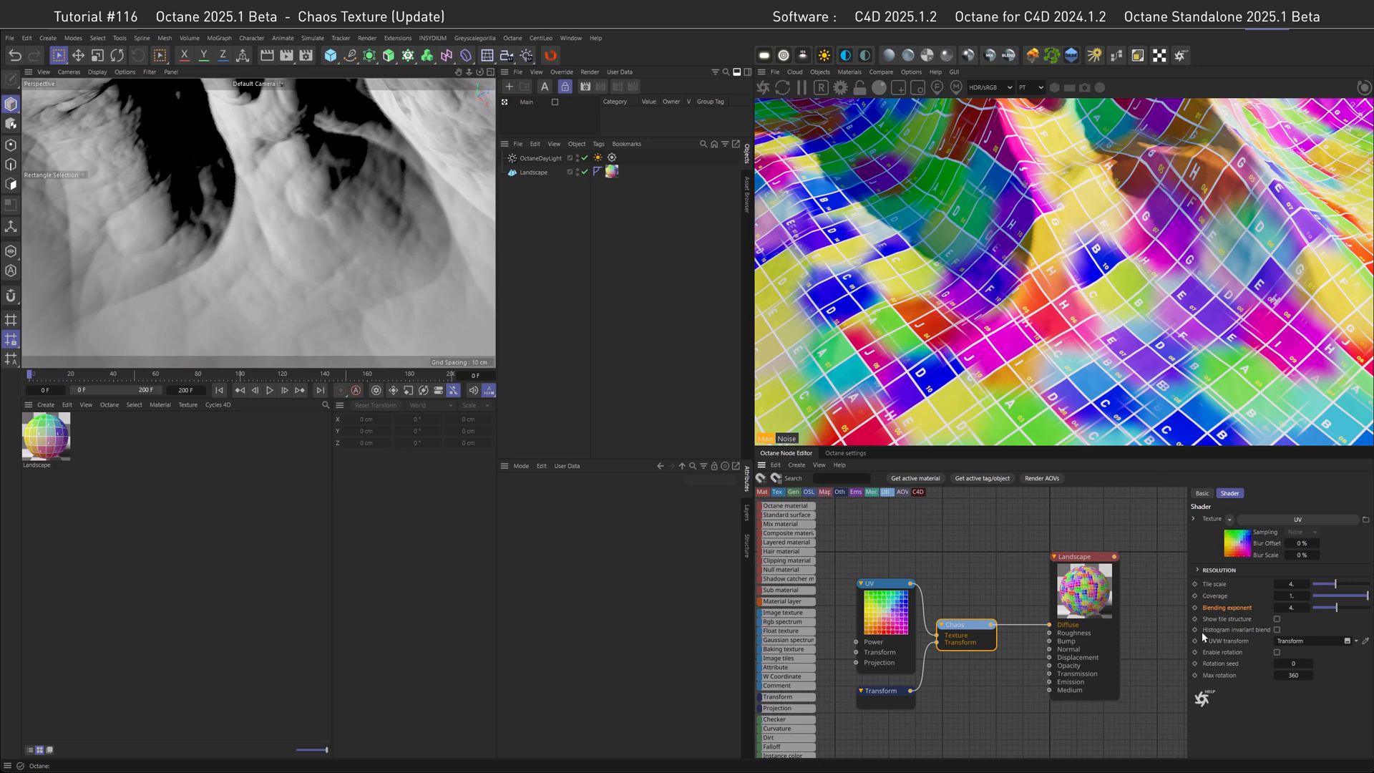
{"action": "mouse_move", "coordinate": [1272, 632]}
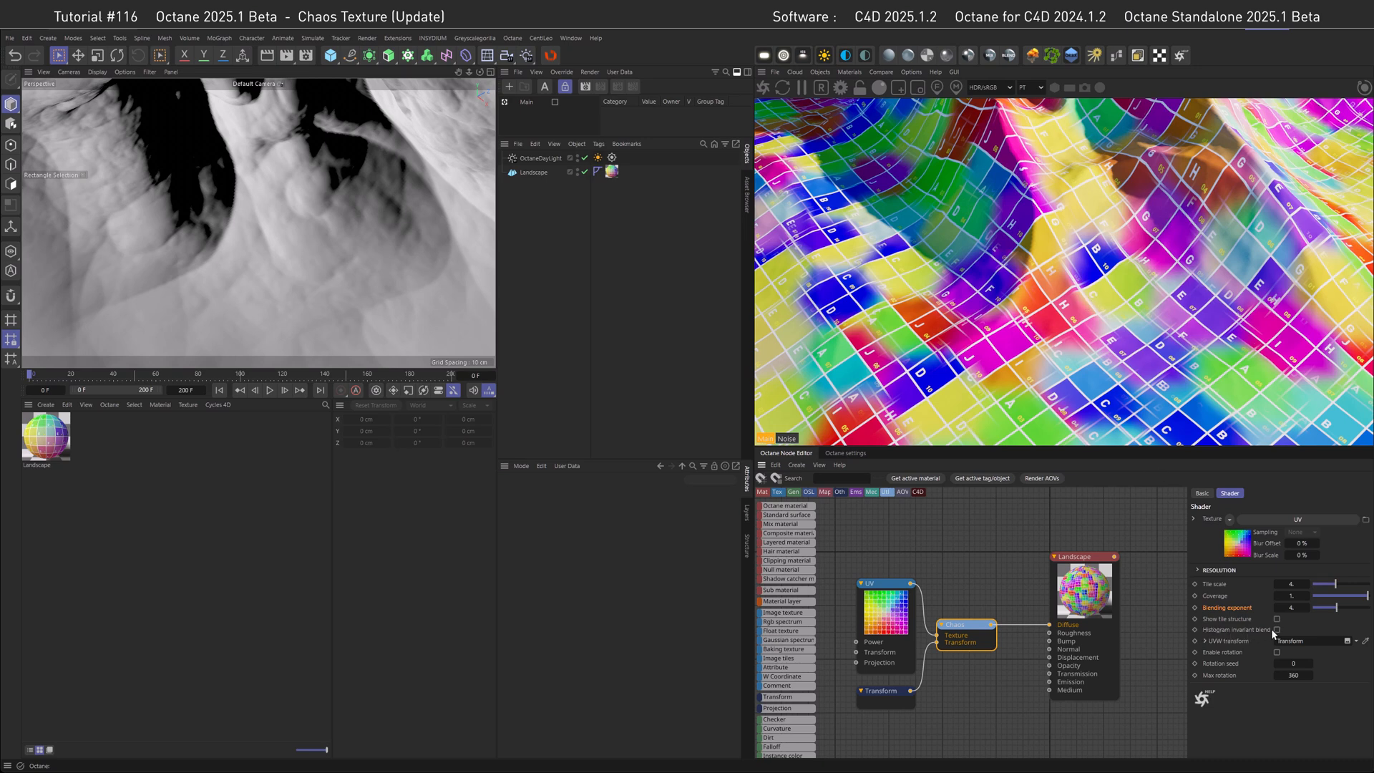
{"action": "left_click", "coordinate": [1275, 629]}
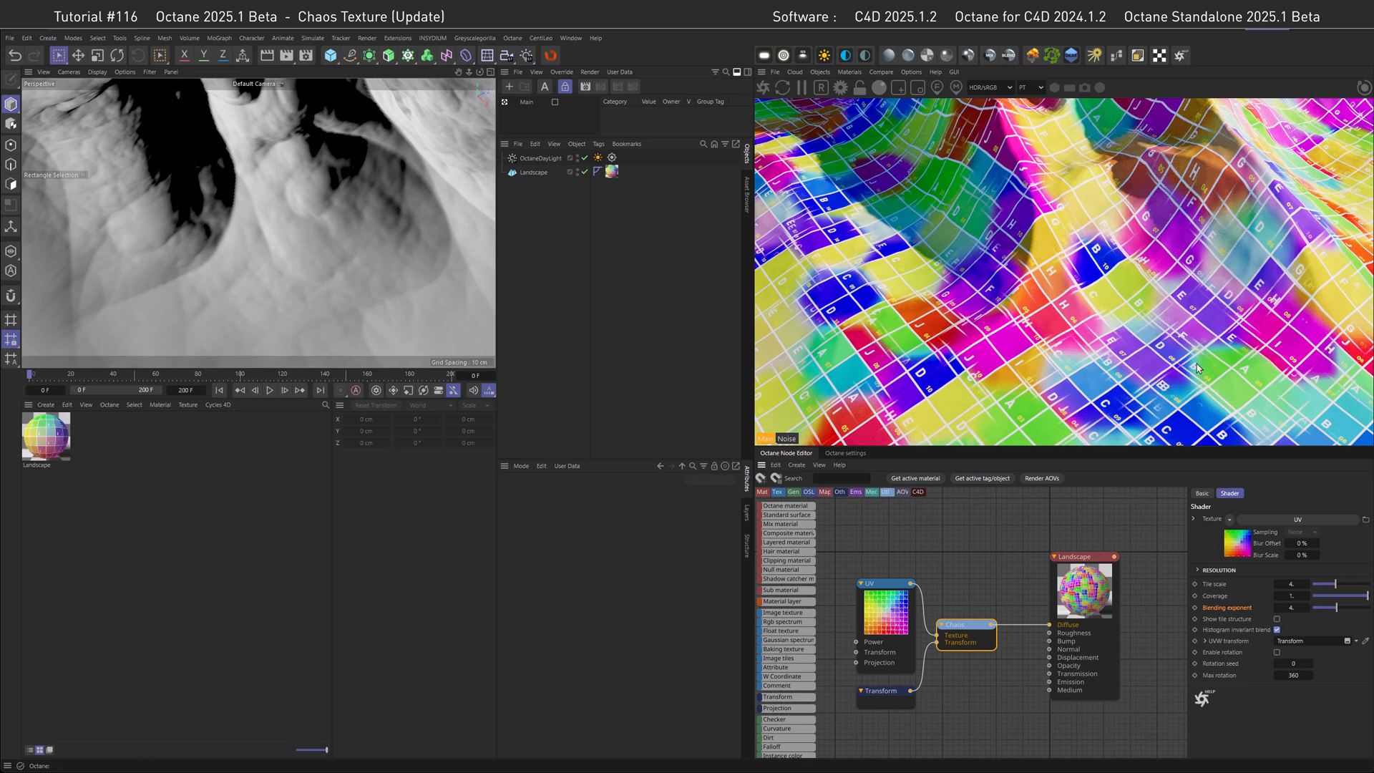
{"action": "mouse_move", "coordinate": [1182, 395]}
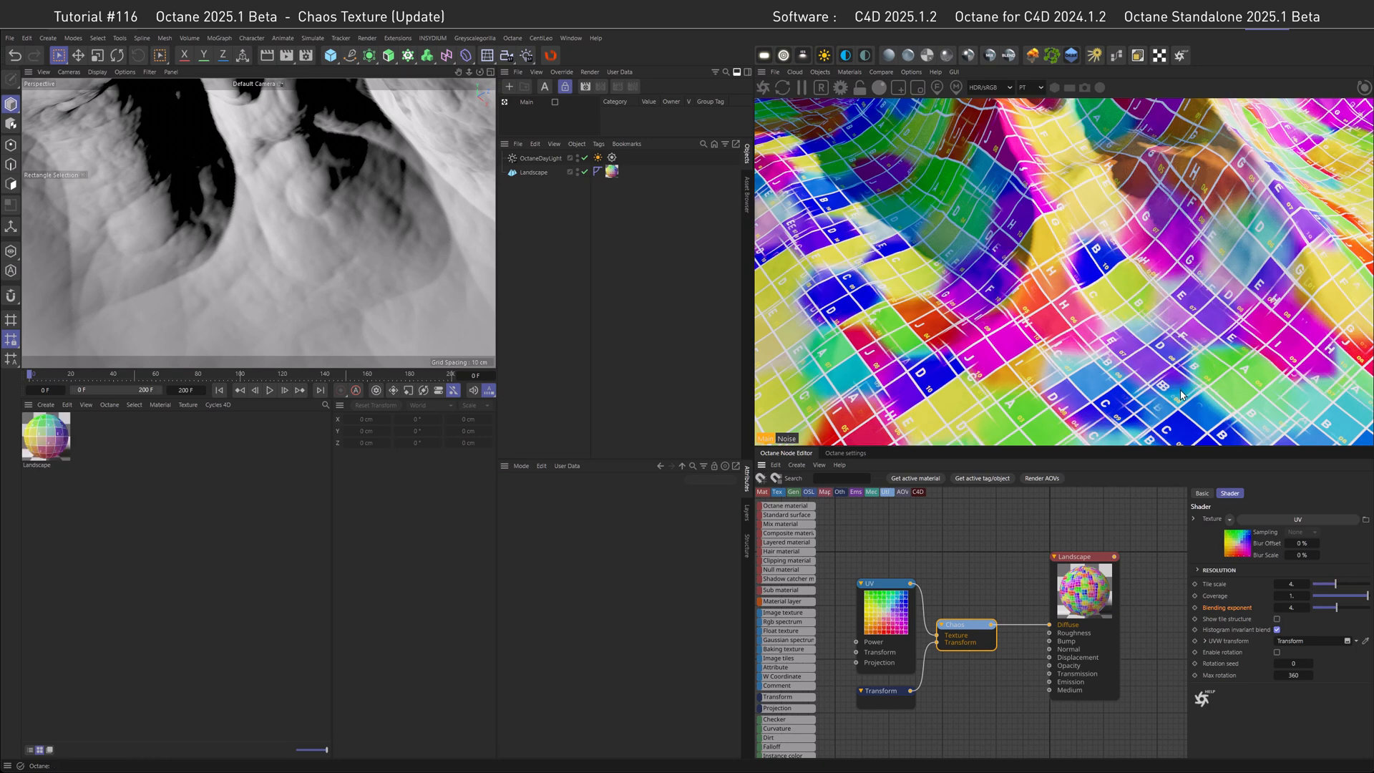
{"action": "mouse_move", "coordinate": [1272, 639]}
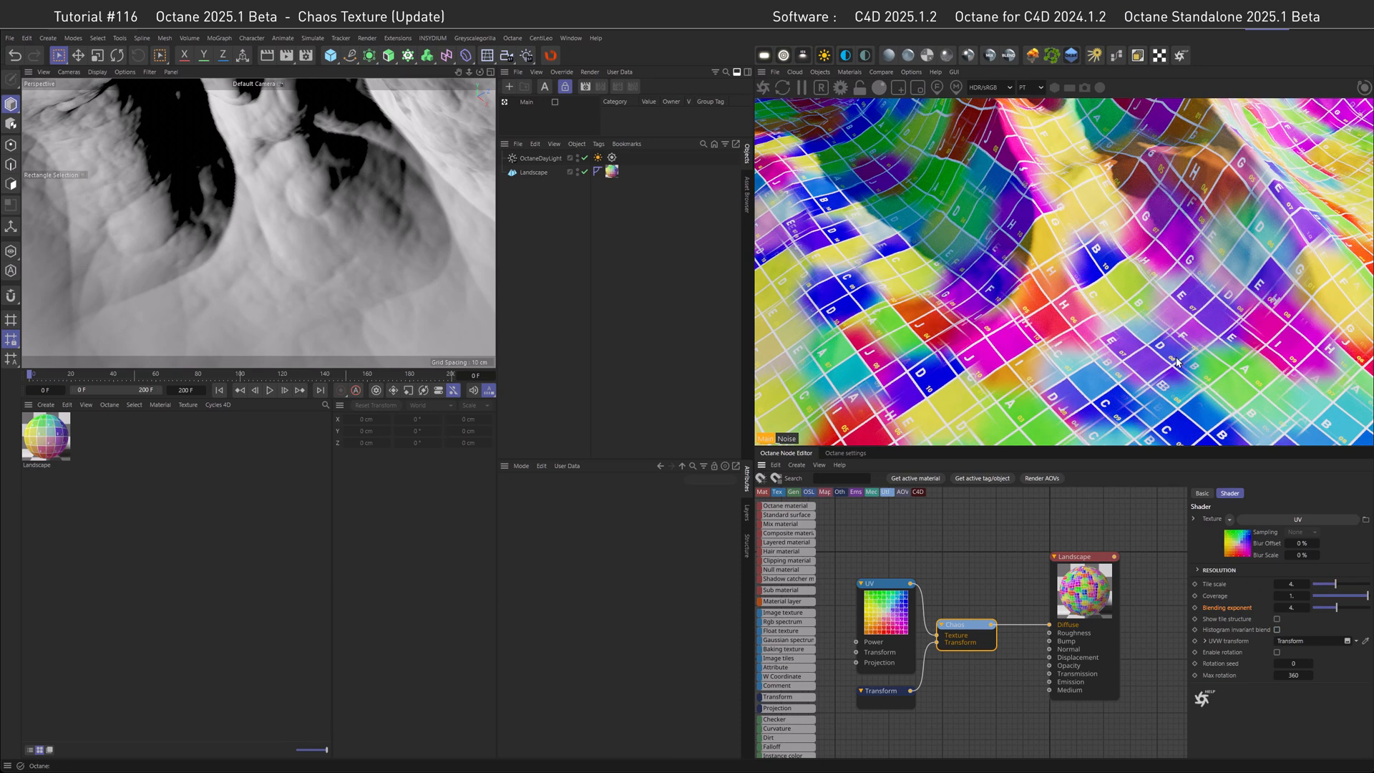
{"action": "mouse_move", "coordinate": [1177, 366]}
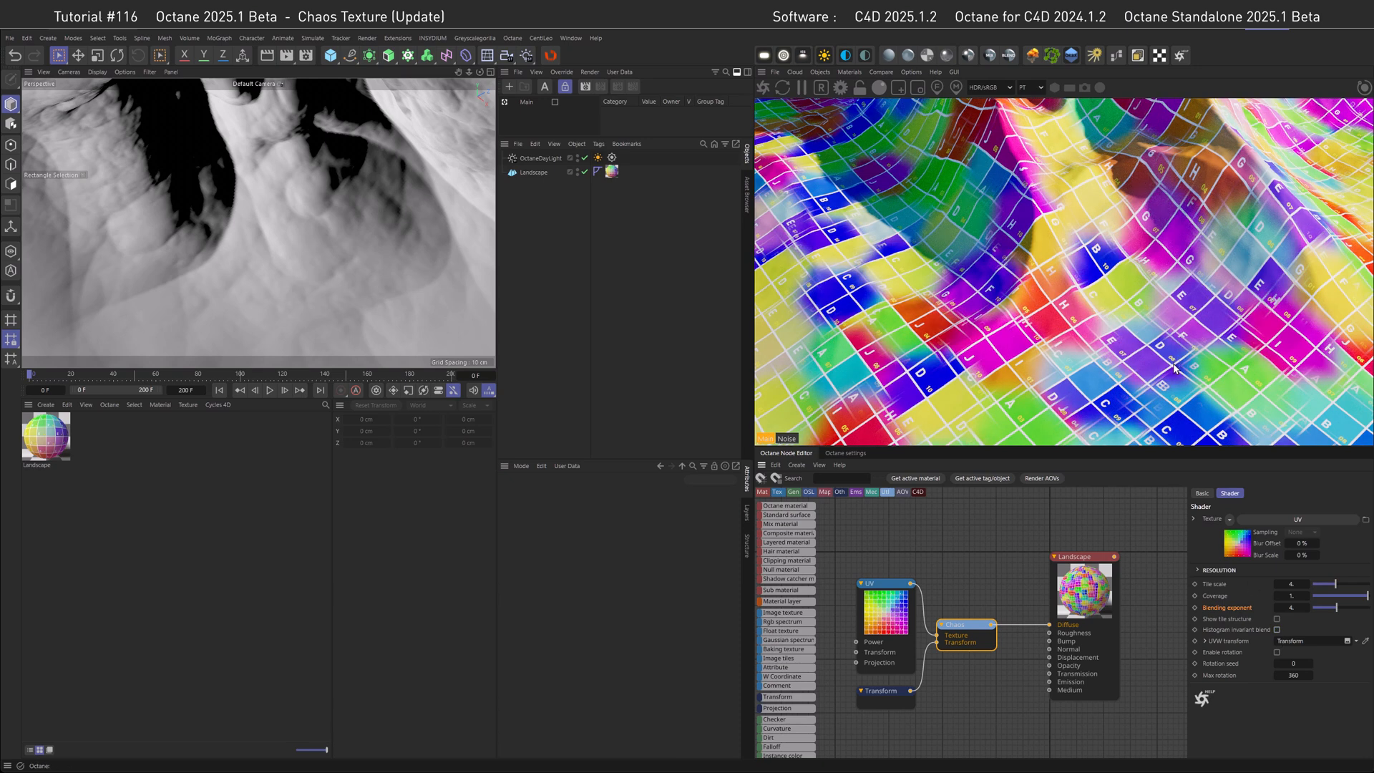
{"action": "mouse_move", "coordinate": [1111, 372]}
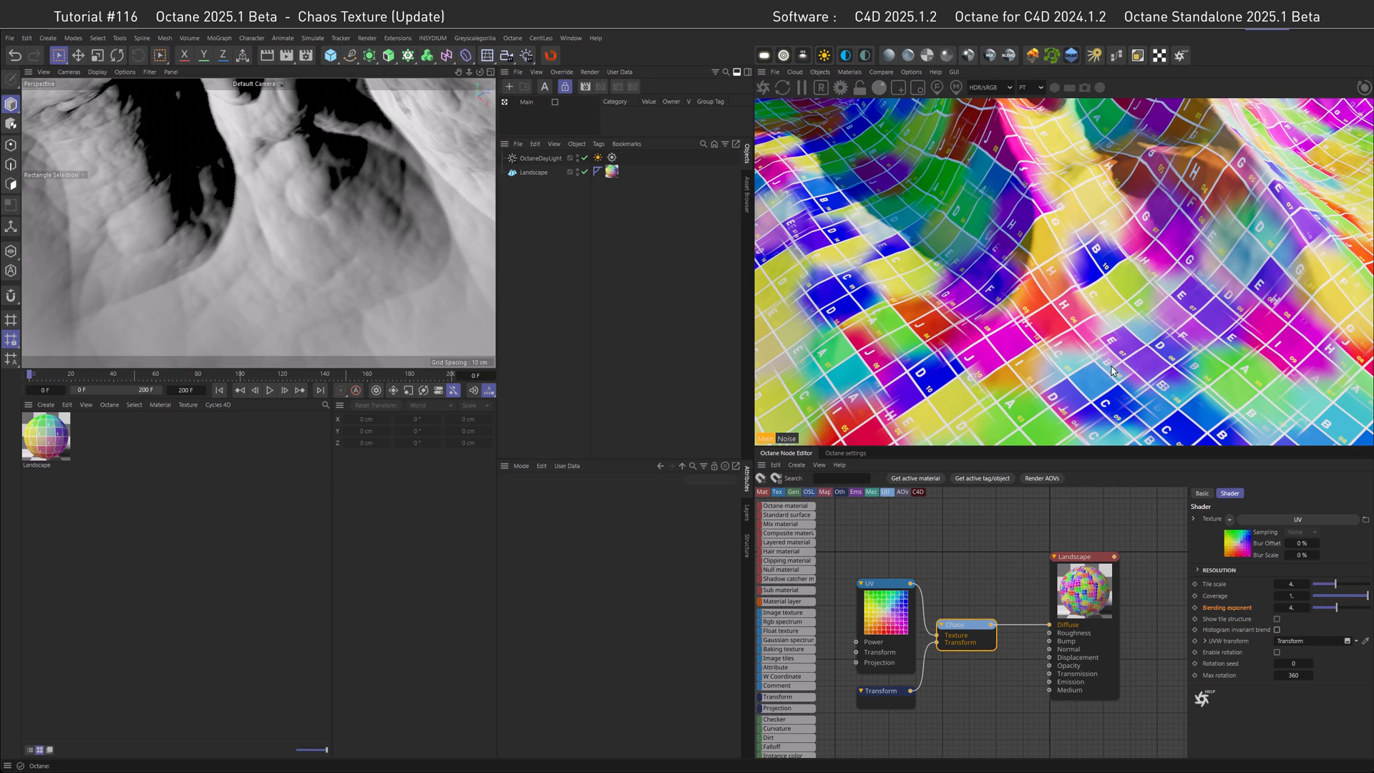
{"action": "mouse_move", "coordinate": [1228, 704]}
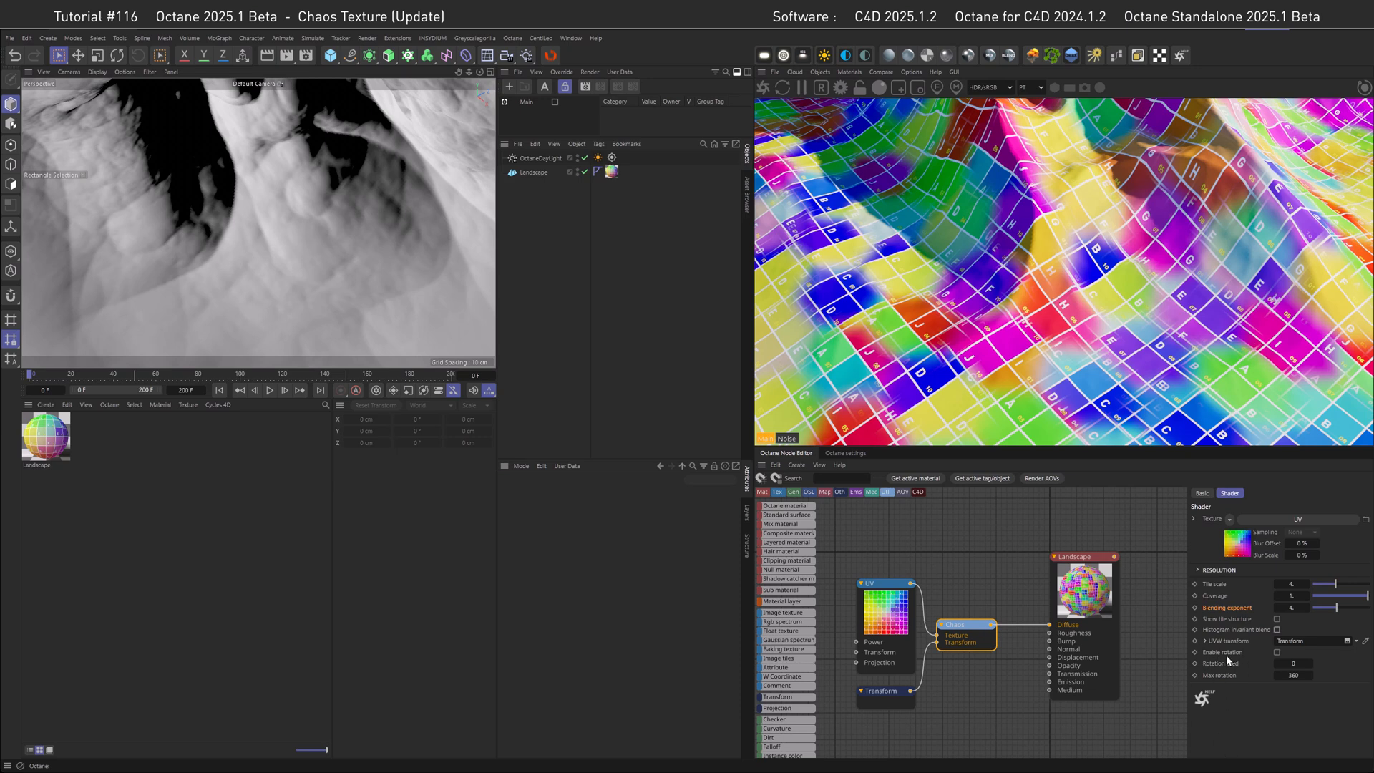
{"action": "mouse_move", "coordinate": [1278, 654]}
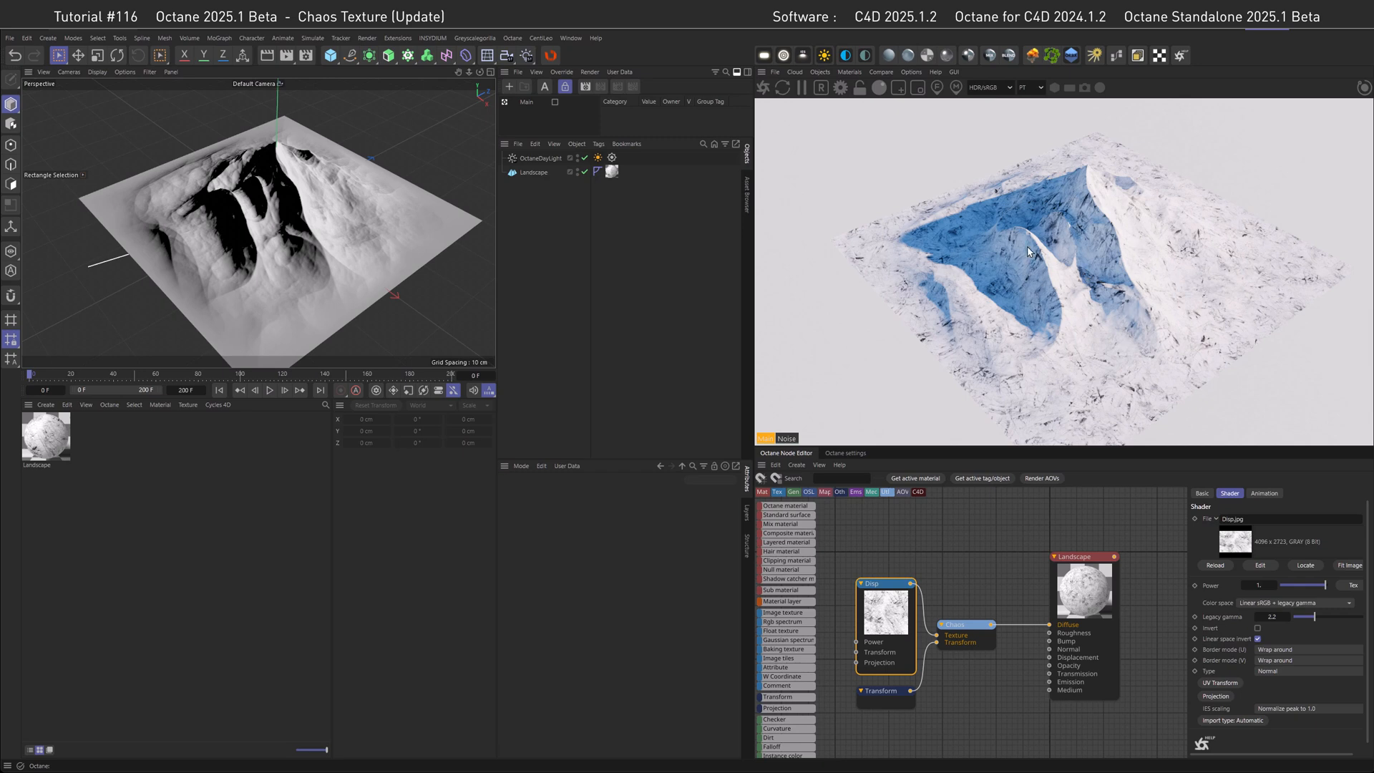
{"action": "mouse_move", "coordinate": [1070, 265]}
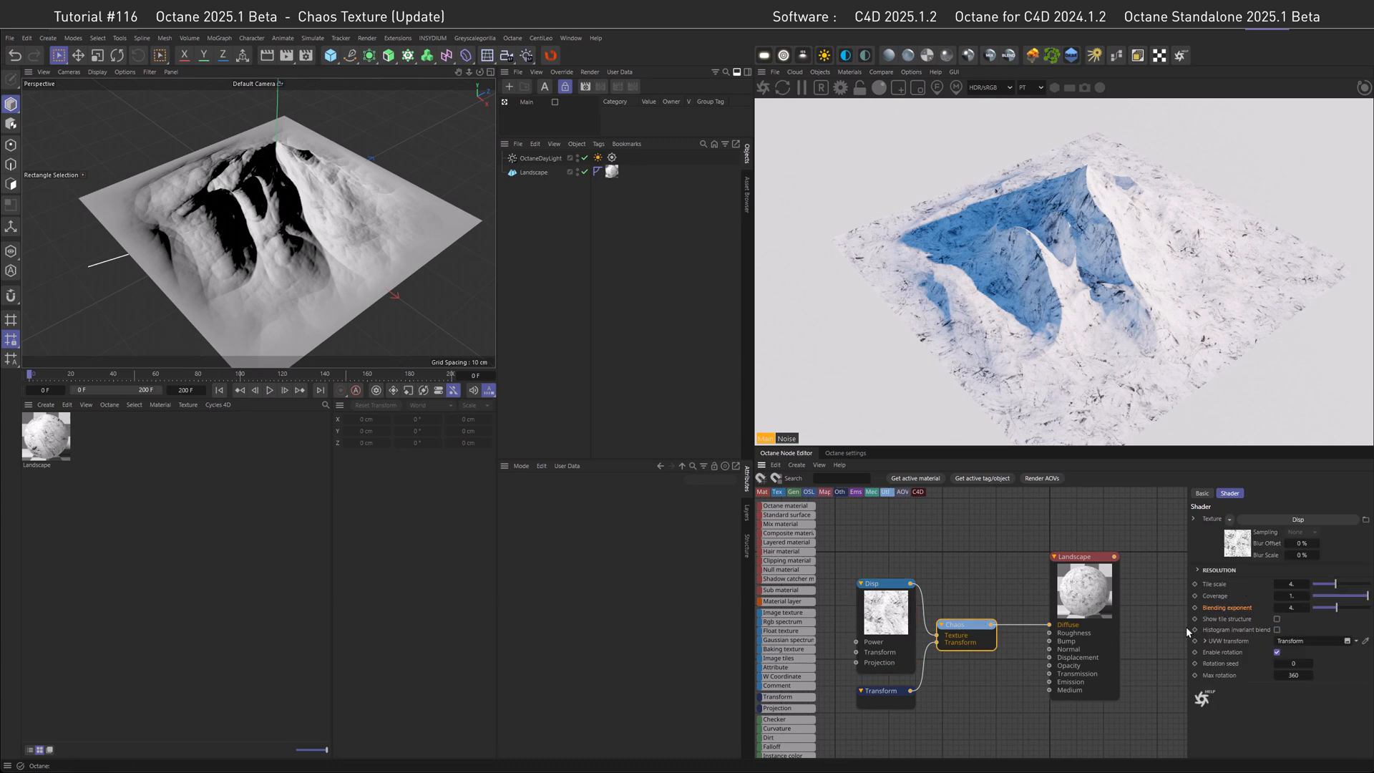
{"action": "mouse_move", "coordinate": [1231, 619]}
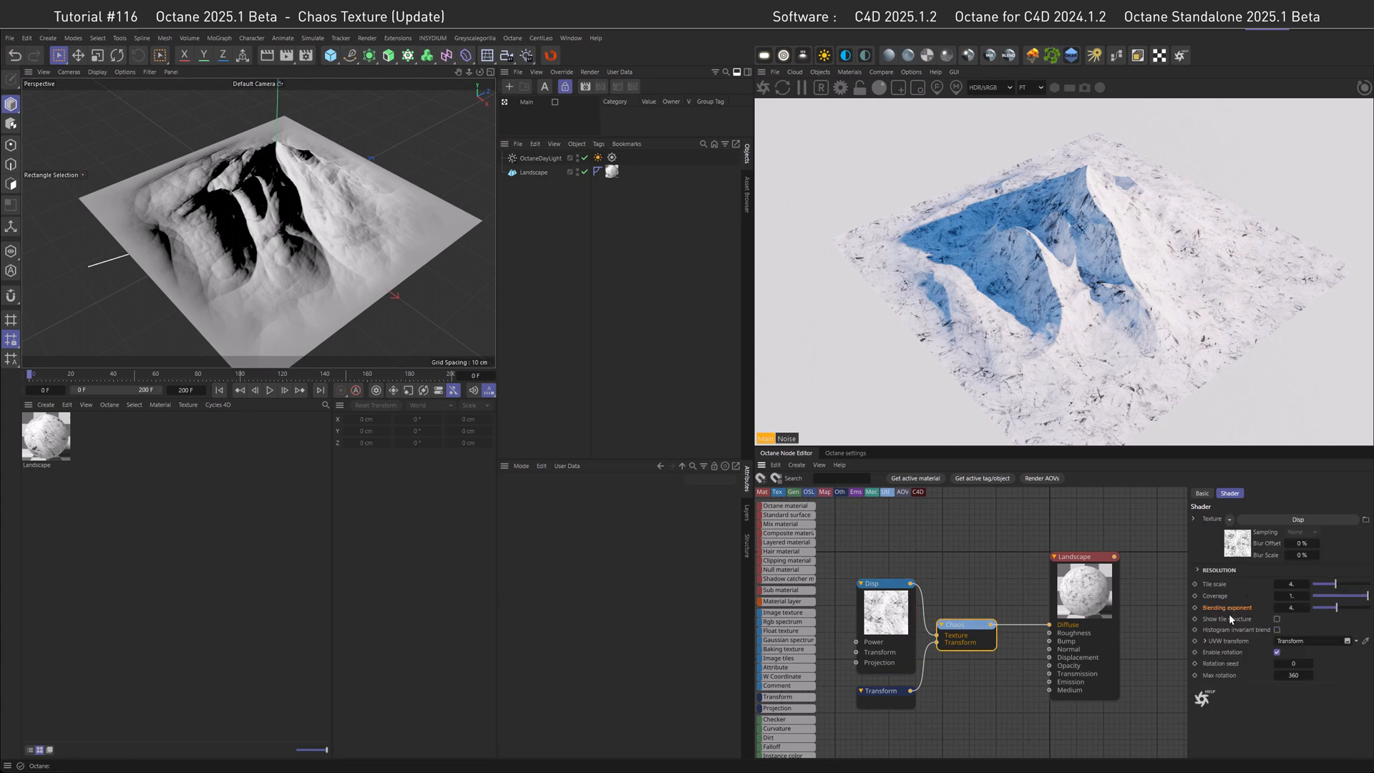
{"action": "mouse_move", "coordinate": [1227, 637]}
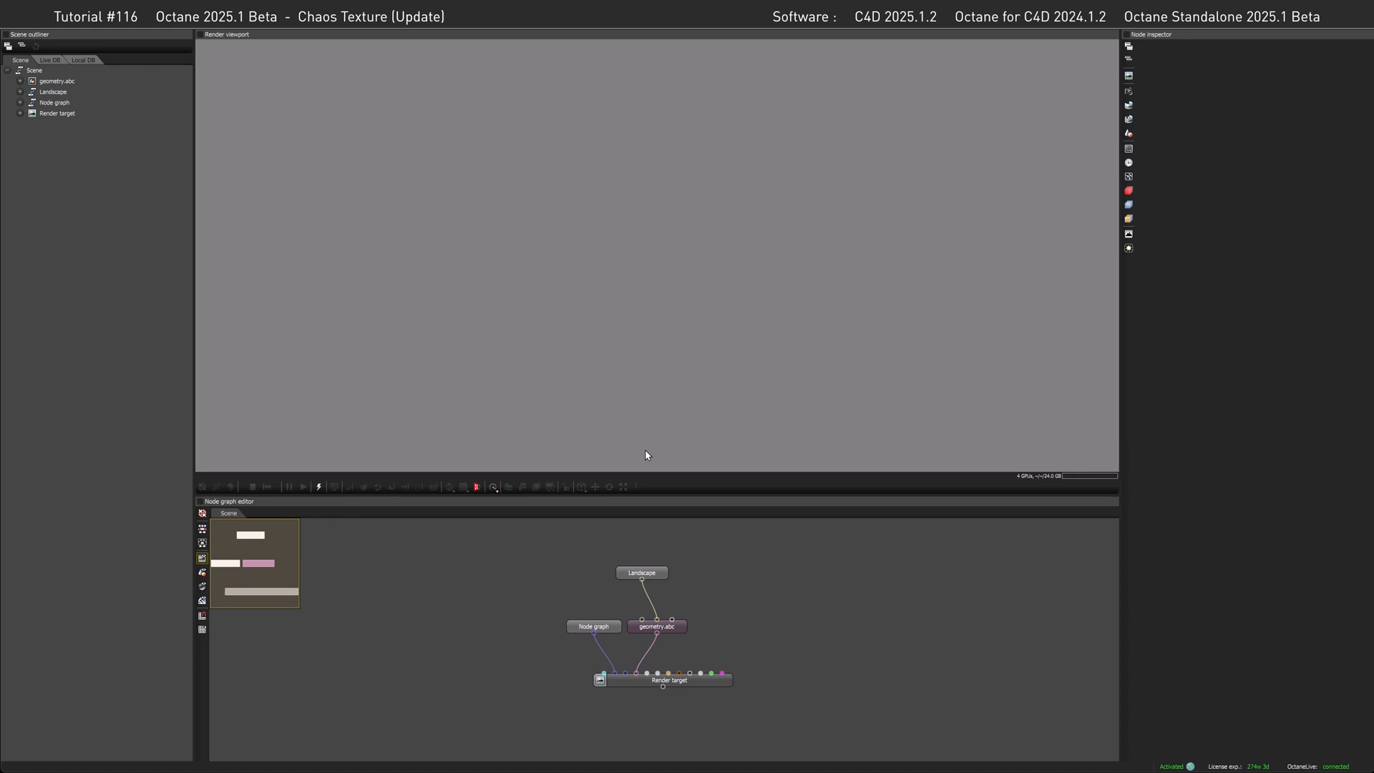
{"action": "mouse_move", "coordinate": [634, 689]}
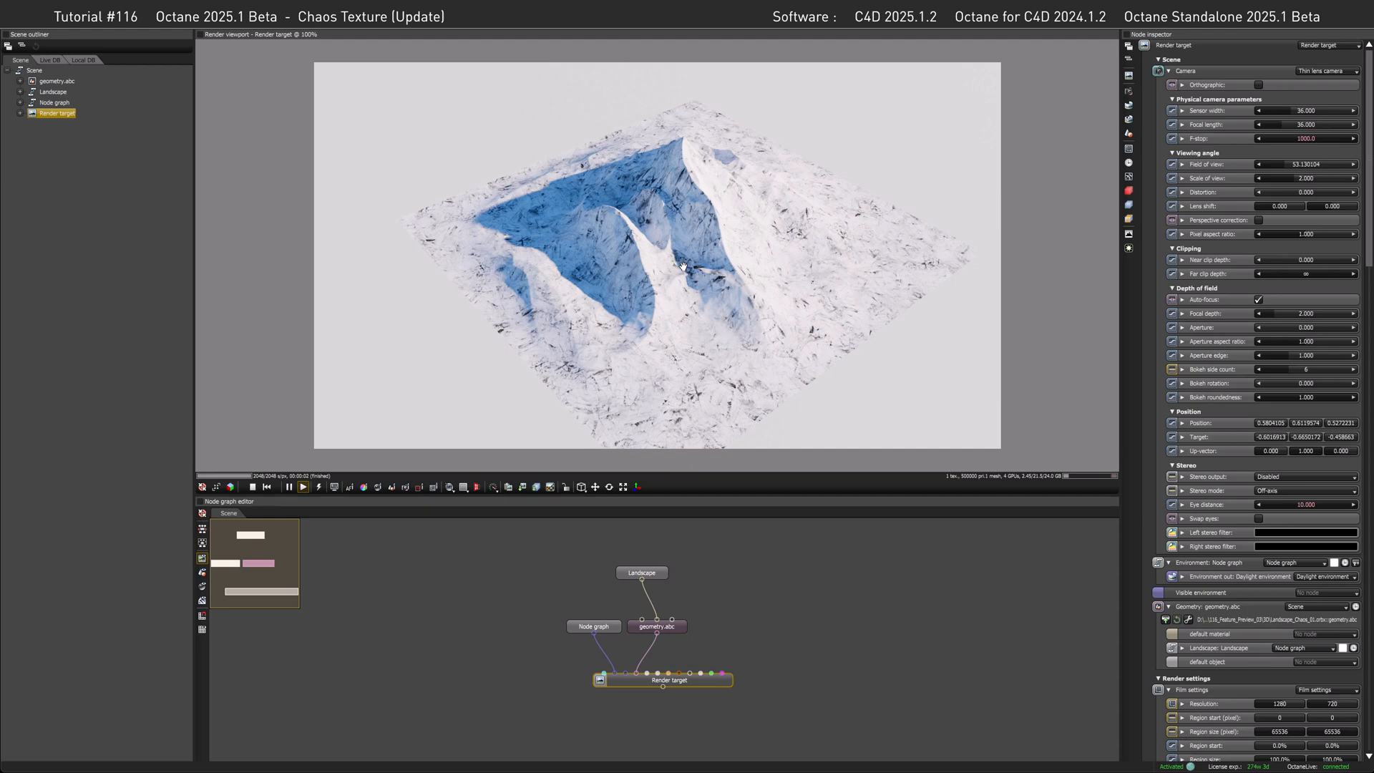
Step: Open the Landscape node graph and select the Chaos node in the Node inspector
{"action": "left_click", "coordinate": [641, 572]}
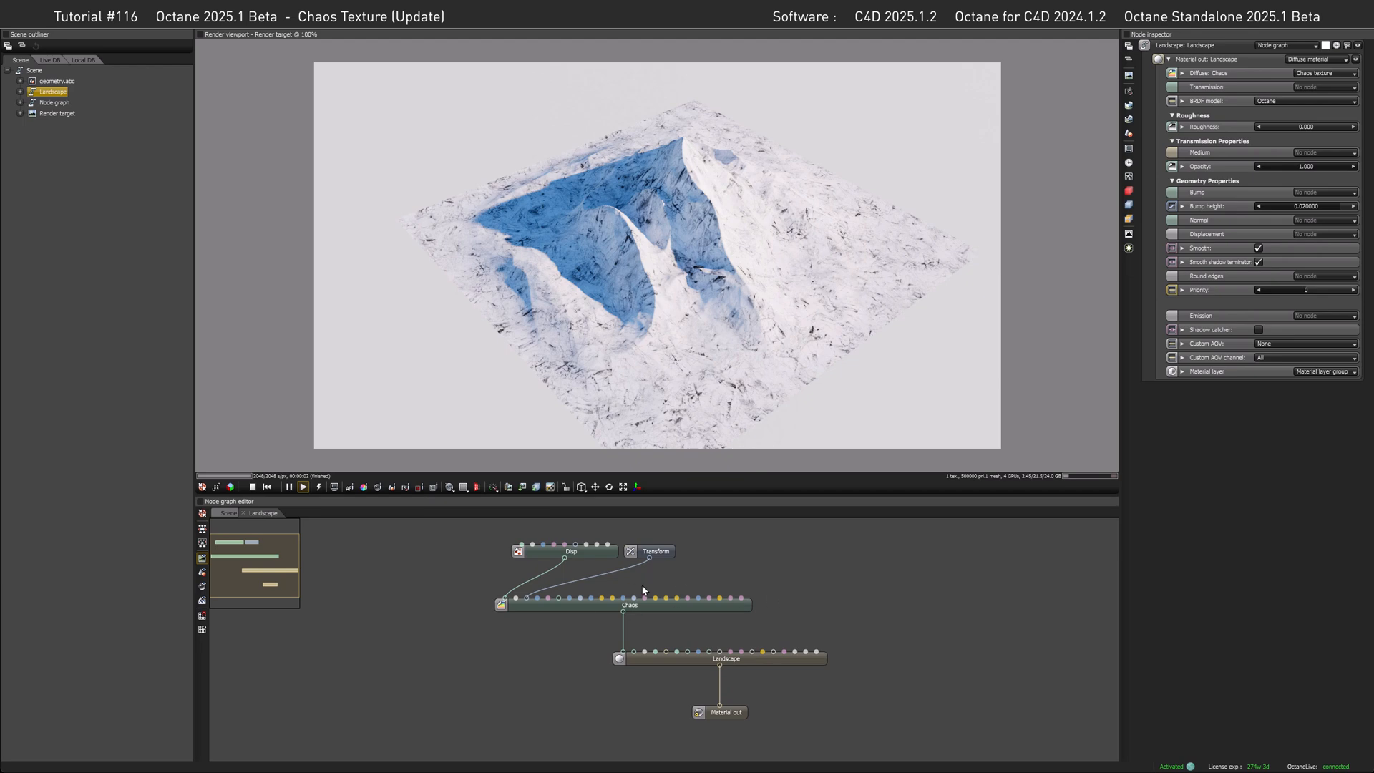
{"action": "left_click", "coordinate": [630, 604]}
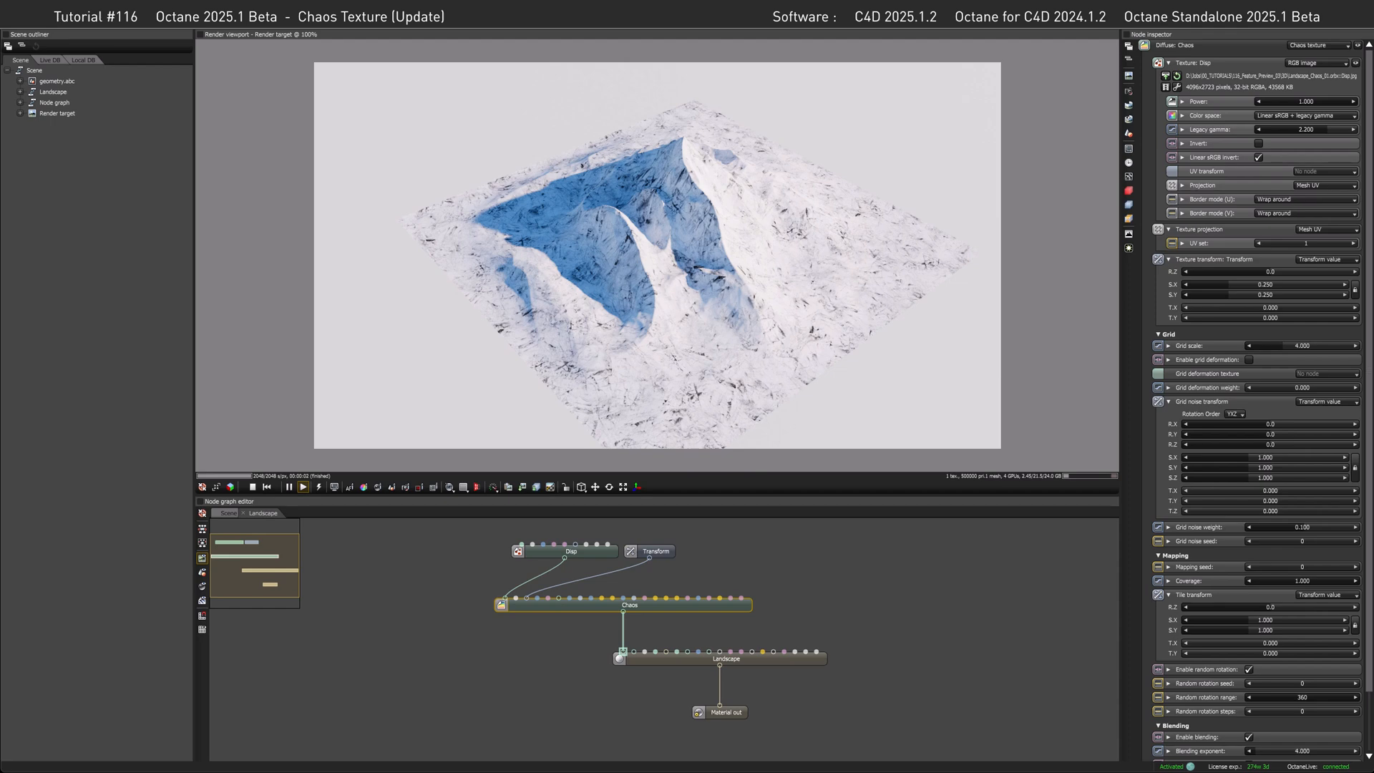
{"action": "mouse_move", "coordinate": [1258, 338]}
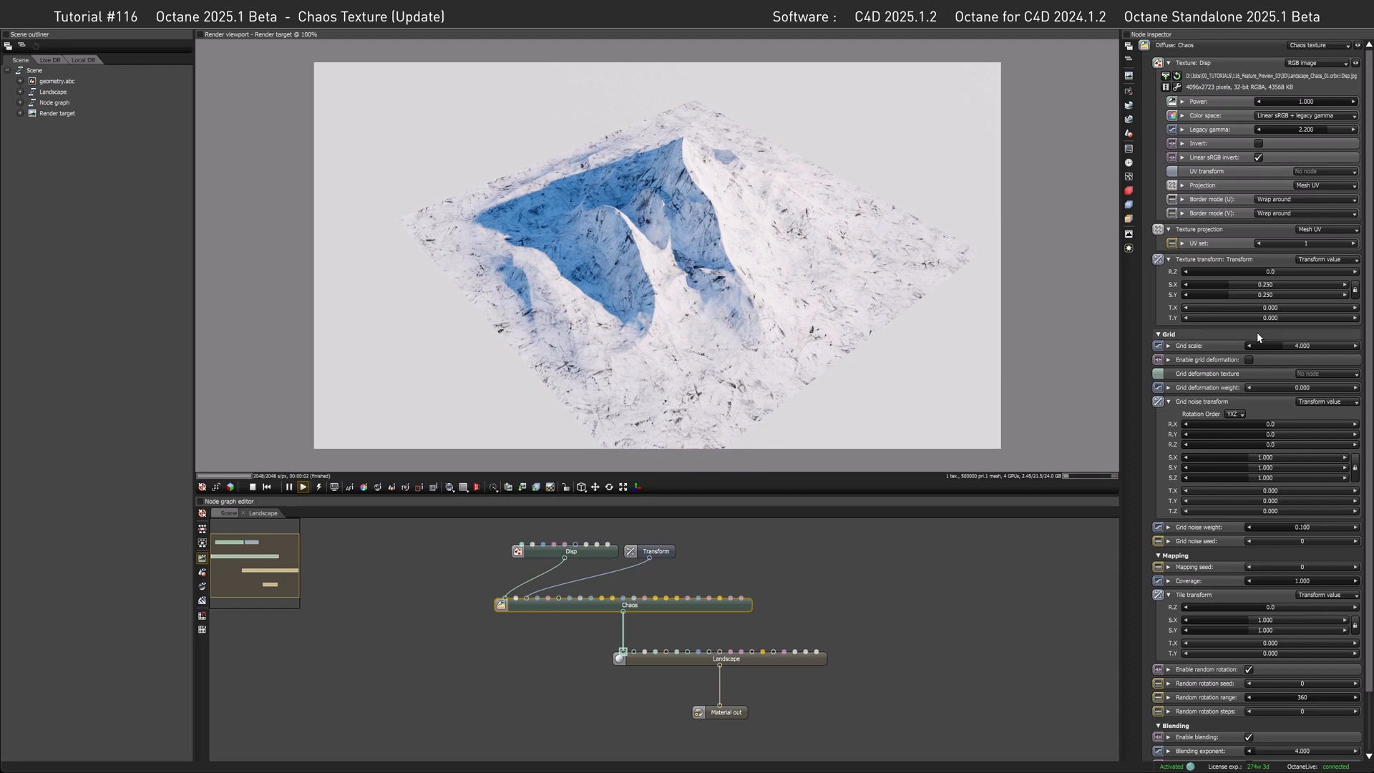
{"action": "mouse_move", "coordinate": [575, 554]}
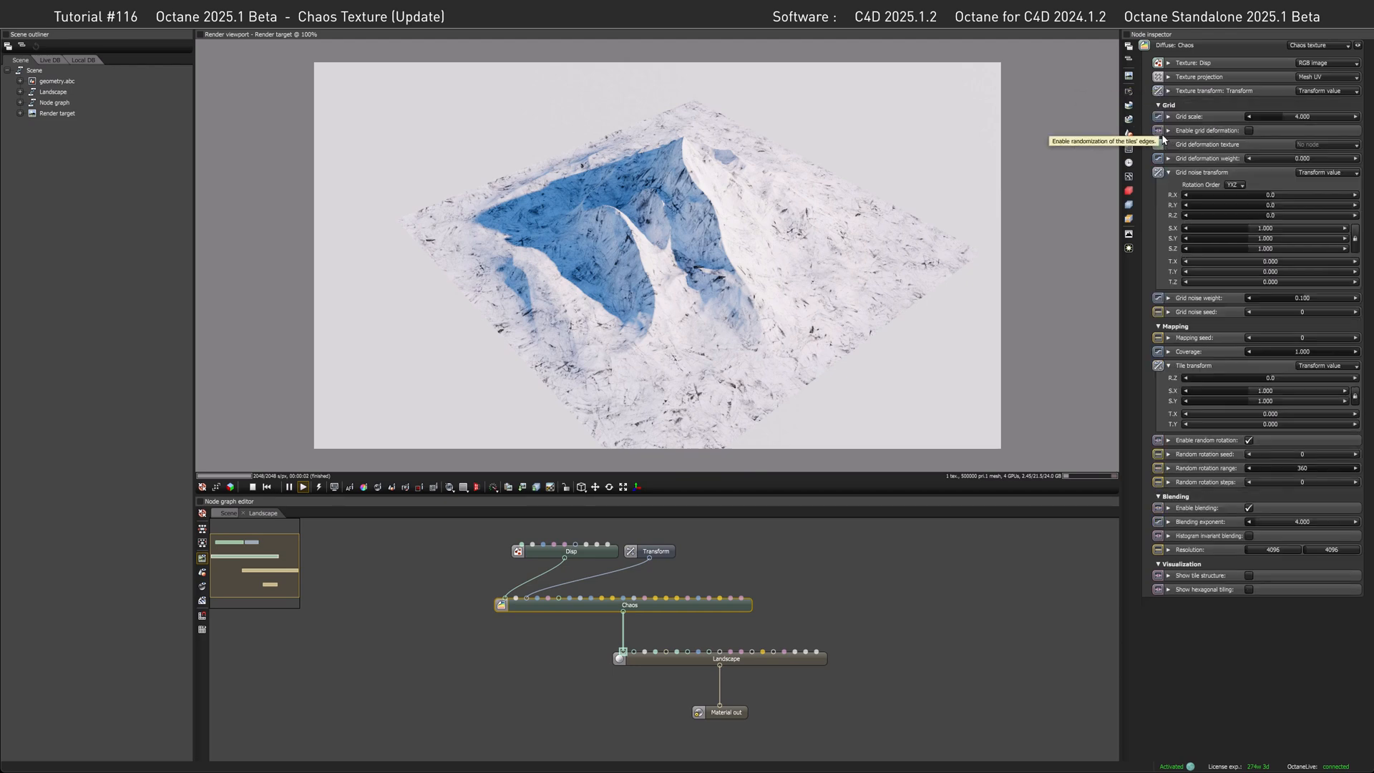
{"action": "mouse_move", "coordinate": [1263, 146]}
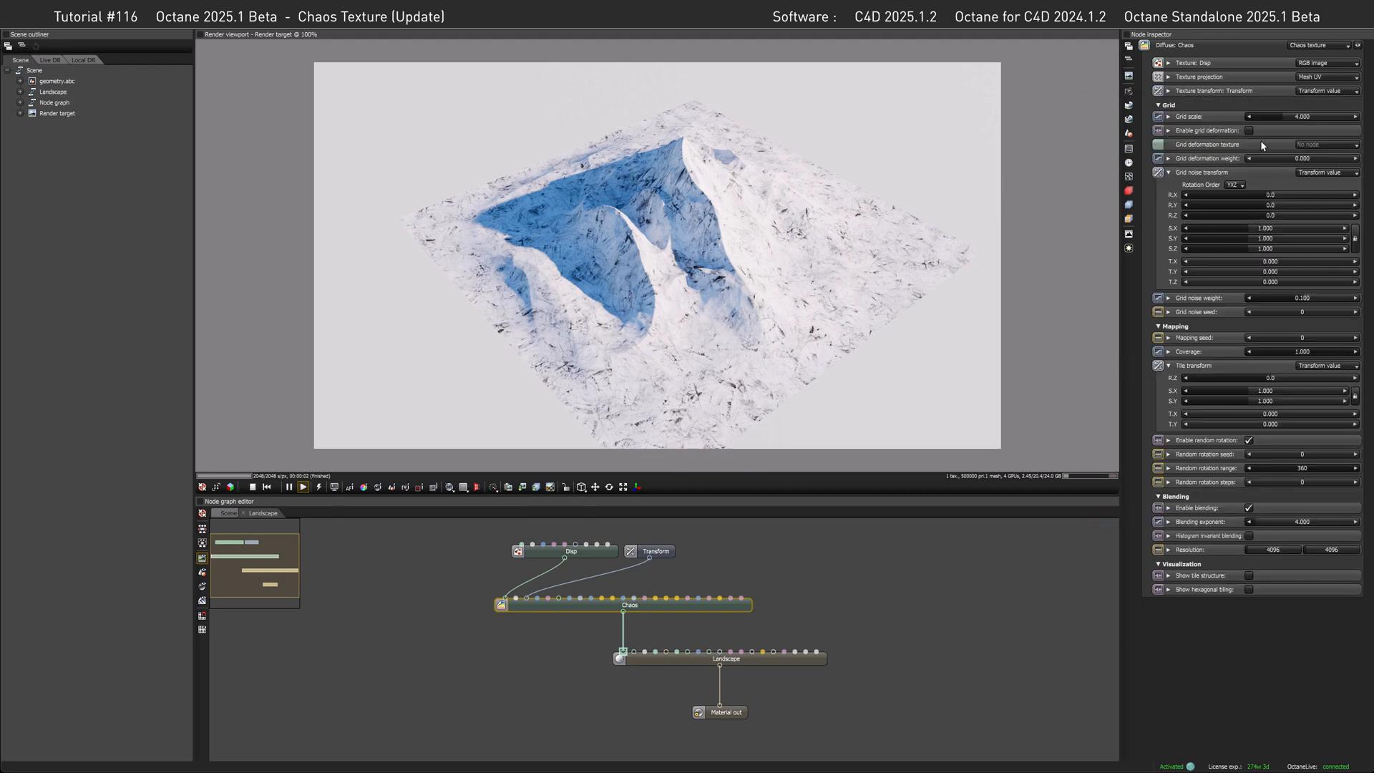
{"action": "mouse_move", "coordinate": [1259, 146]}
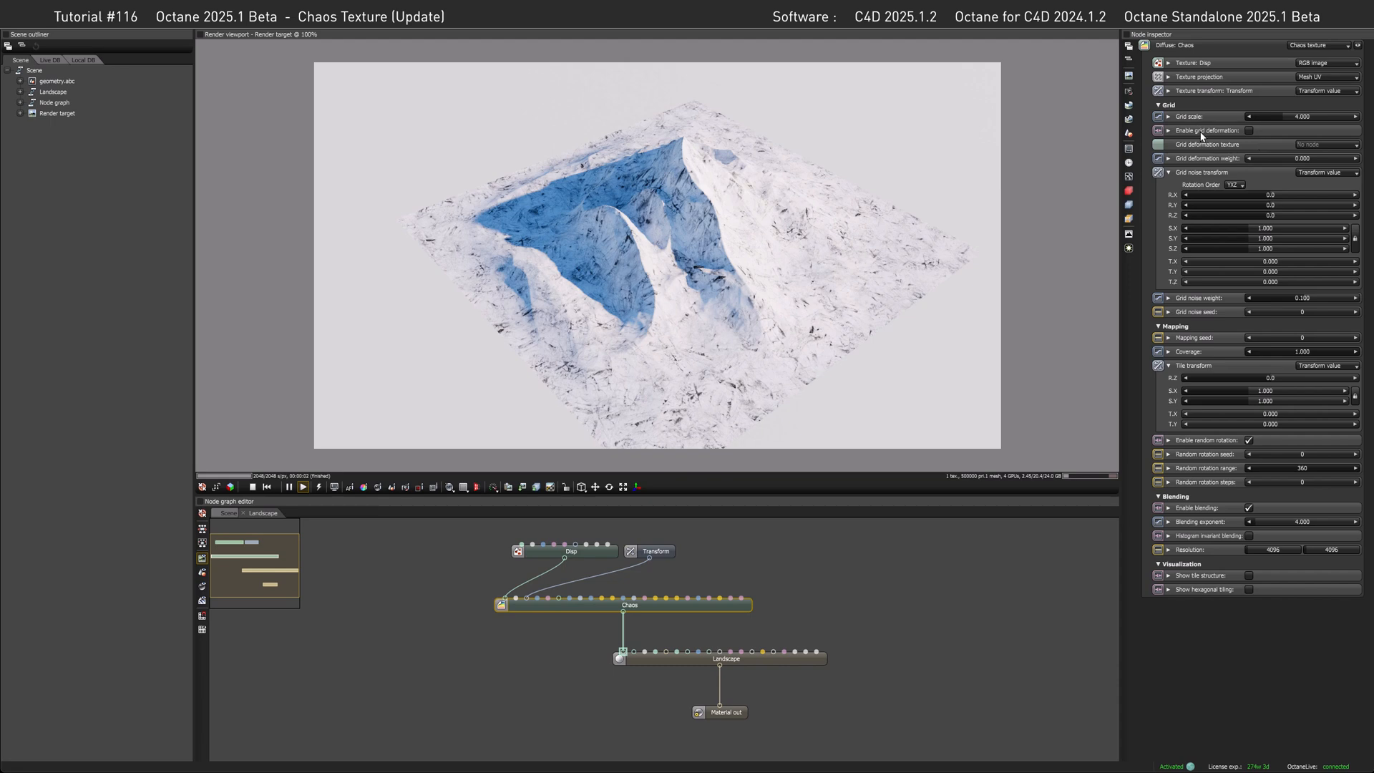
{"action": "mouse_move", "coordinate": [1207, 137]}
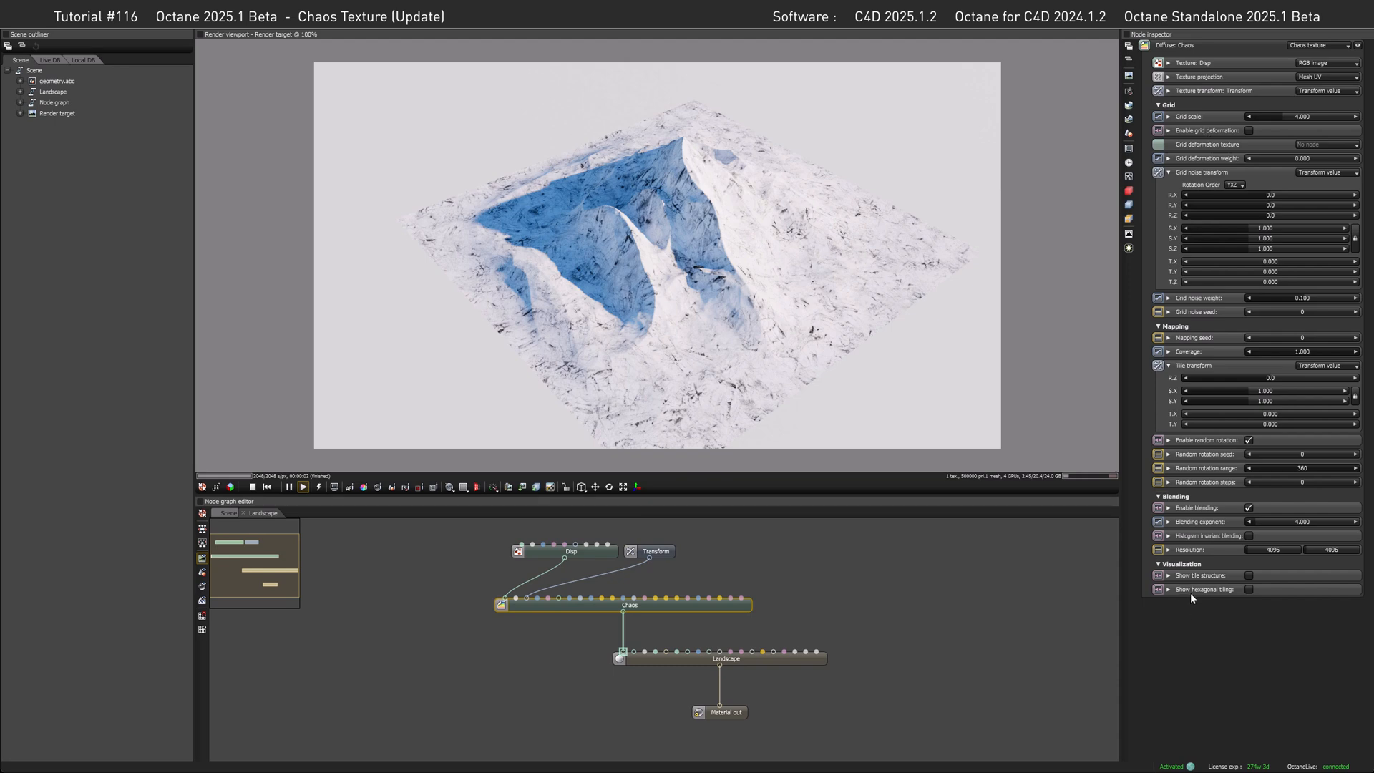
Step: Tick Show hexagonal tiling under the Chaos node's Visualization settings
{"action": "left_click", "coordinate": [1248, 588]}
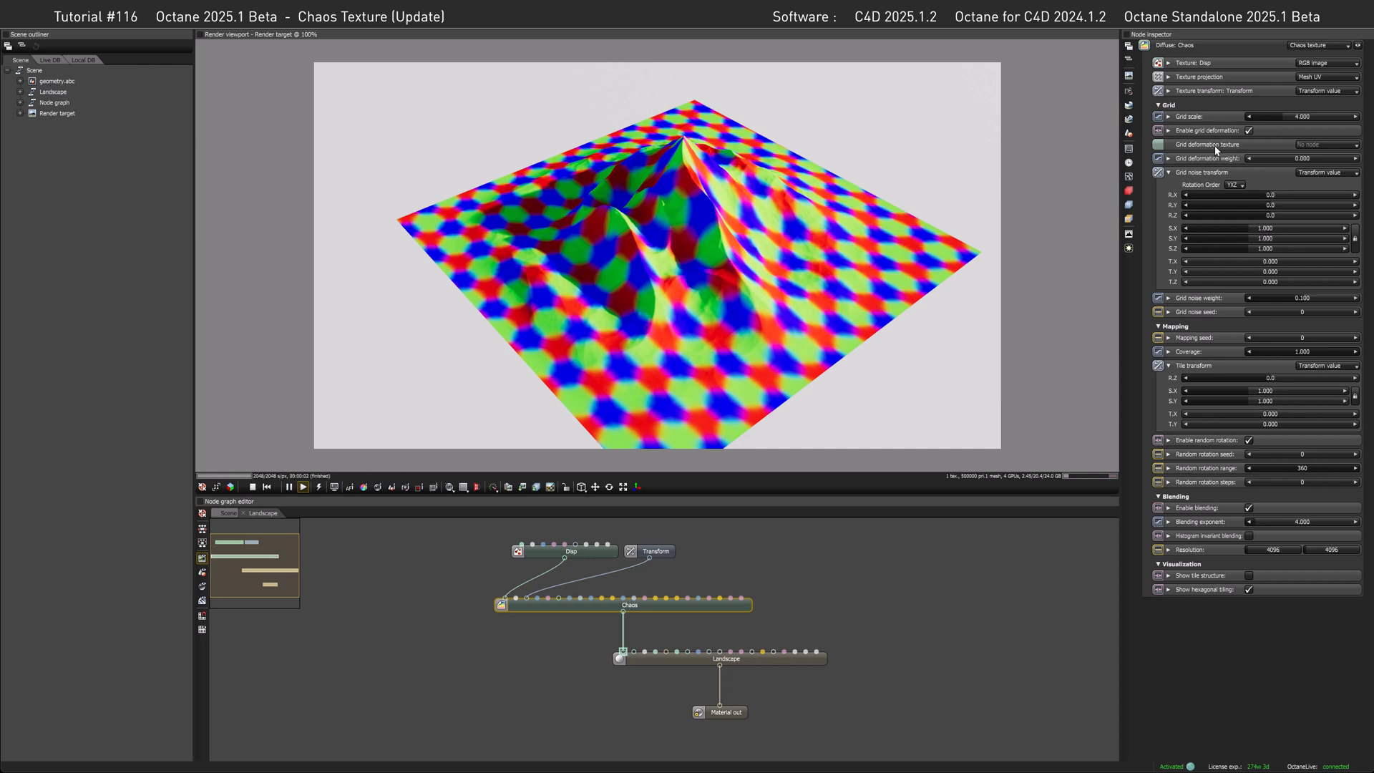
{"action": "mouse_move", "coordinate": [1240, 148]}
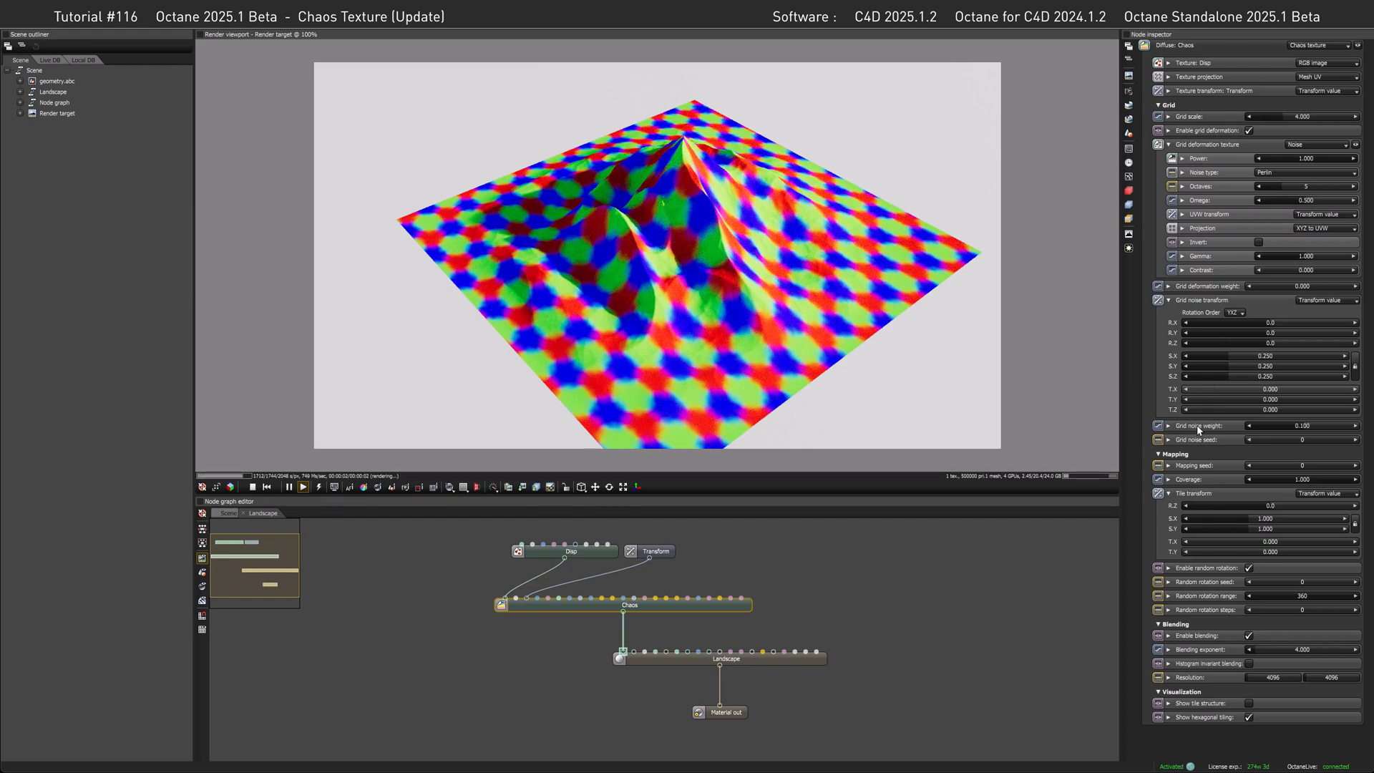
Step: Raise the Chaos grid noise weight slider to warp the hexagon tiles
{"action": "left_click_drag", "start_coordinate": [1271, 425], "coordinate": [1305, 425]}
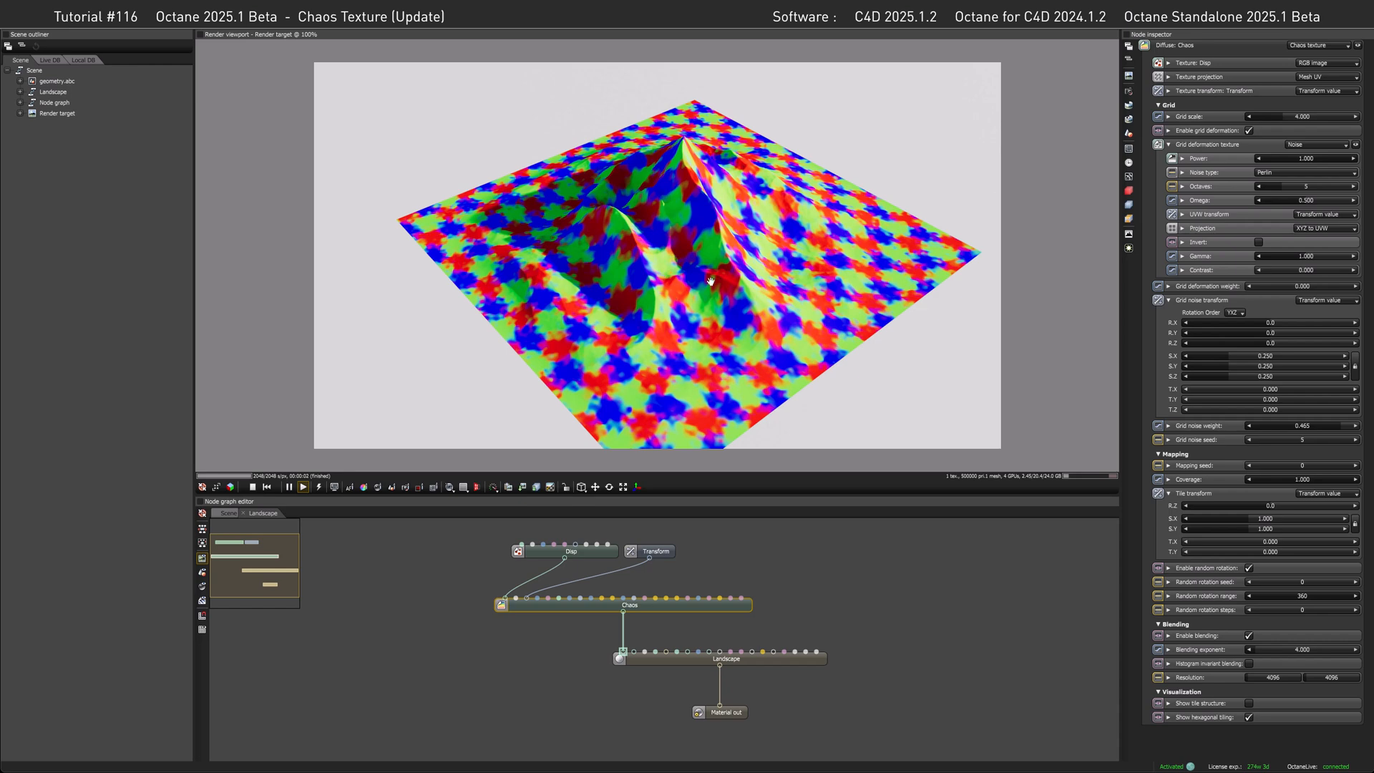
{"action": "mouse_move", "coordinate": [1214, 703]}
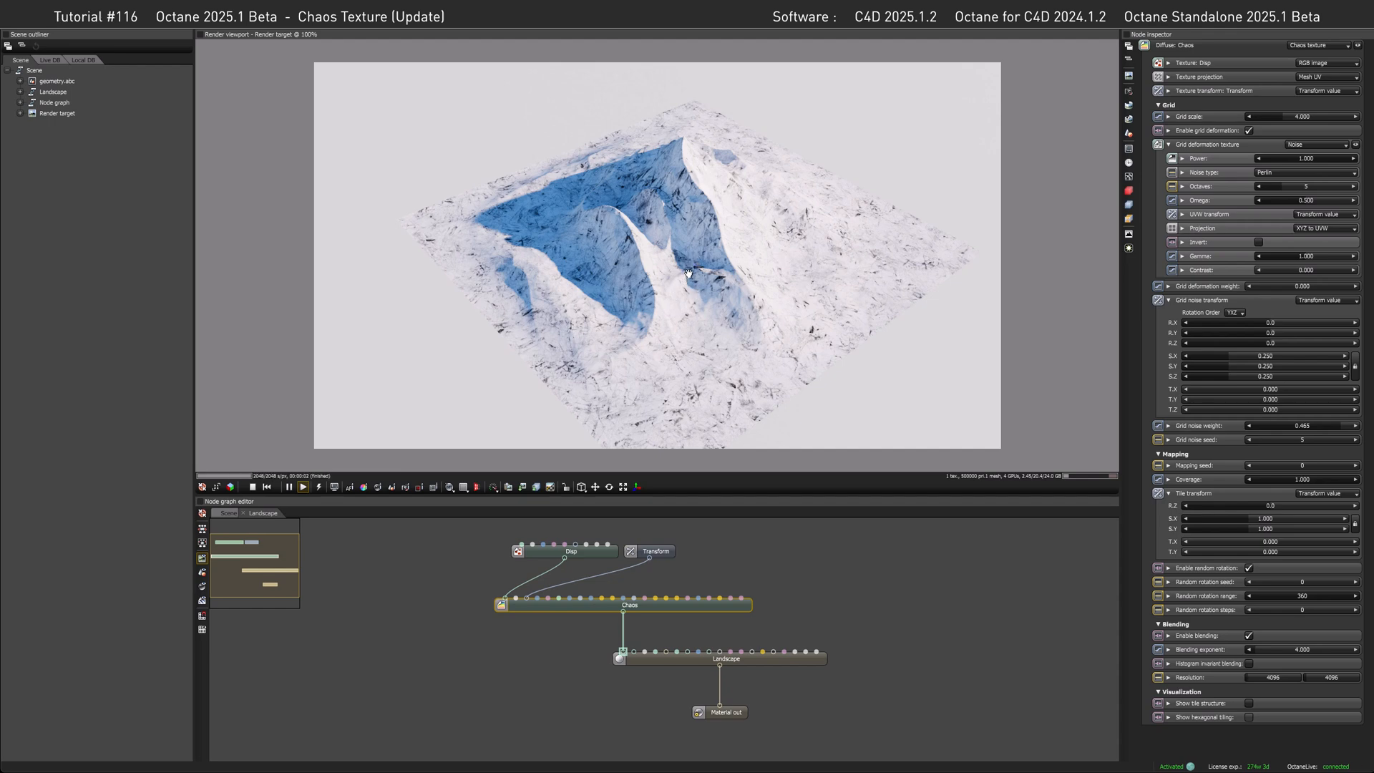
{"action": "mouse_move", "coordinate": [710, 300]}
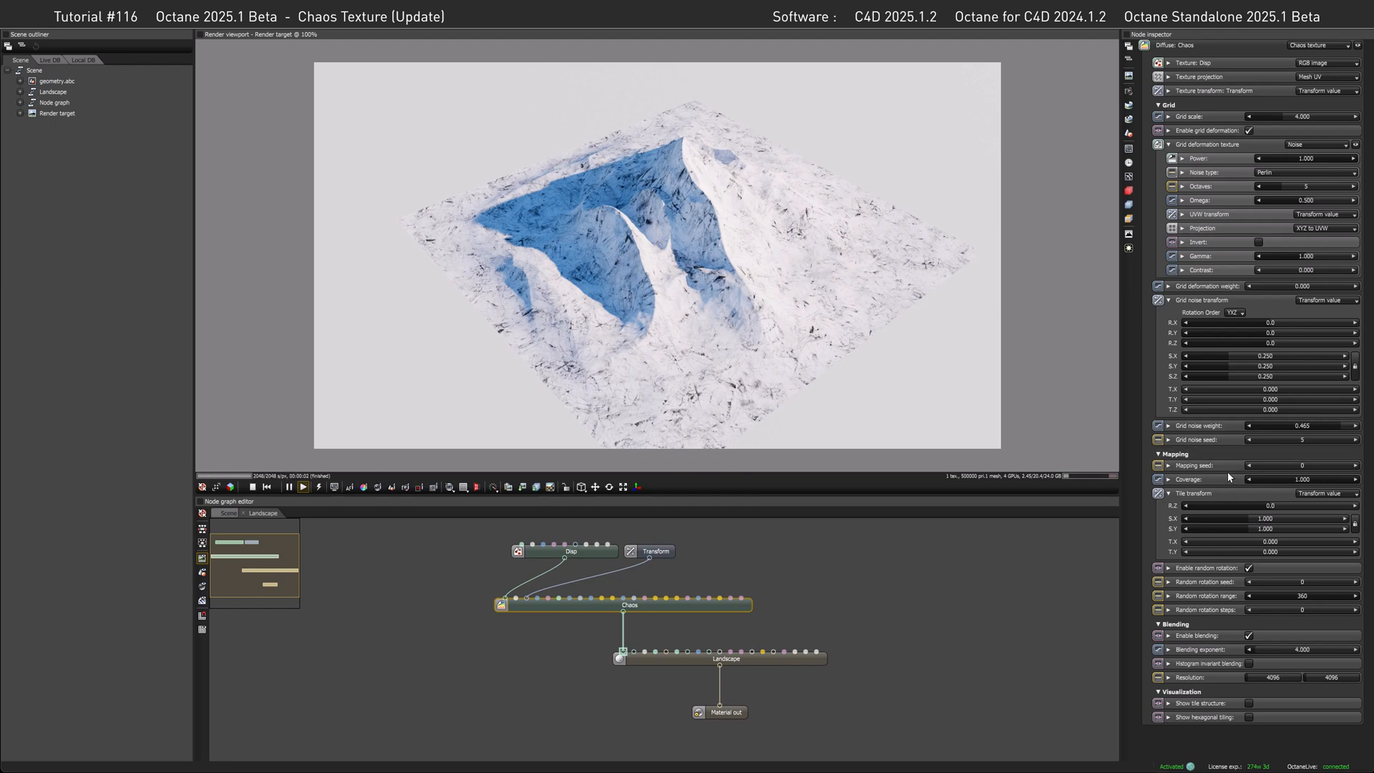
{"action": "mouse_move", "coordinate": [1228, 471]}
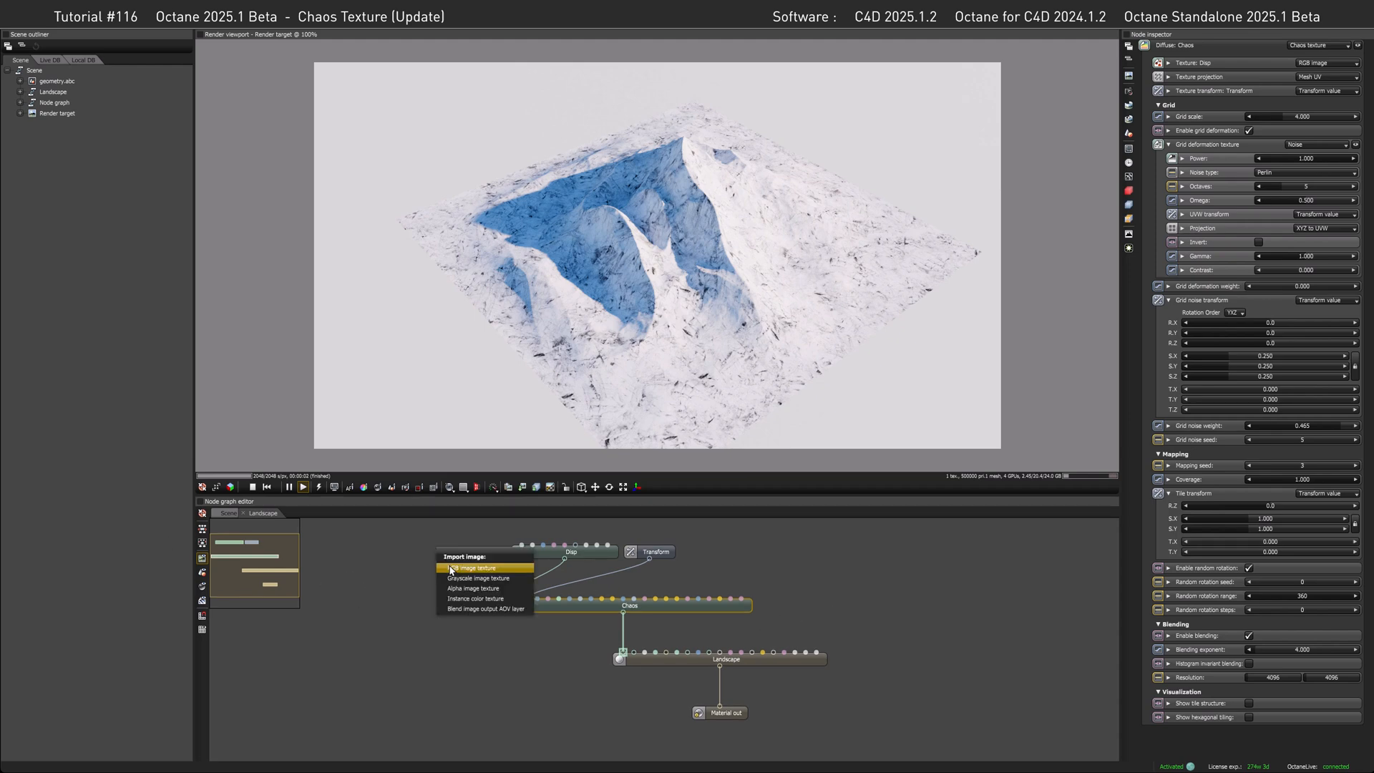
Step: Load UV.tif as an RGB image texture into Chaos and set Random rotation steps to 4
{"action": "left_click", "coordinate": [476, 568]}
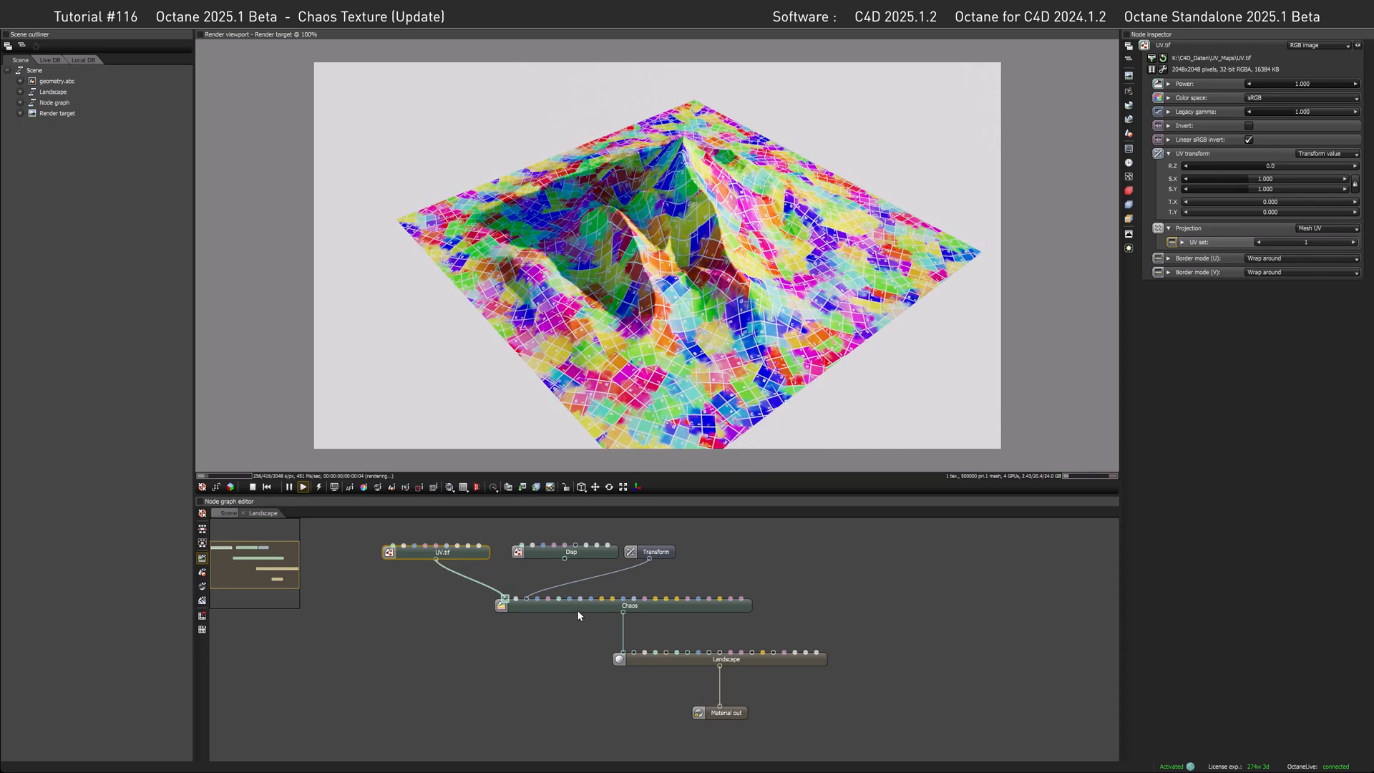
{"action": "left_click", "coordinate": [630, 605]}
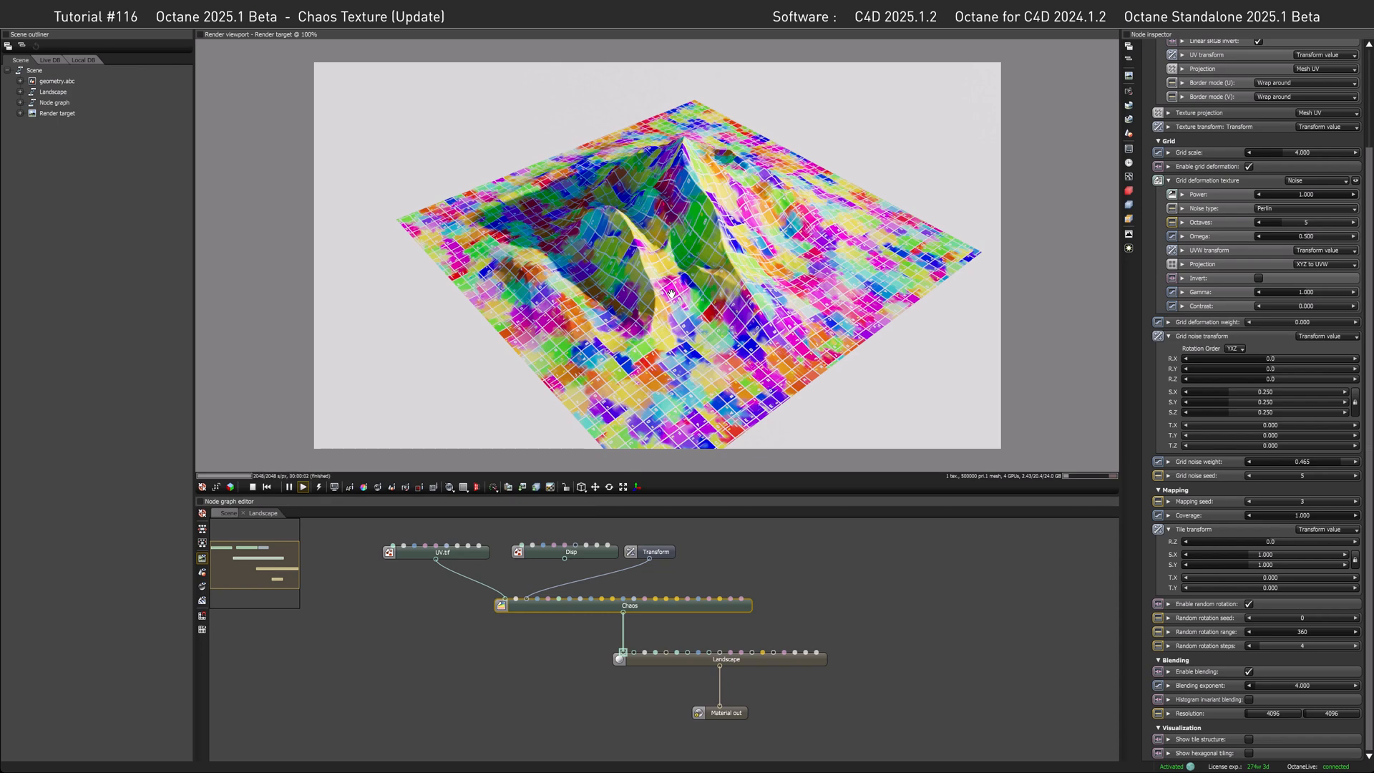
{"action": "mouse_move", "coordinate": [714, 365]}
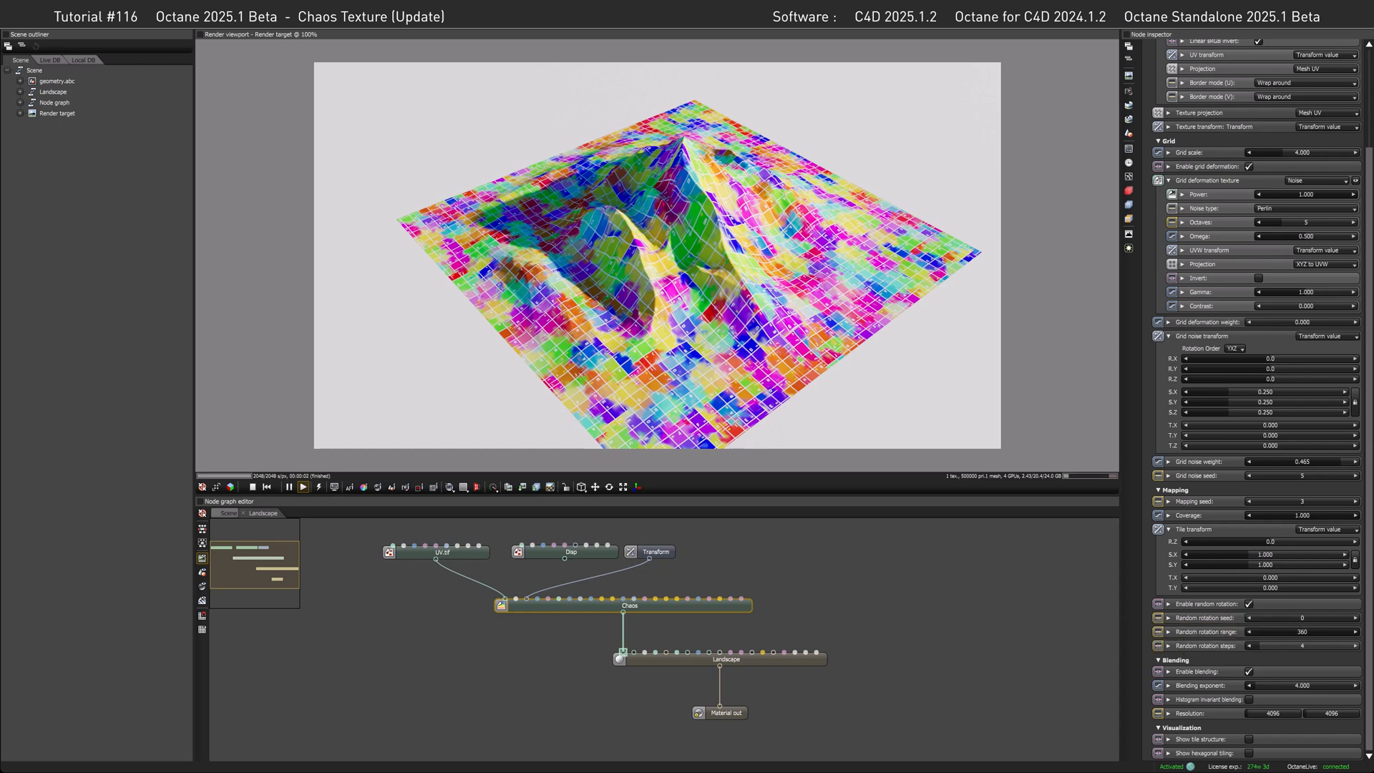
{"action": "mouse_move", "coordinate": [1282, 645]}
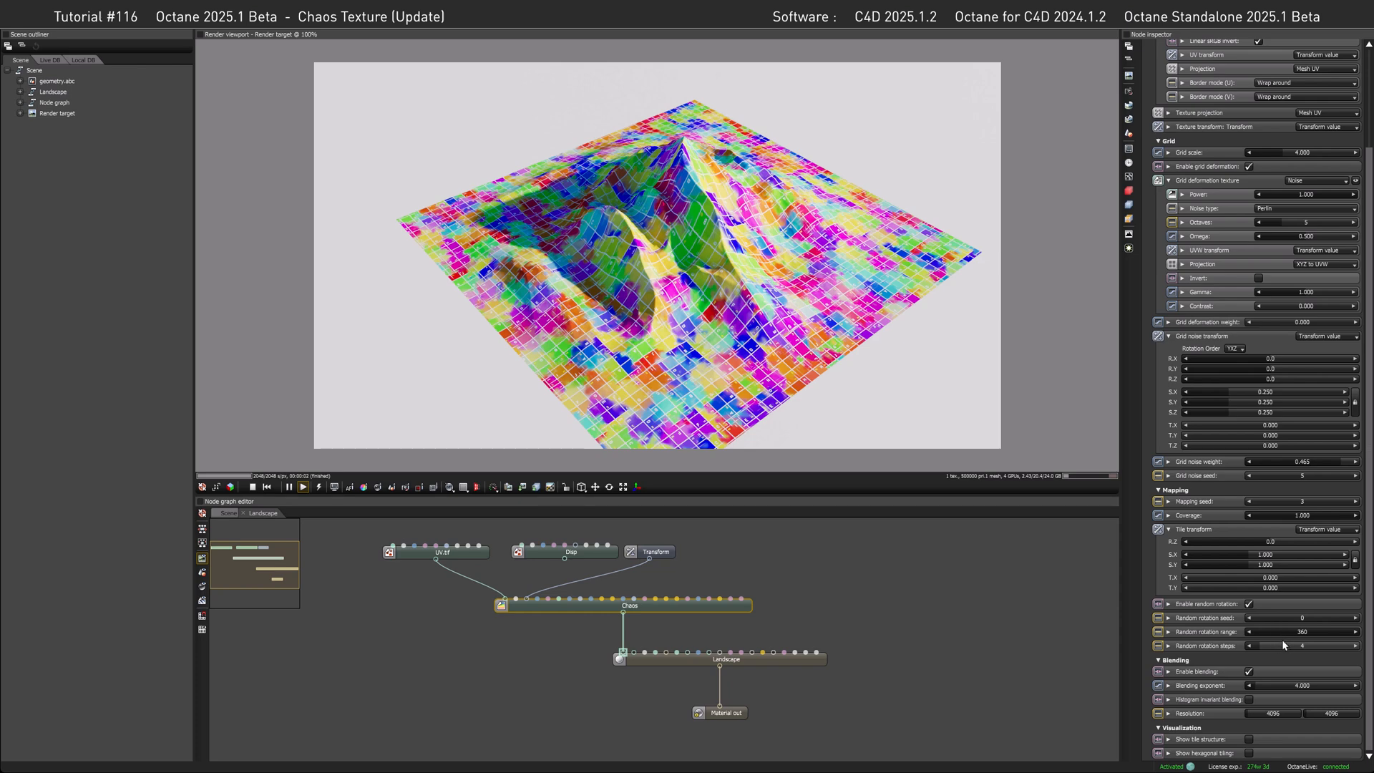
{"action": "mouse_move", "coordinate": [955, 621]}
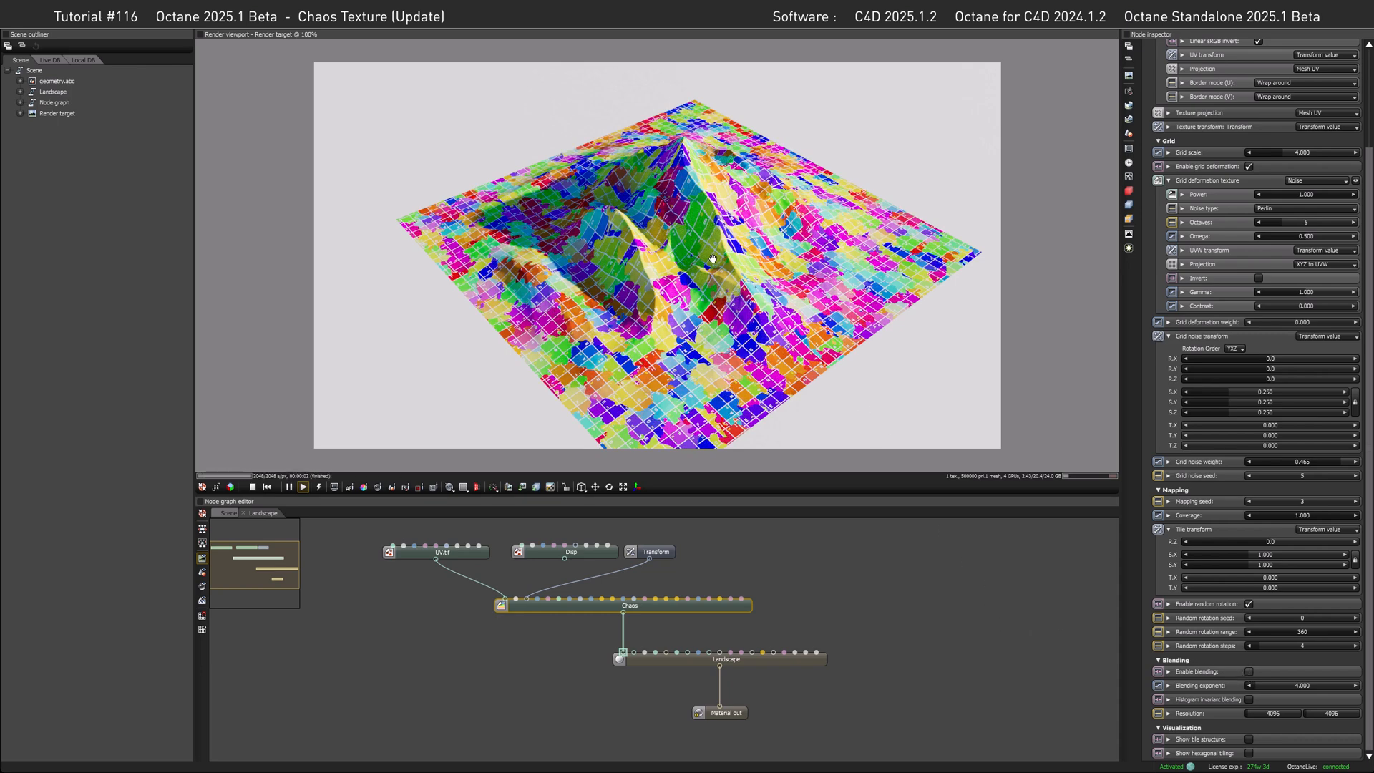
{"action": "mouse_move", "coordinate": [1210, 170]}
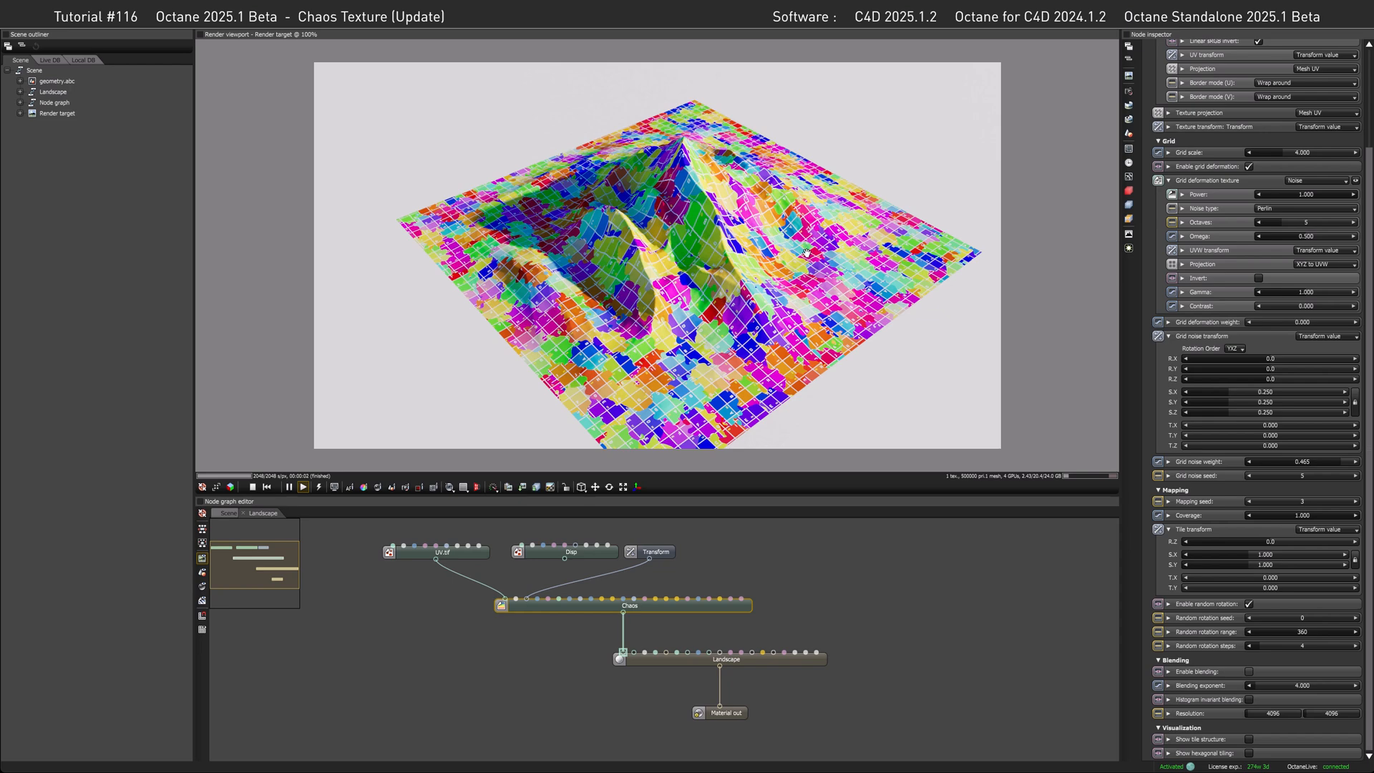
{"action": "mouse_move", "coordinate": [791, 258]}
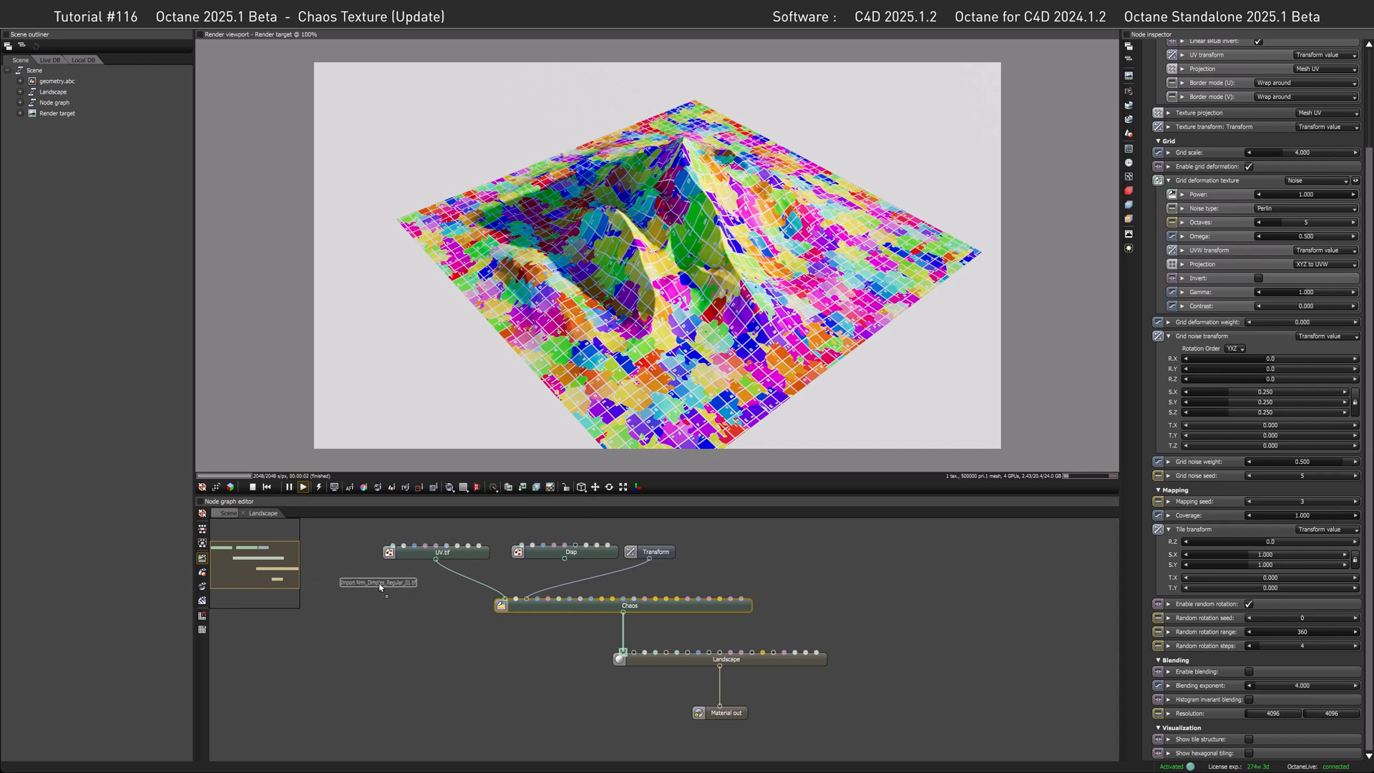
Step: Import Nrm_Dimples_Regular_01.tif into Chaos with Color space set to Non-color data
{"action": "left_click", "coordinate": [378, 582]}
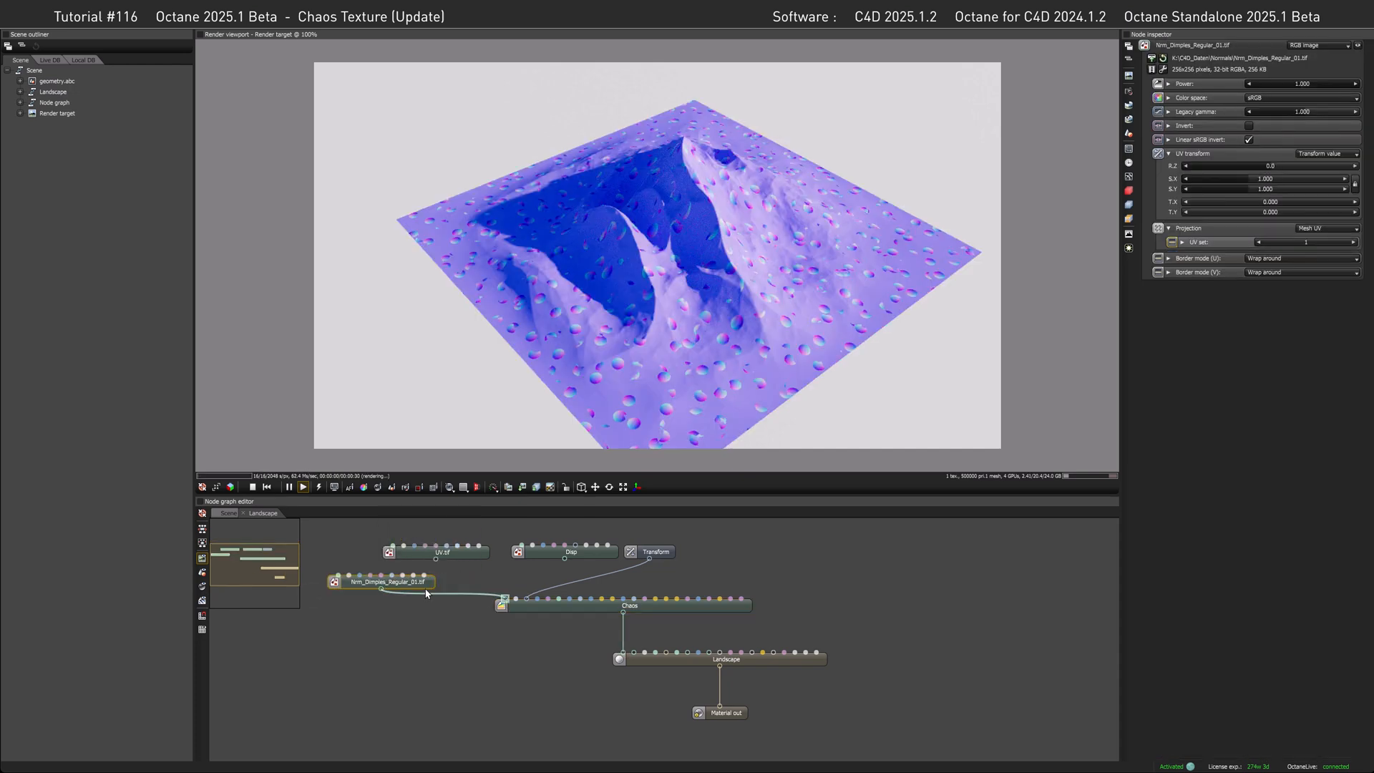
{"action": "left_click", "coordinate": [1301, 98]}
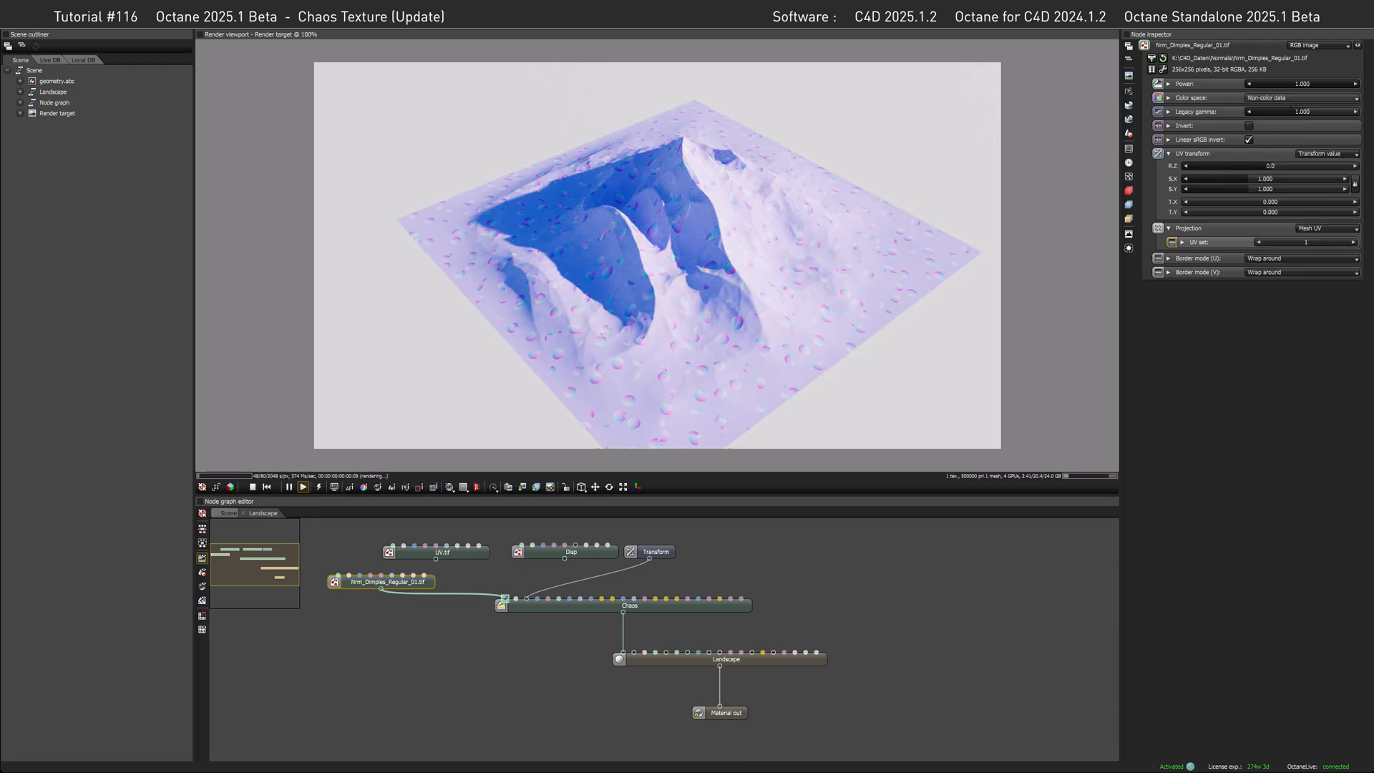
{"action": "left_click", "coordinate": [630, 605]}
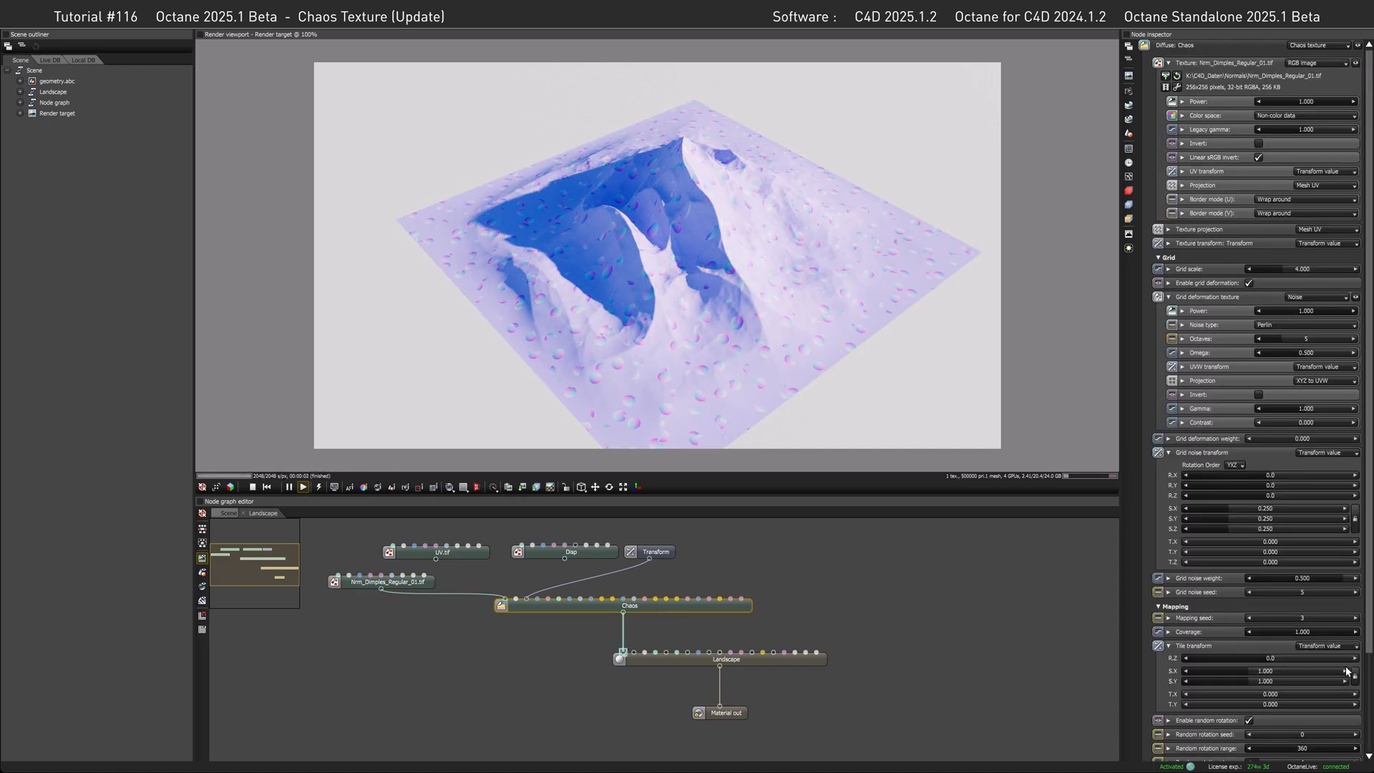
{"action": "scroll", "scroll_direction": "down", "scroll_amount": 3}
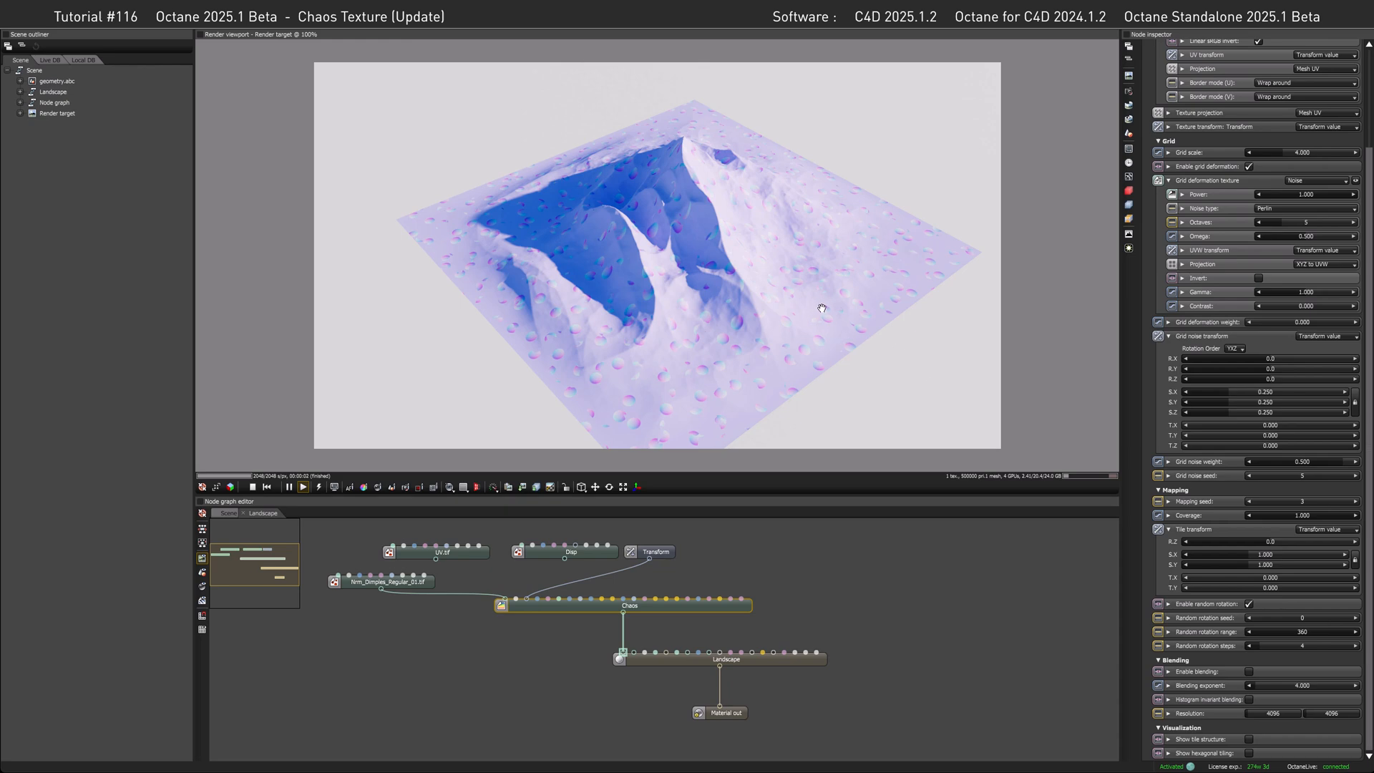
{"action": "mouse_move", "coordinate": [785, 315]}
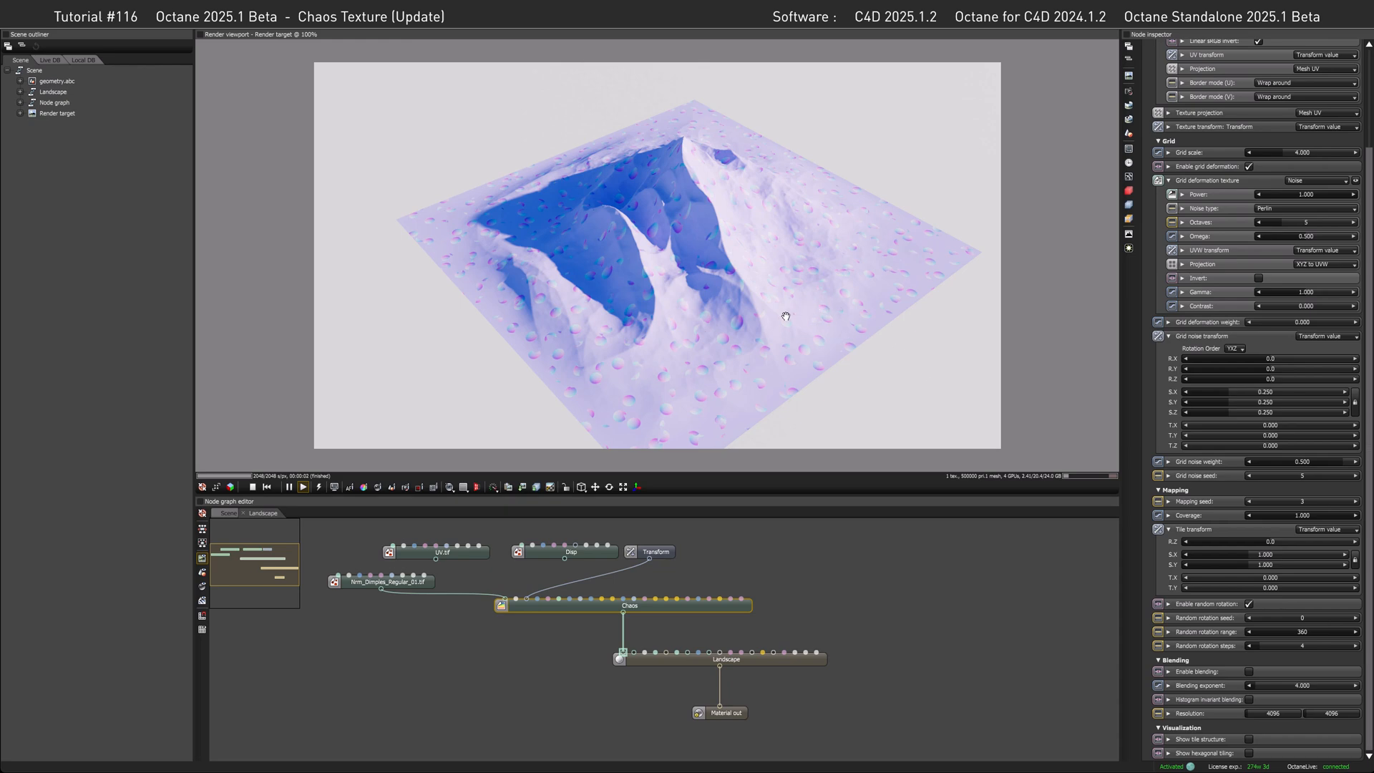
{"action": "mouse_move", "coordinate": [747, 319]}
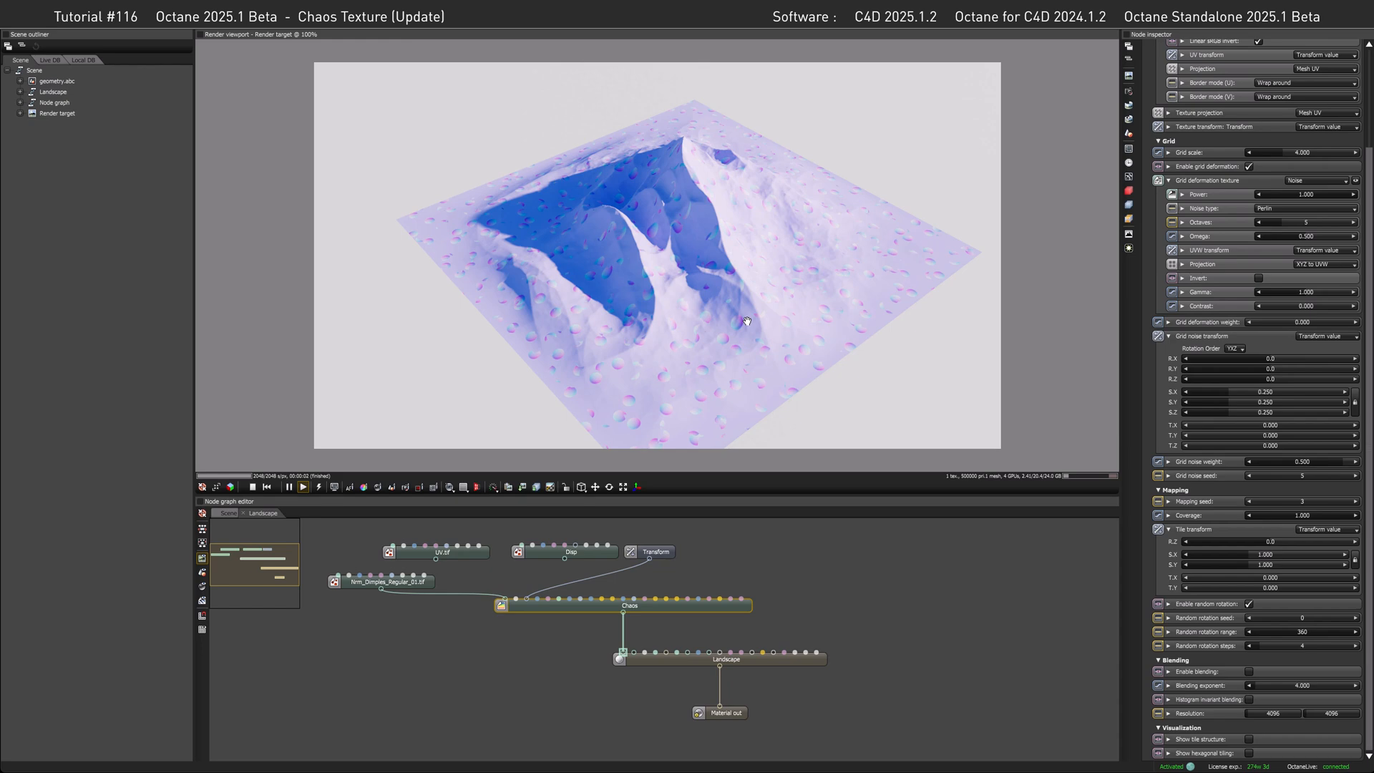
{"action": "mouse_move", "coordinate": [661, 396]}
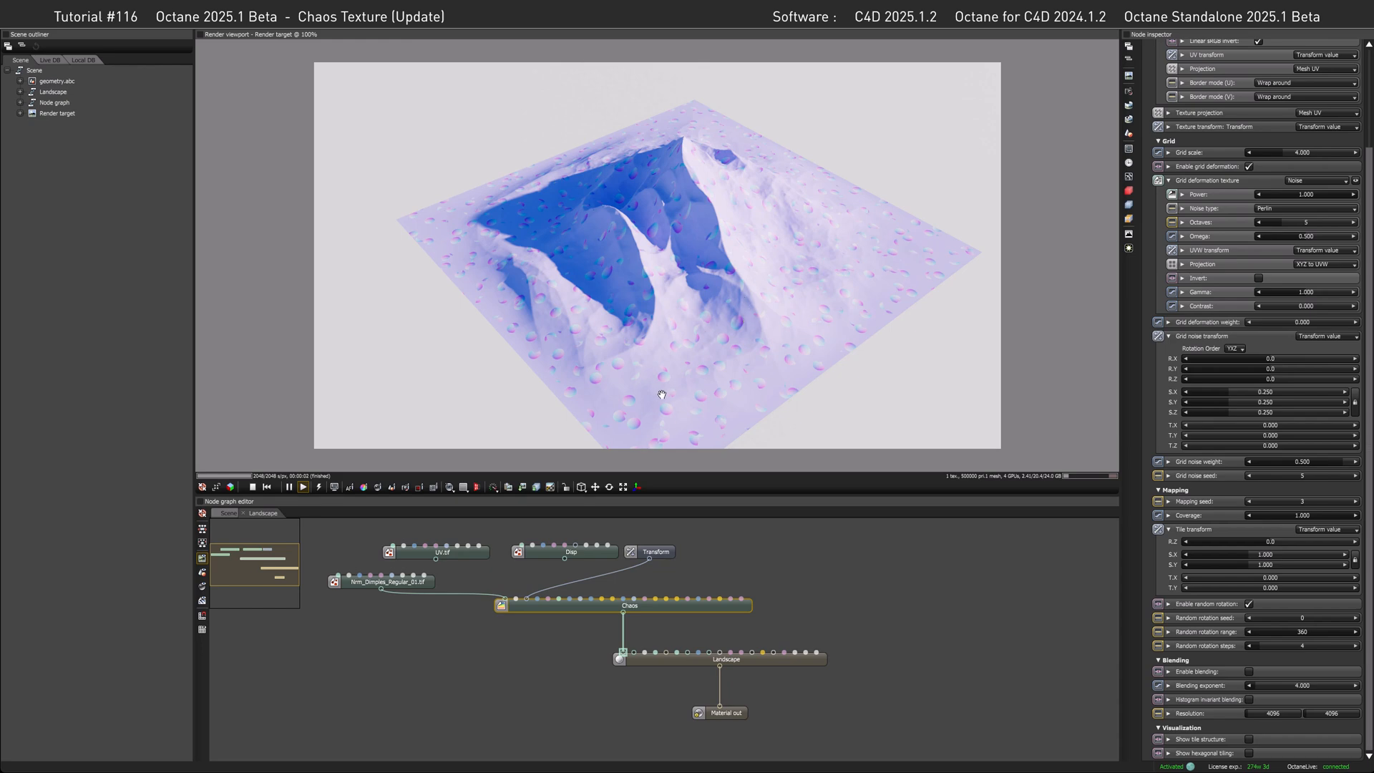
{"action": "mouse_move", "coordinate": [627, 623]}
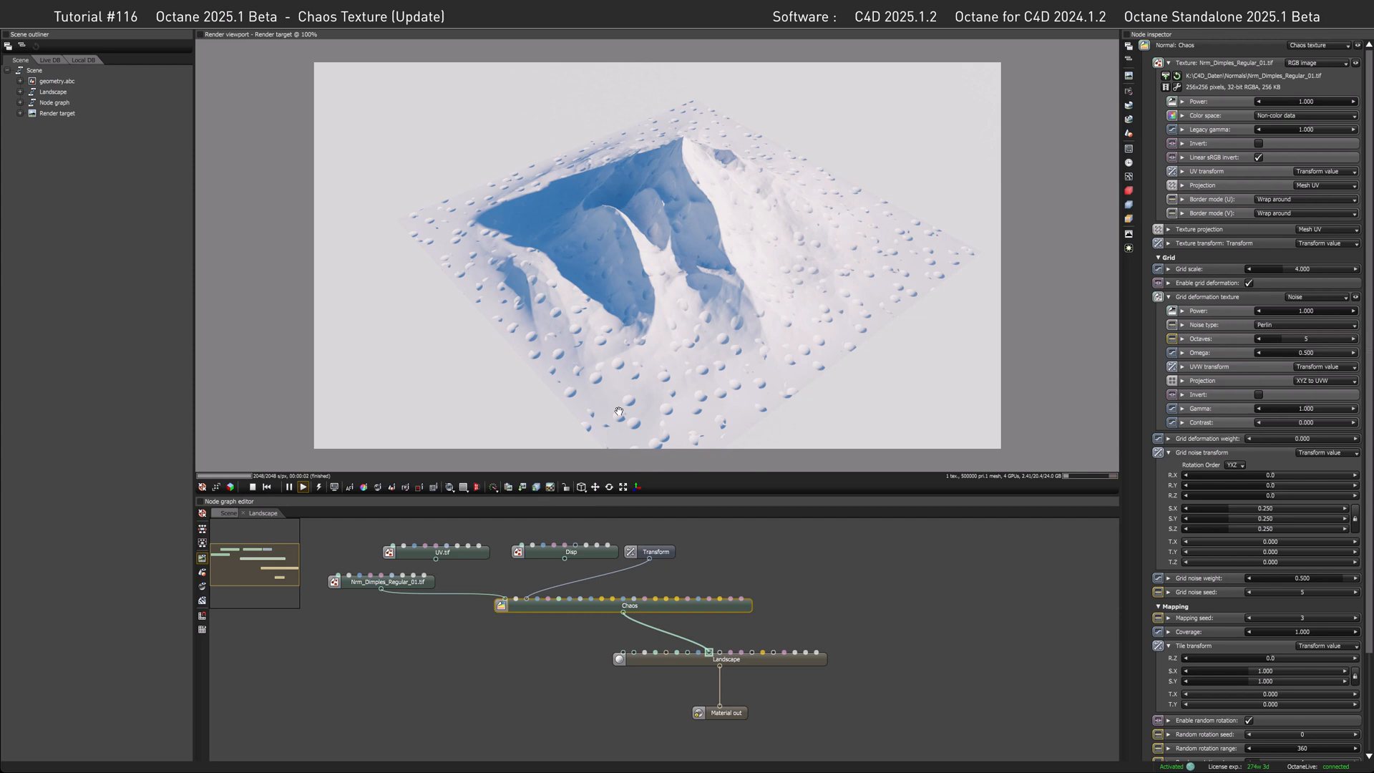
{"action": "mouse_move", "coordinate": [614, 620]}
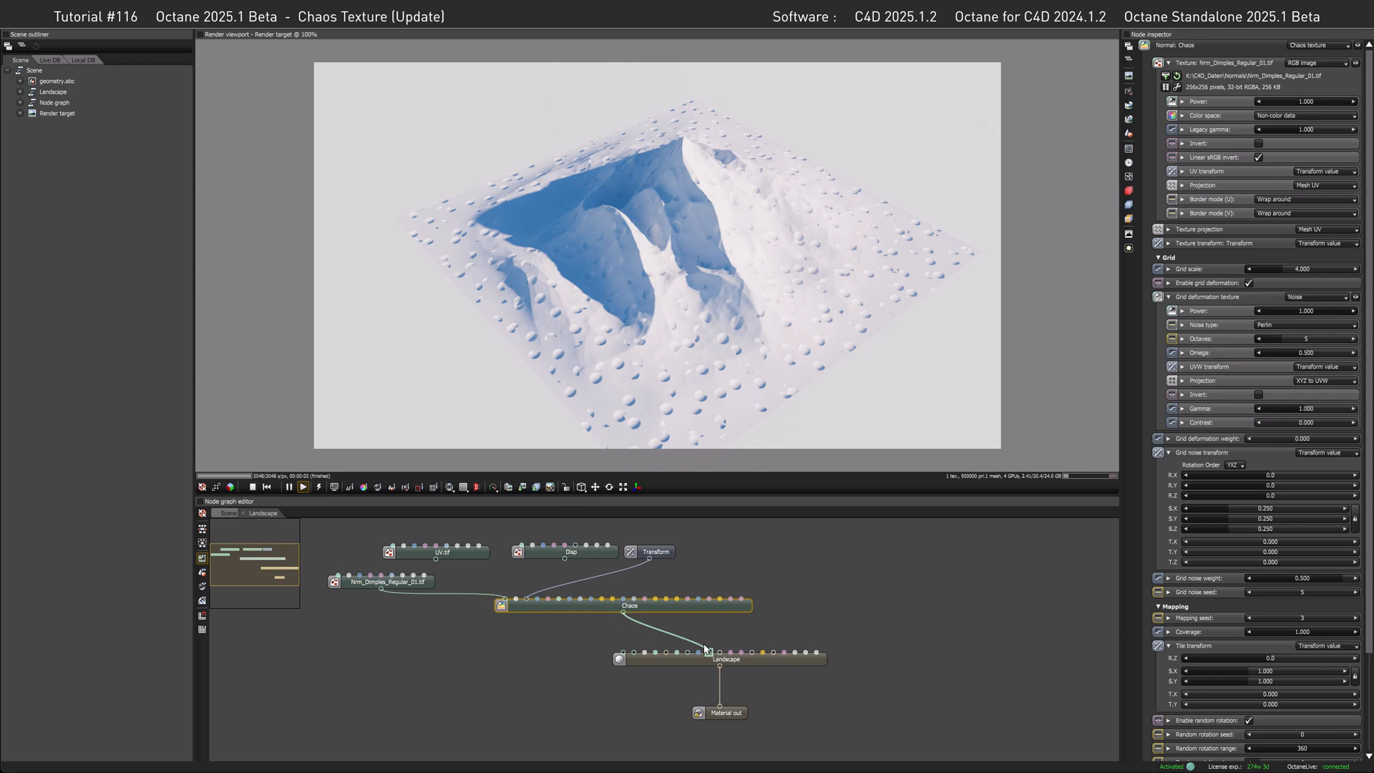
{"action": "mouse_move", "coordinate": [600, 638]}
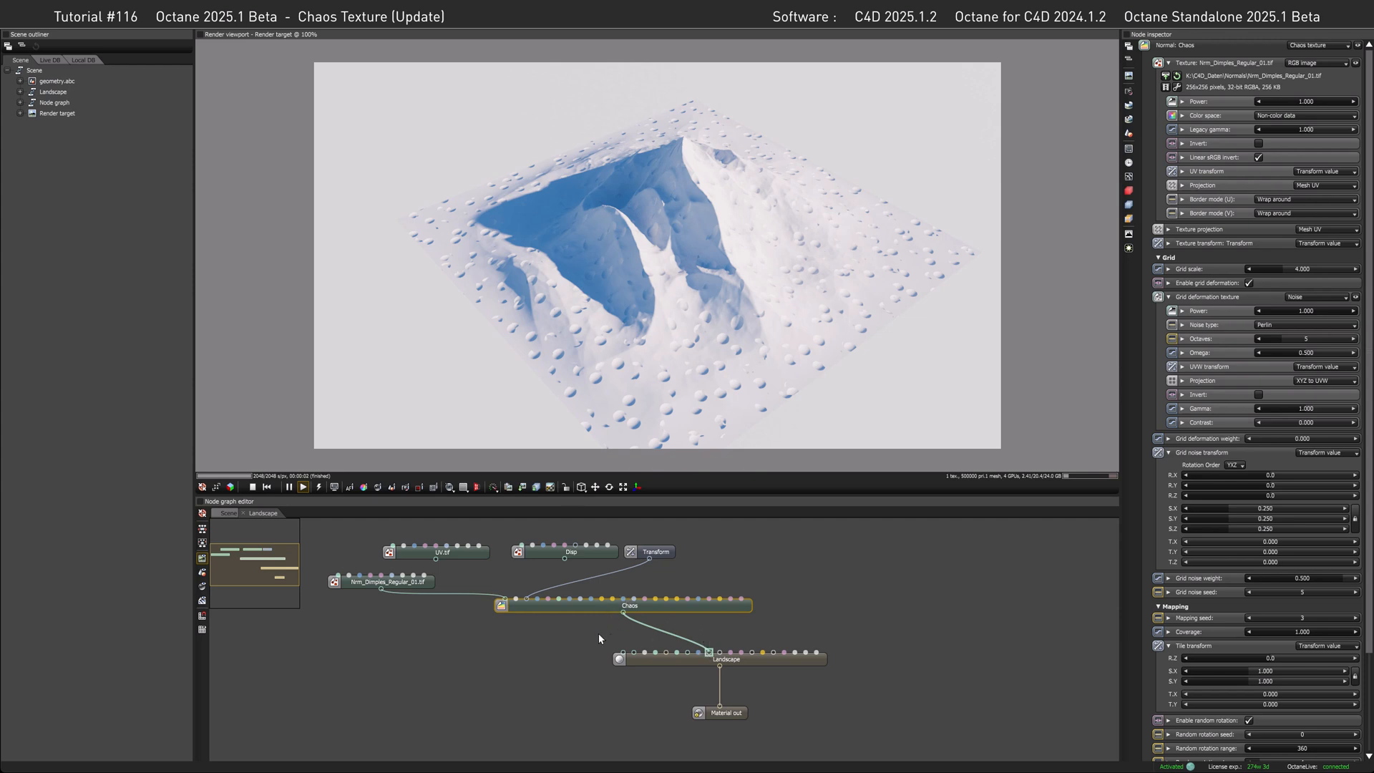
{"action": "mouse_move", "coordinate": [594, 654]}
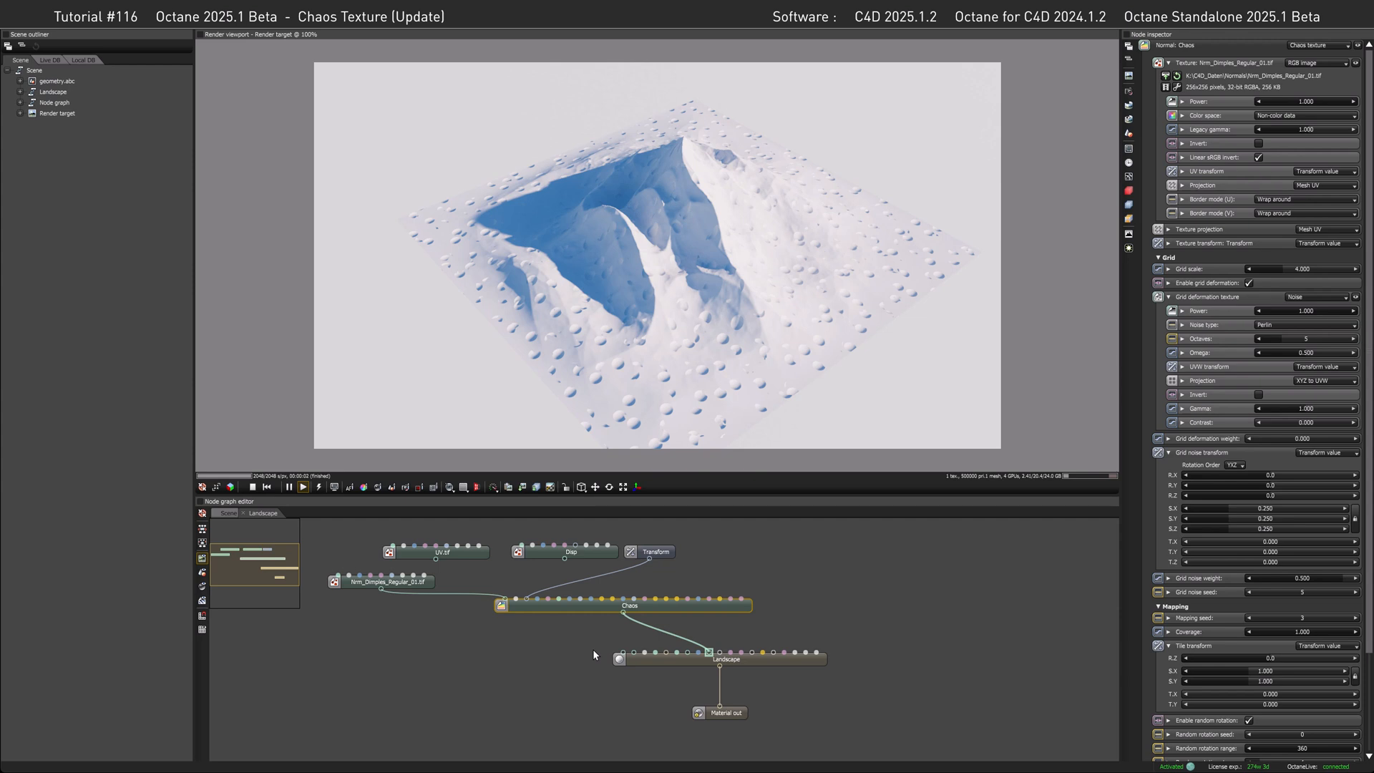
{"action": "mouse_move", "coordinate": [577, 655]}
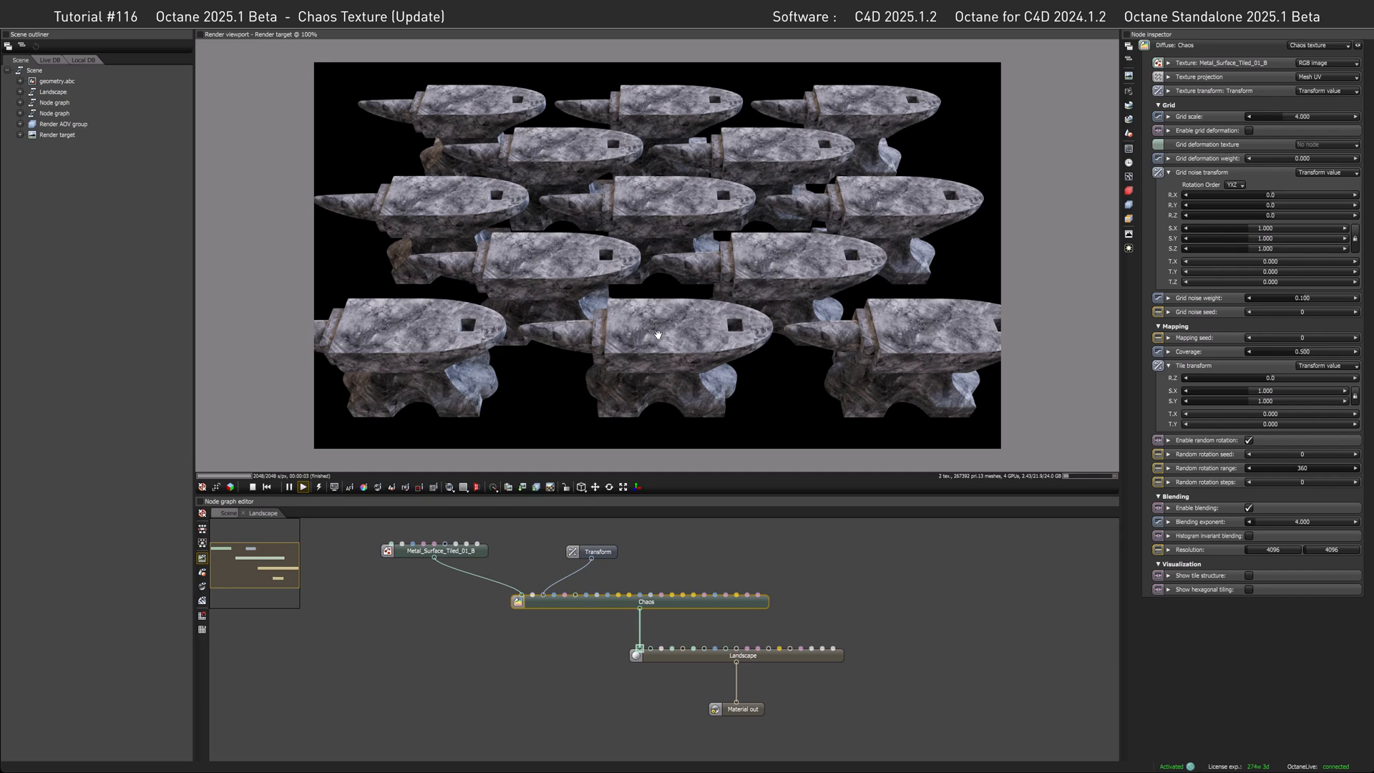
{"action": "mouse_move", "coordinate": [650, 329]}
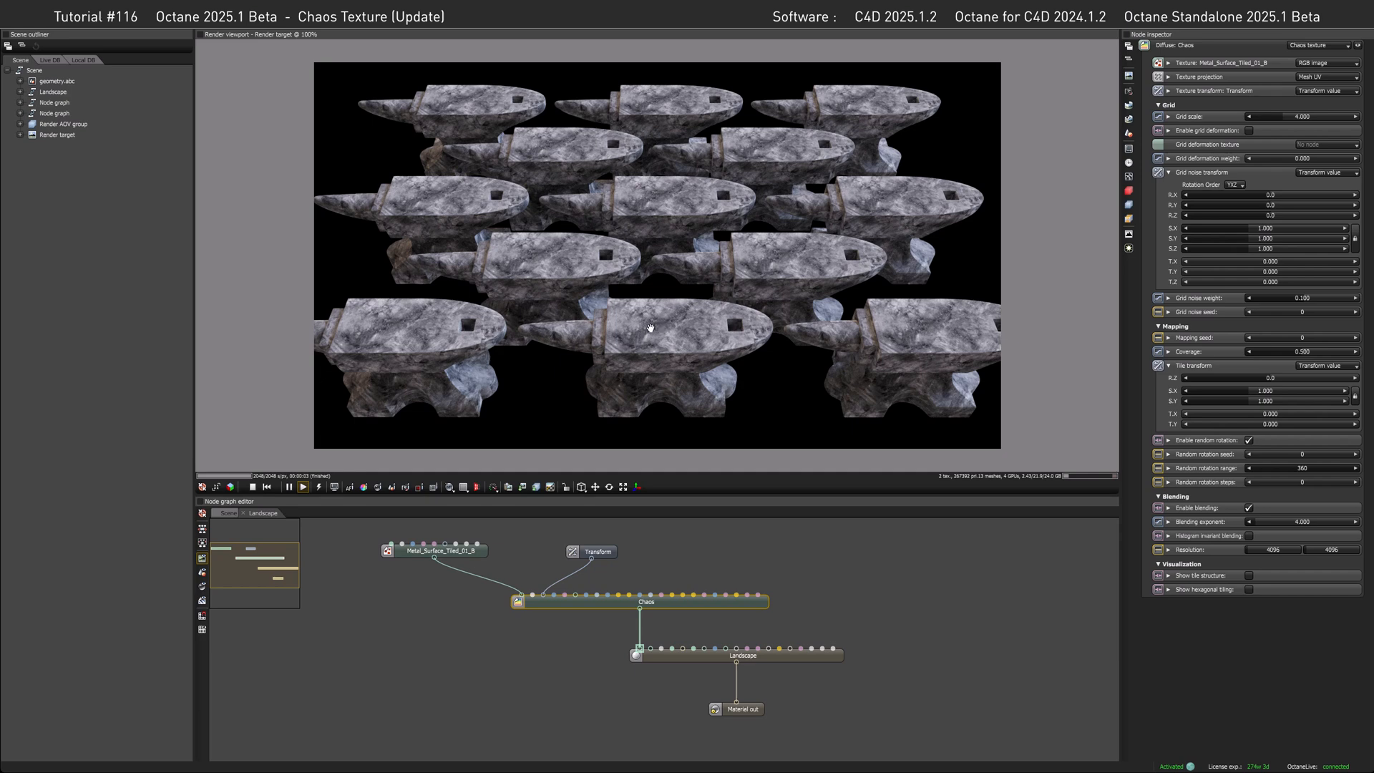
{"action": "mouse_move", "coordinate": [654, 325]}
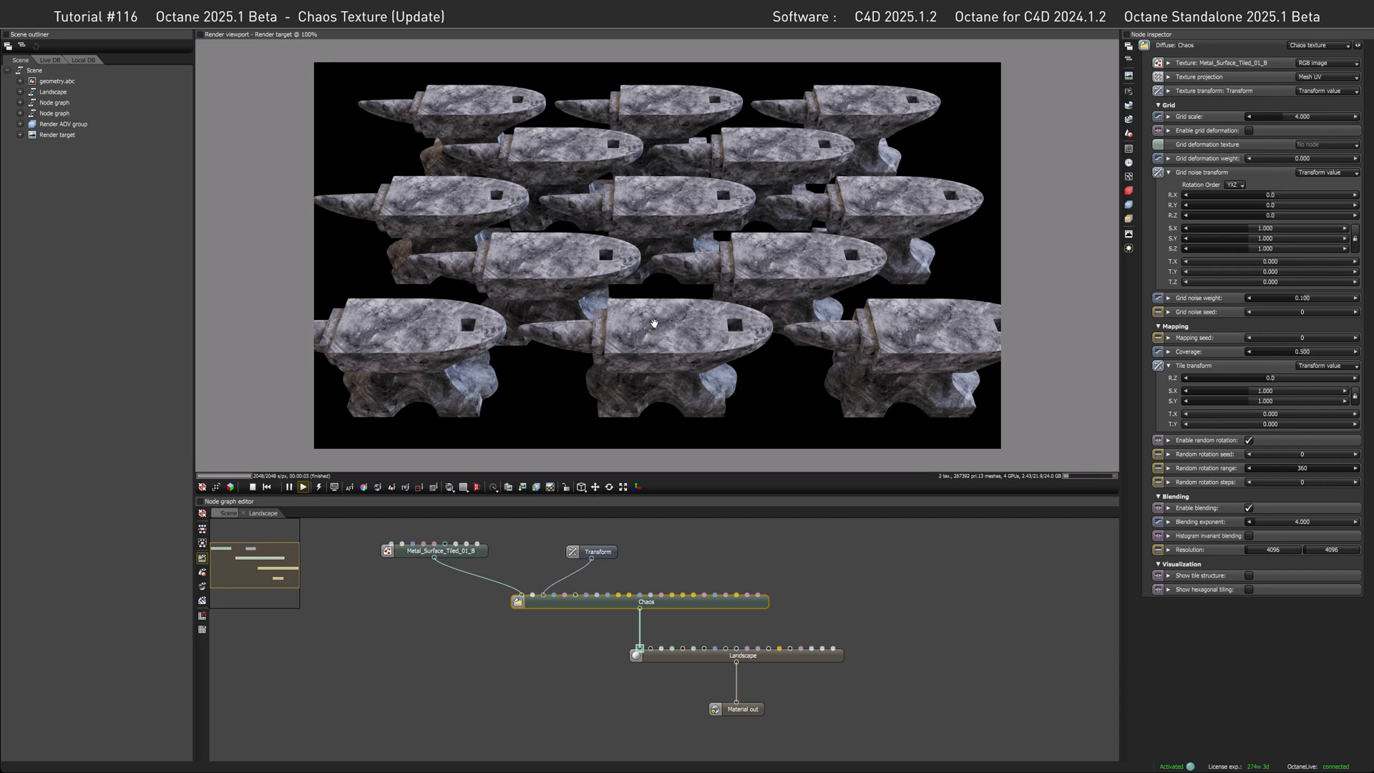
{"action": "mouse_move", "coordinate": [685, 326]}
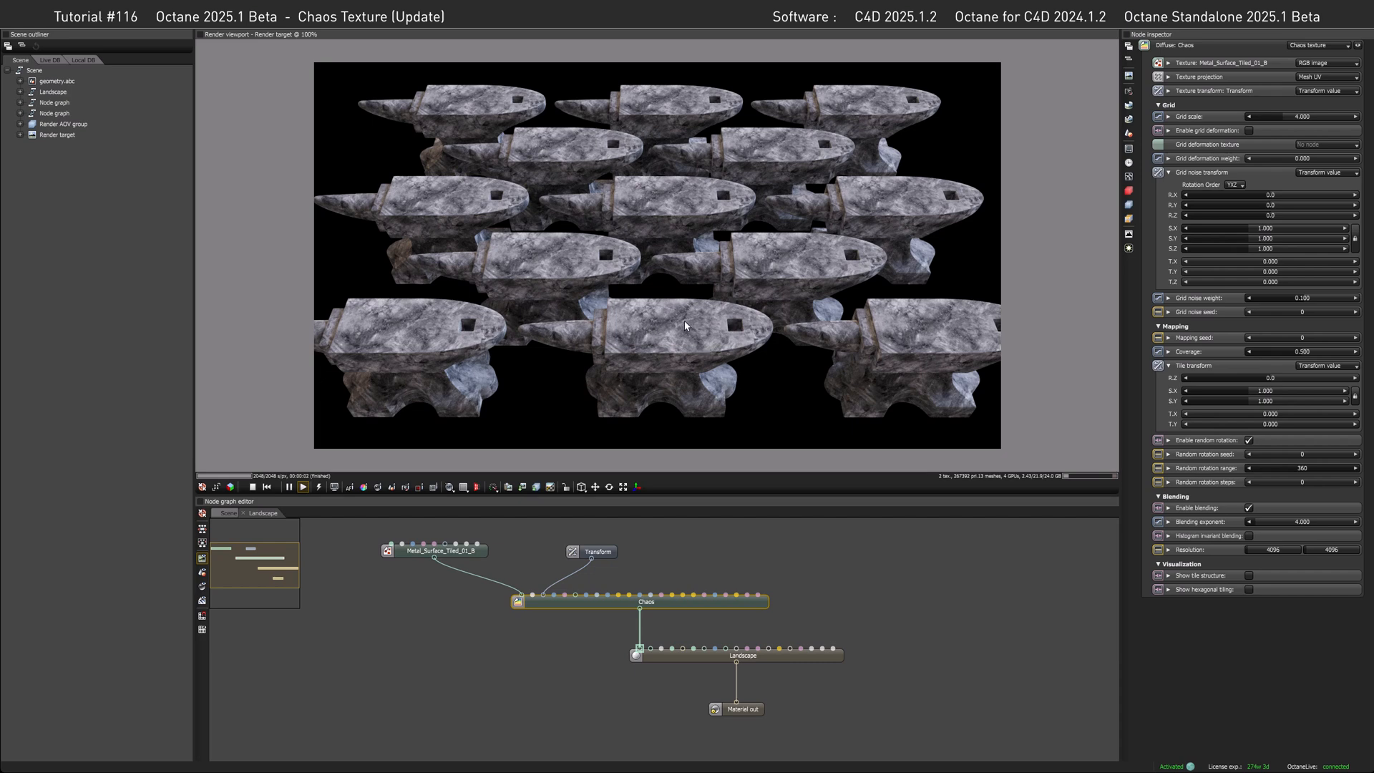
{"action": "mouse_move", "coordinate": [701, 271]}
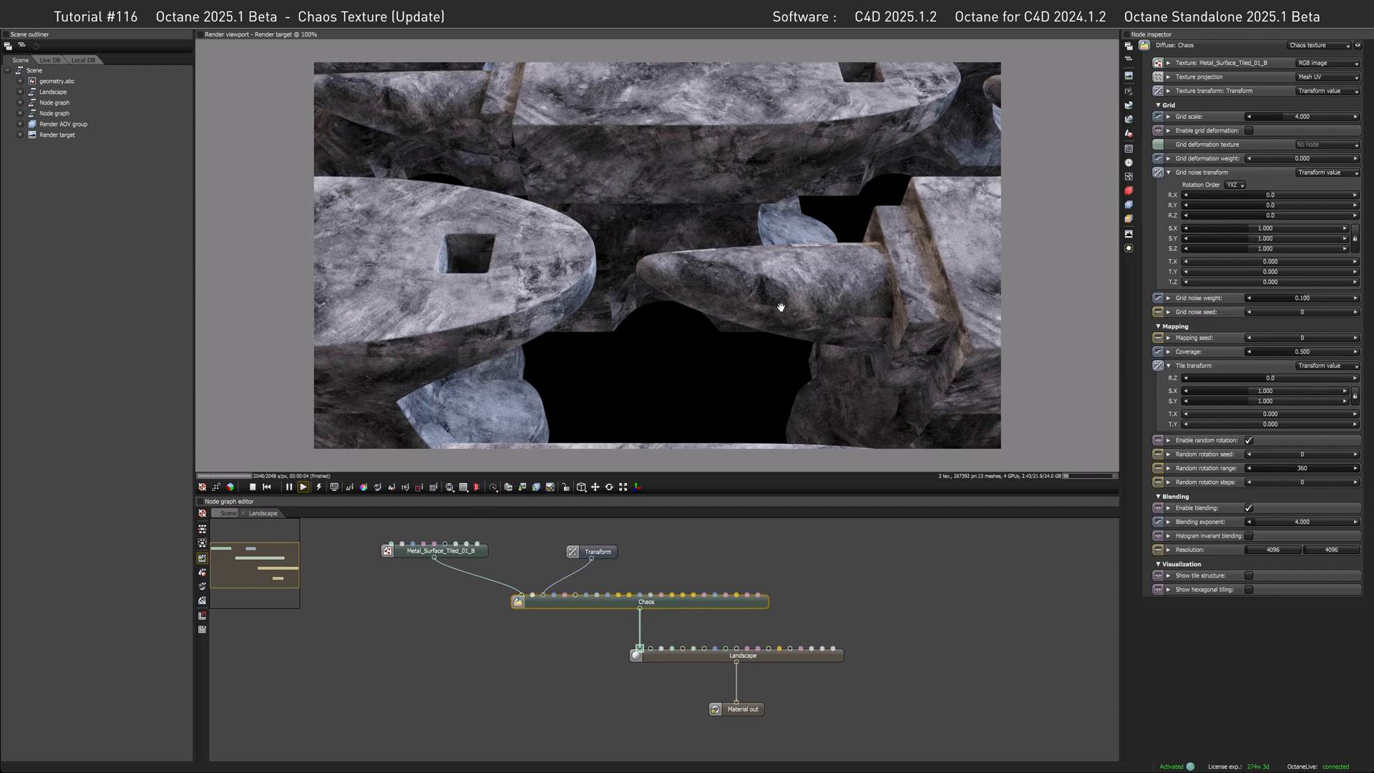
{"action": "mouse_move", "coordinate": [787, 289]}
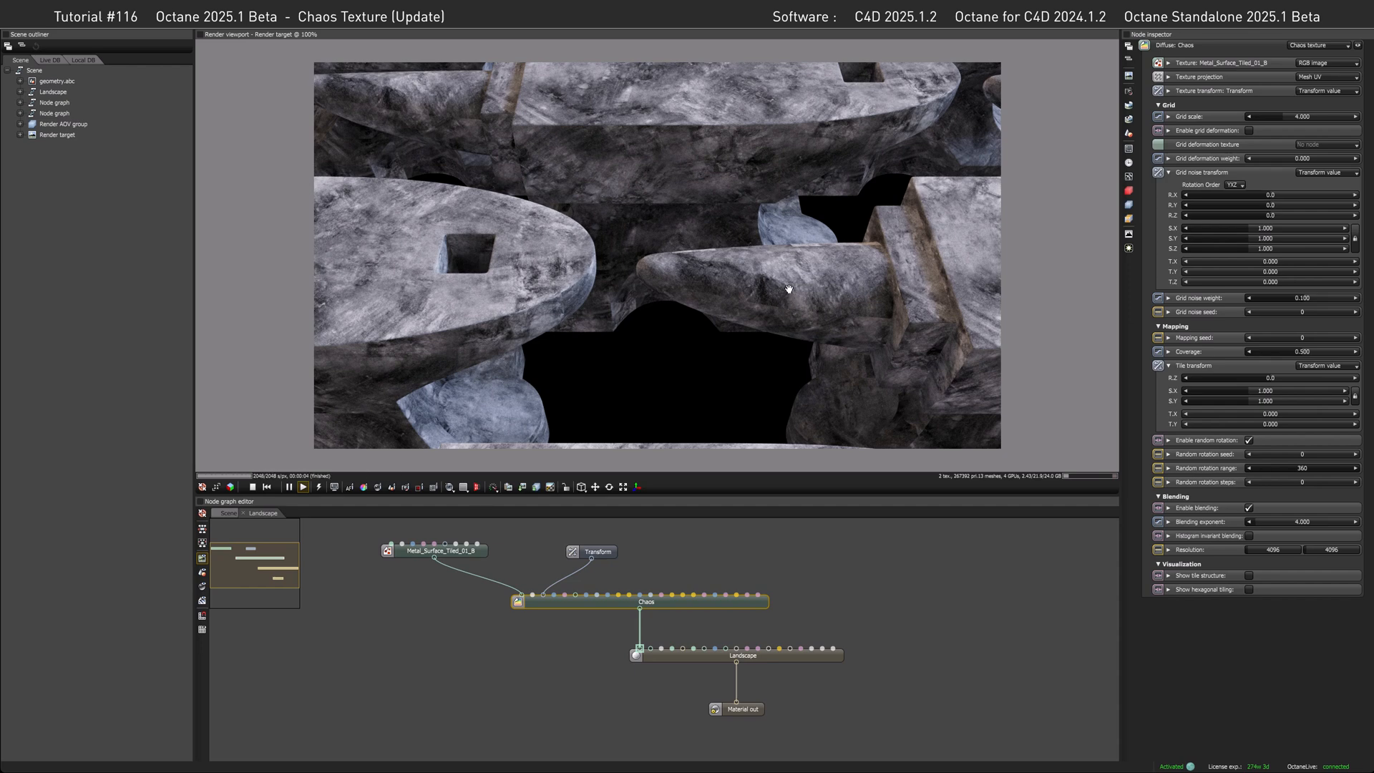
{"action": "mouse_move", "coordinate": [563, 292]}
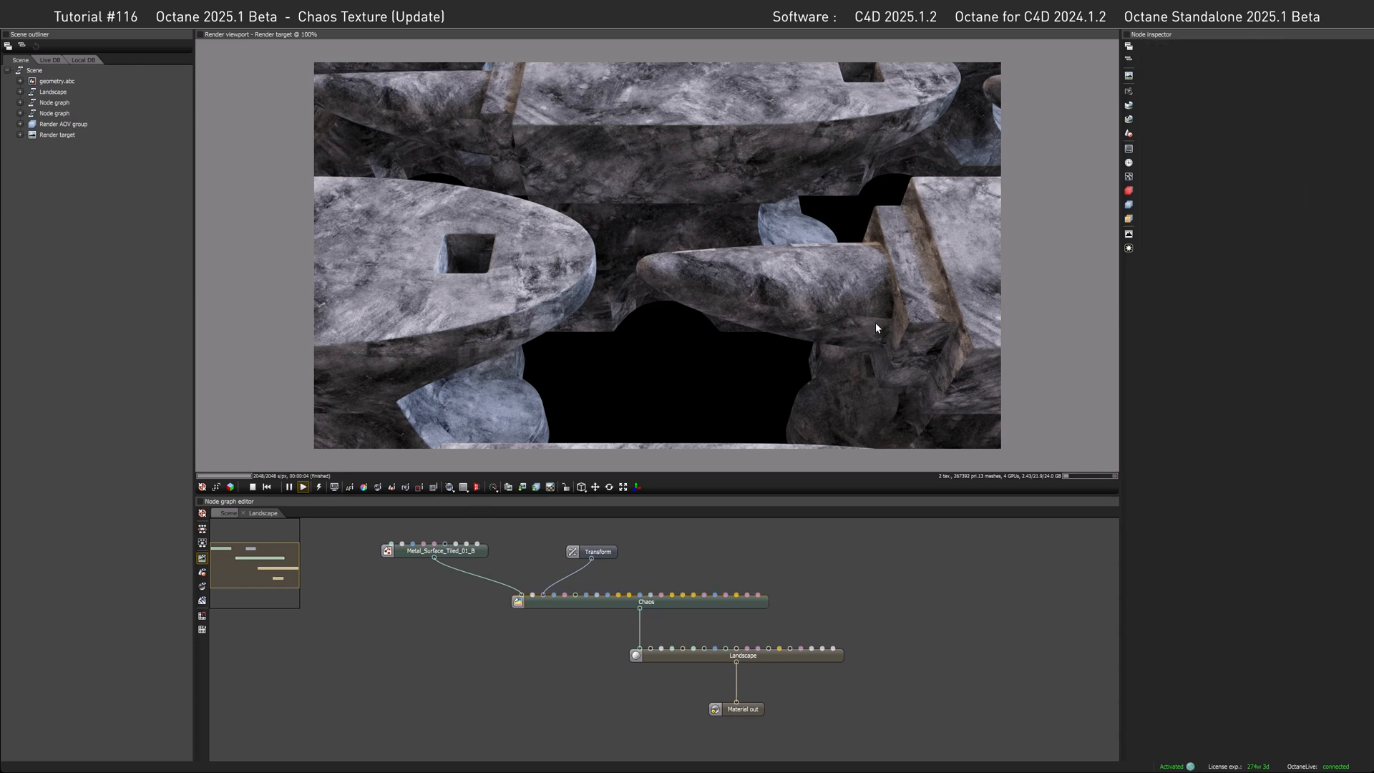
{"action": "mouse_move", "coordinate": [534, 569]}
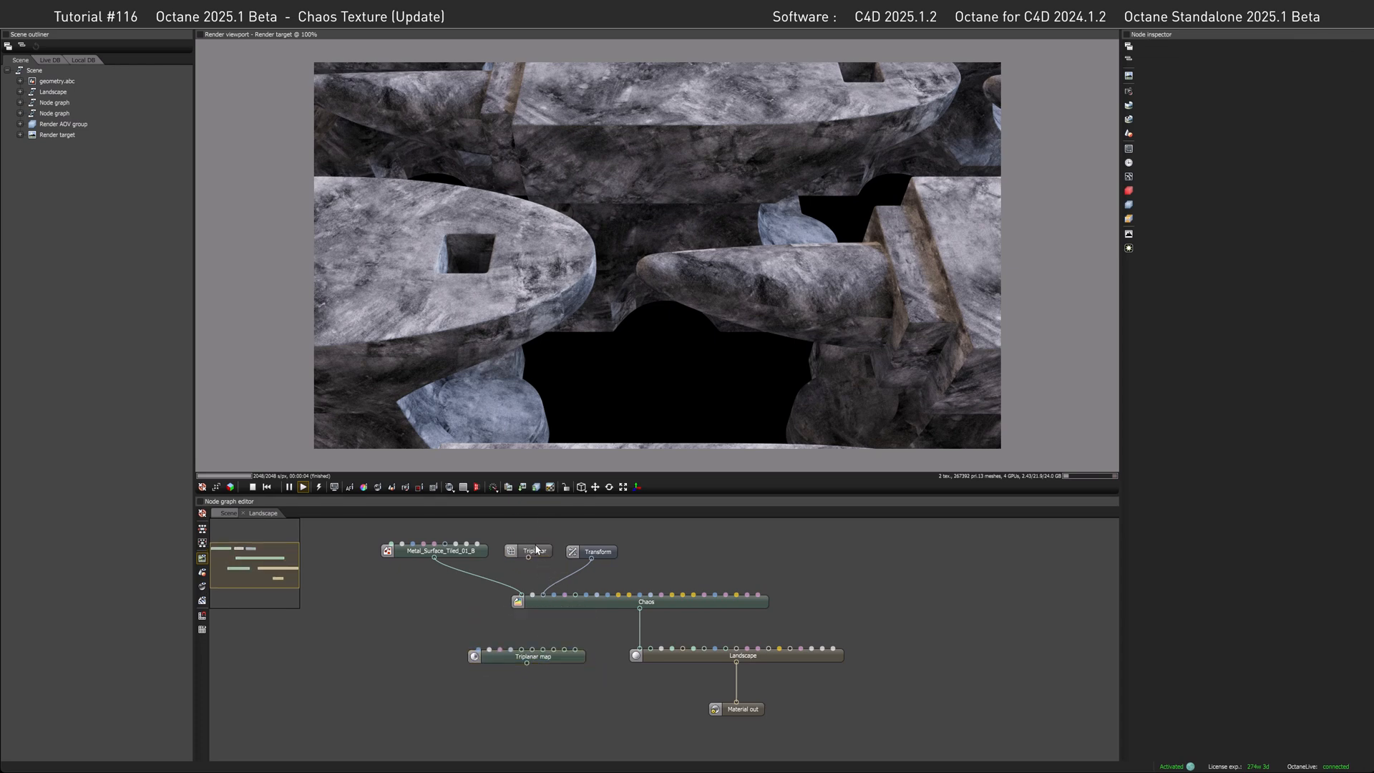
Step: Wire a Triplanar projection into the Chaos texture and route it through a Triplanar map to Landscape
{"action": "left_click", "coordinate": [529, 551]}
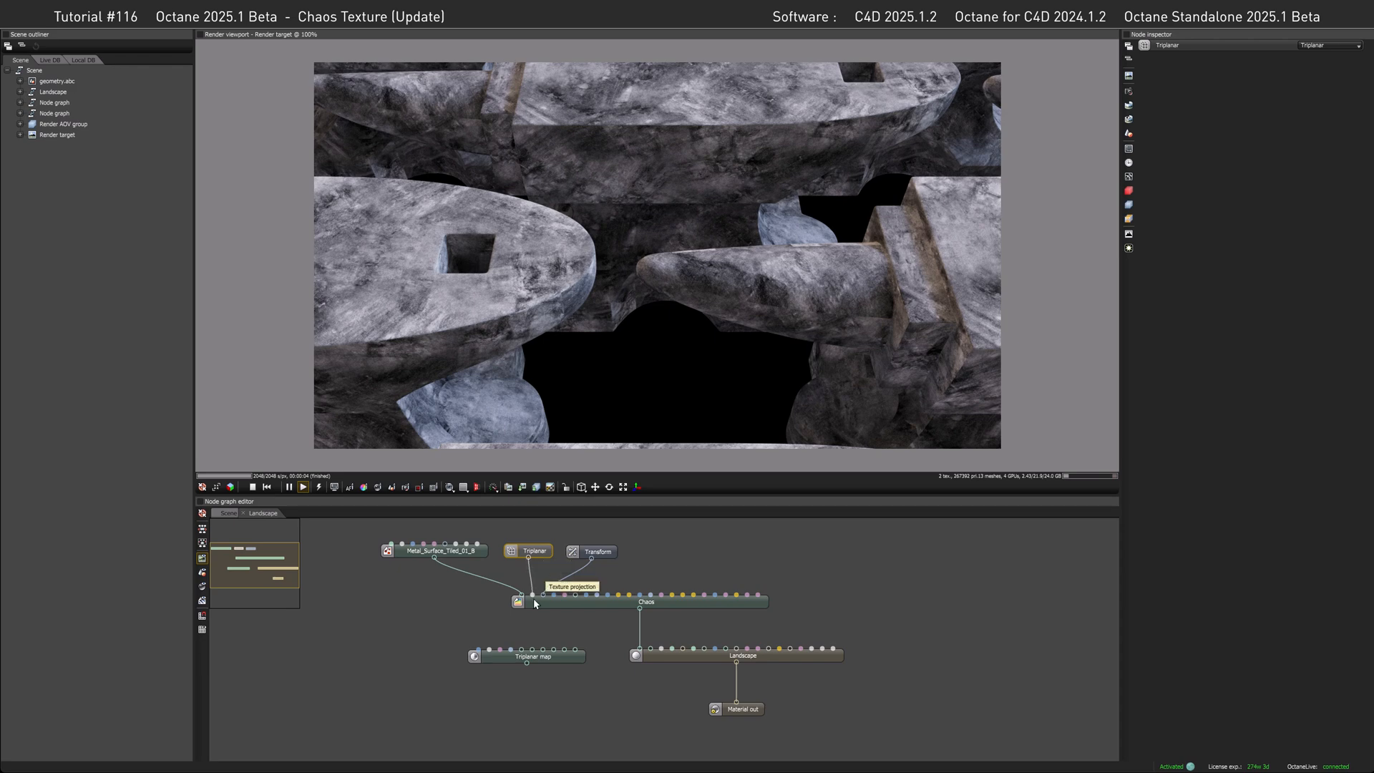
{"action": "left_click", "coordinate": [633, 629]}
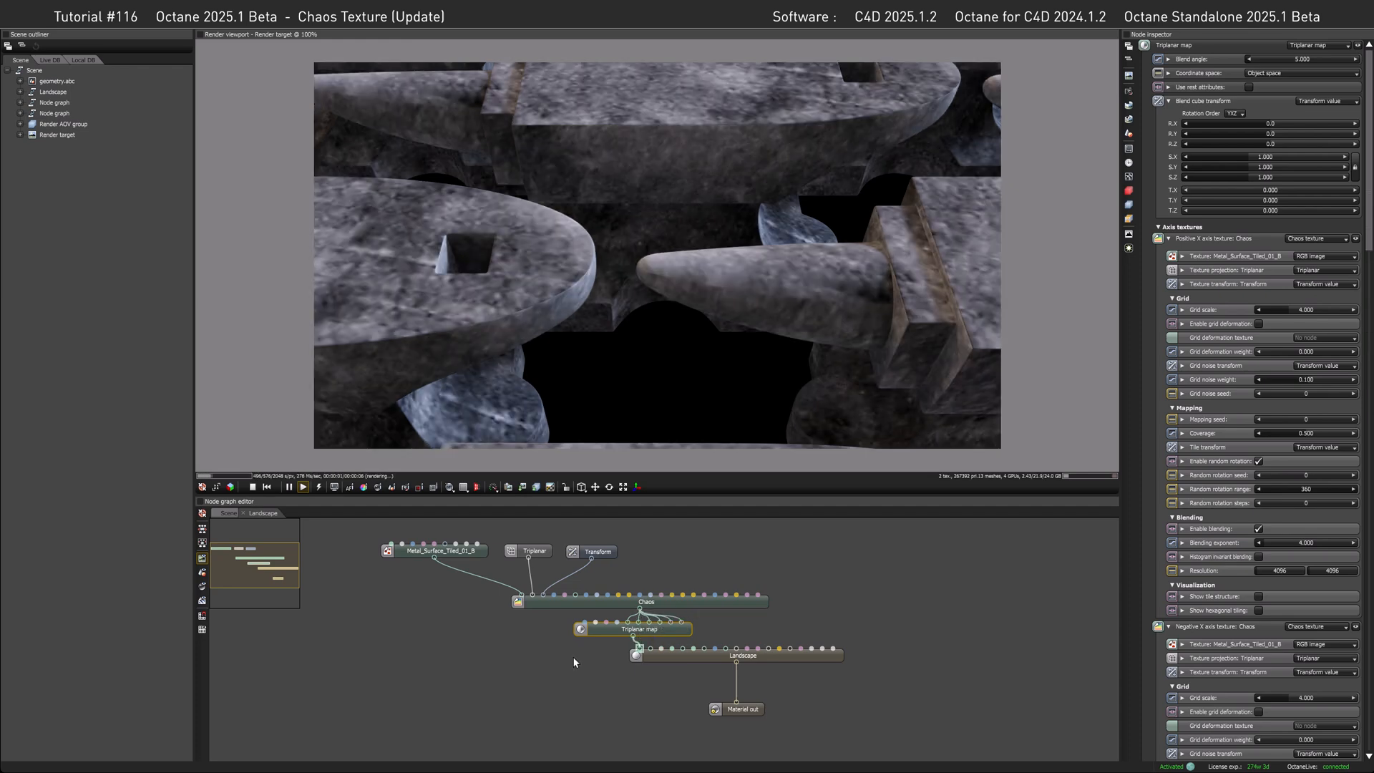
{"action": "left_click", "coordinate": [597, 550]}
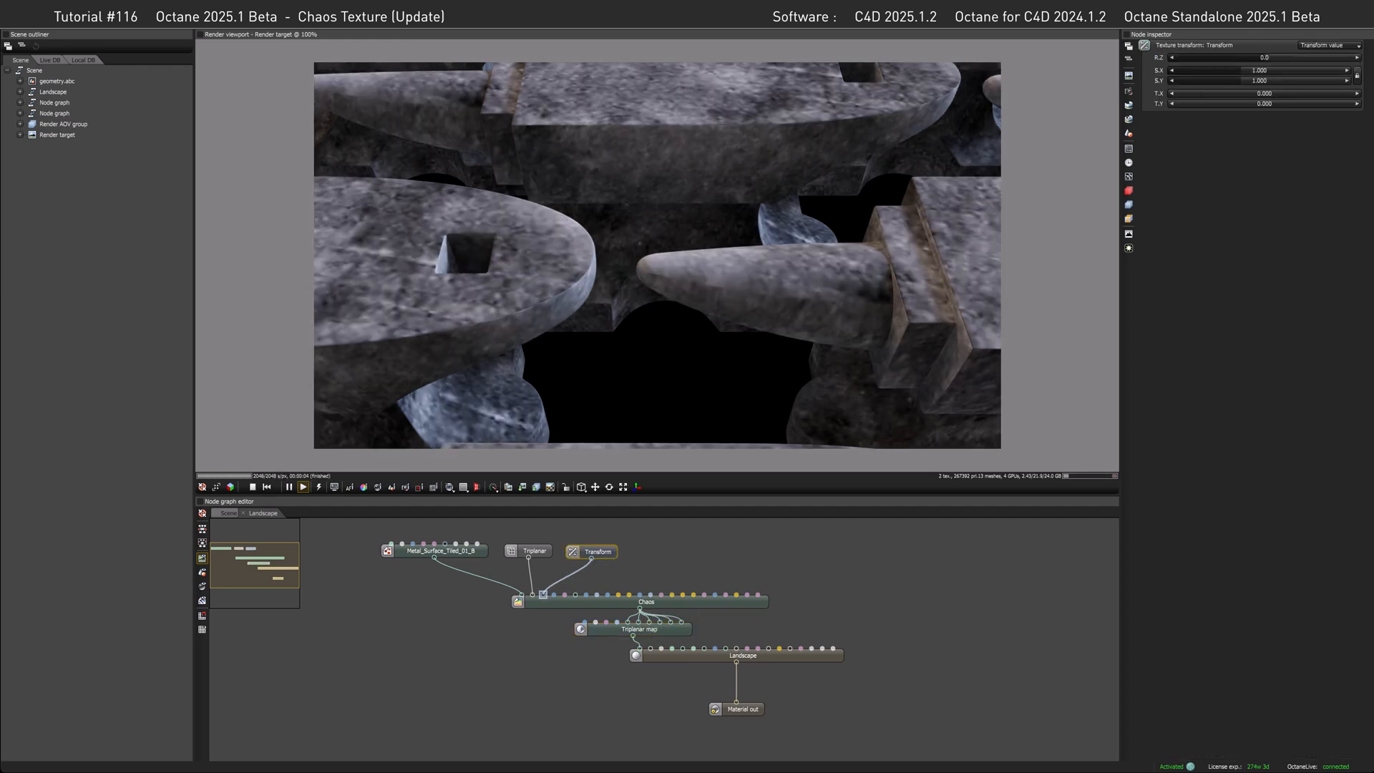
{"action": "left_click", "coordinate": [646, 630]}
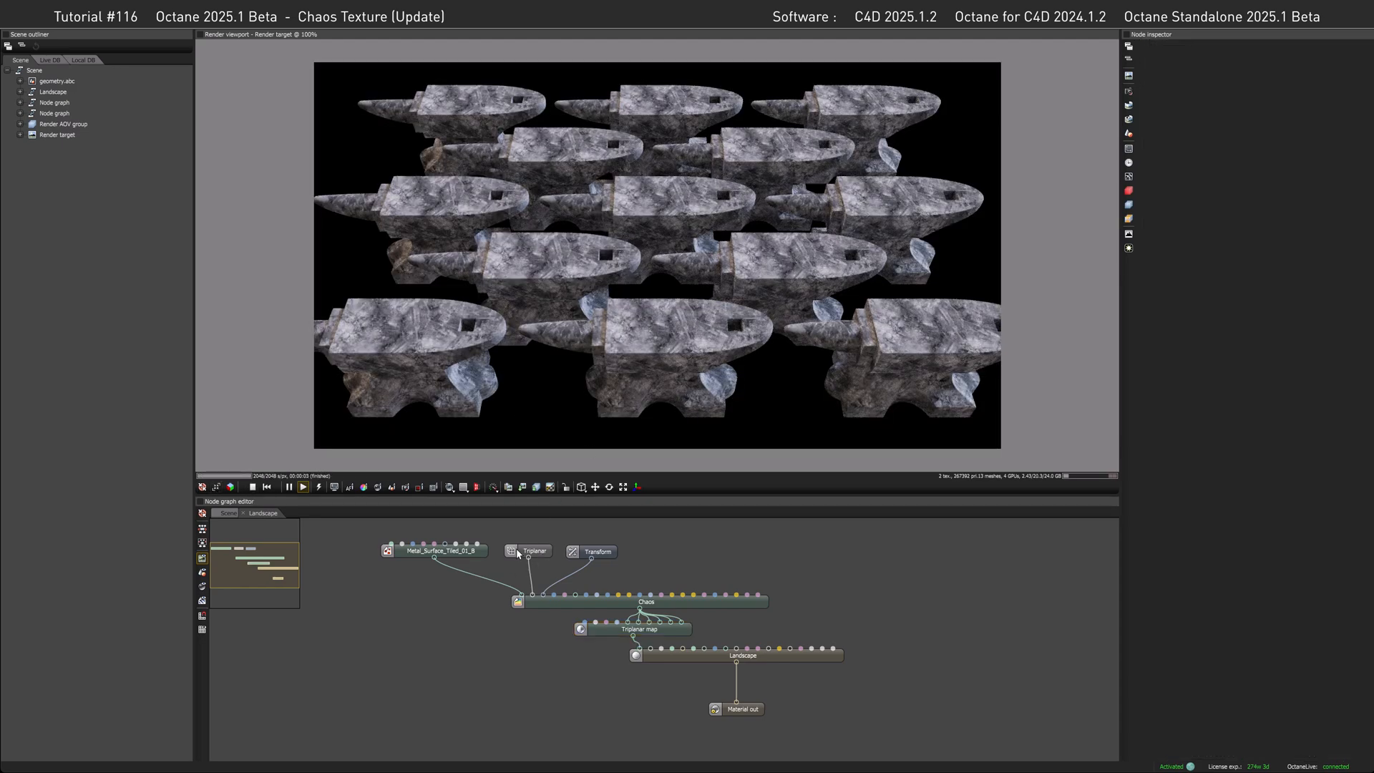
{"action": "mouse_move", "coordinate": [416, 632]}
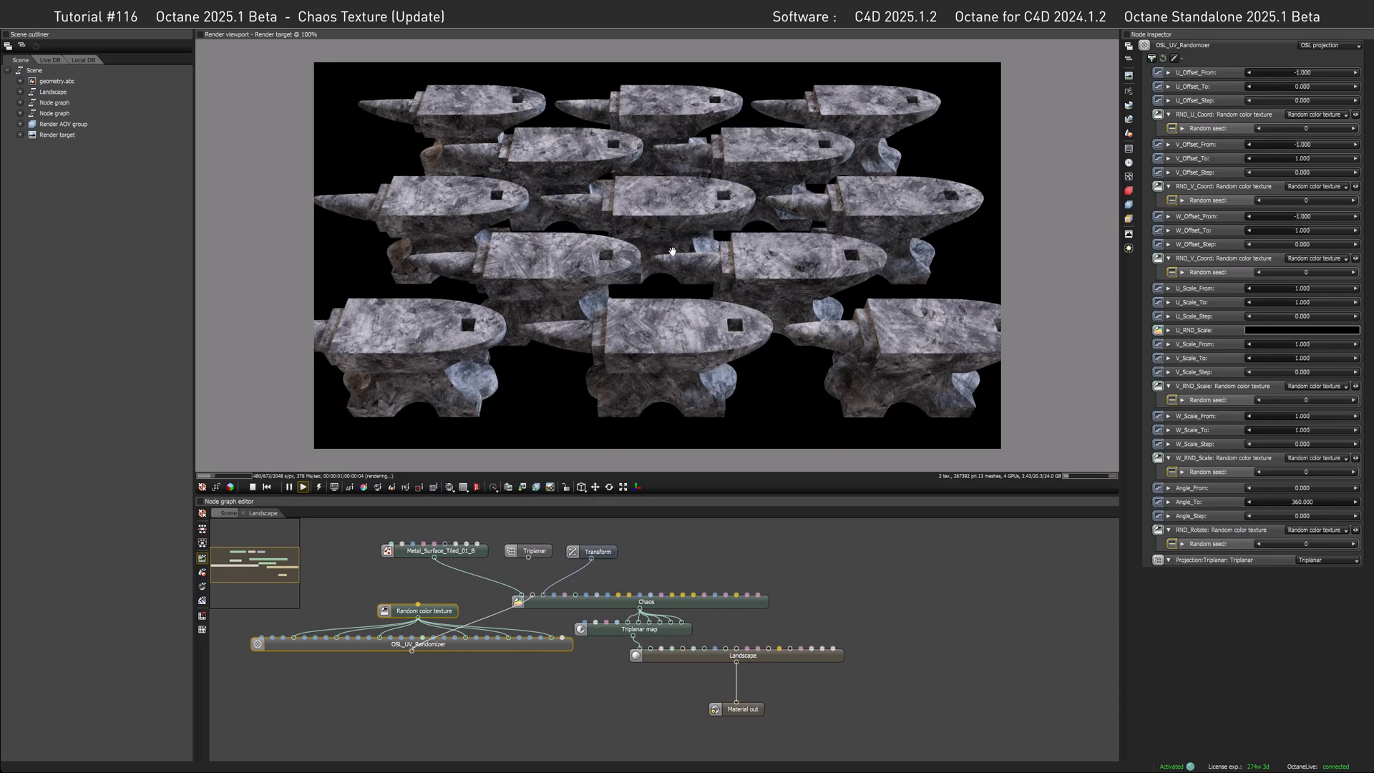
{"action": "mouse_move", "coordinate": [397, 593]}
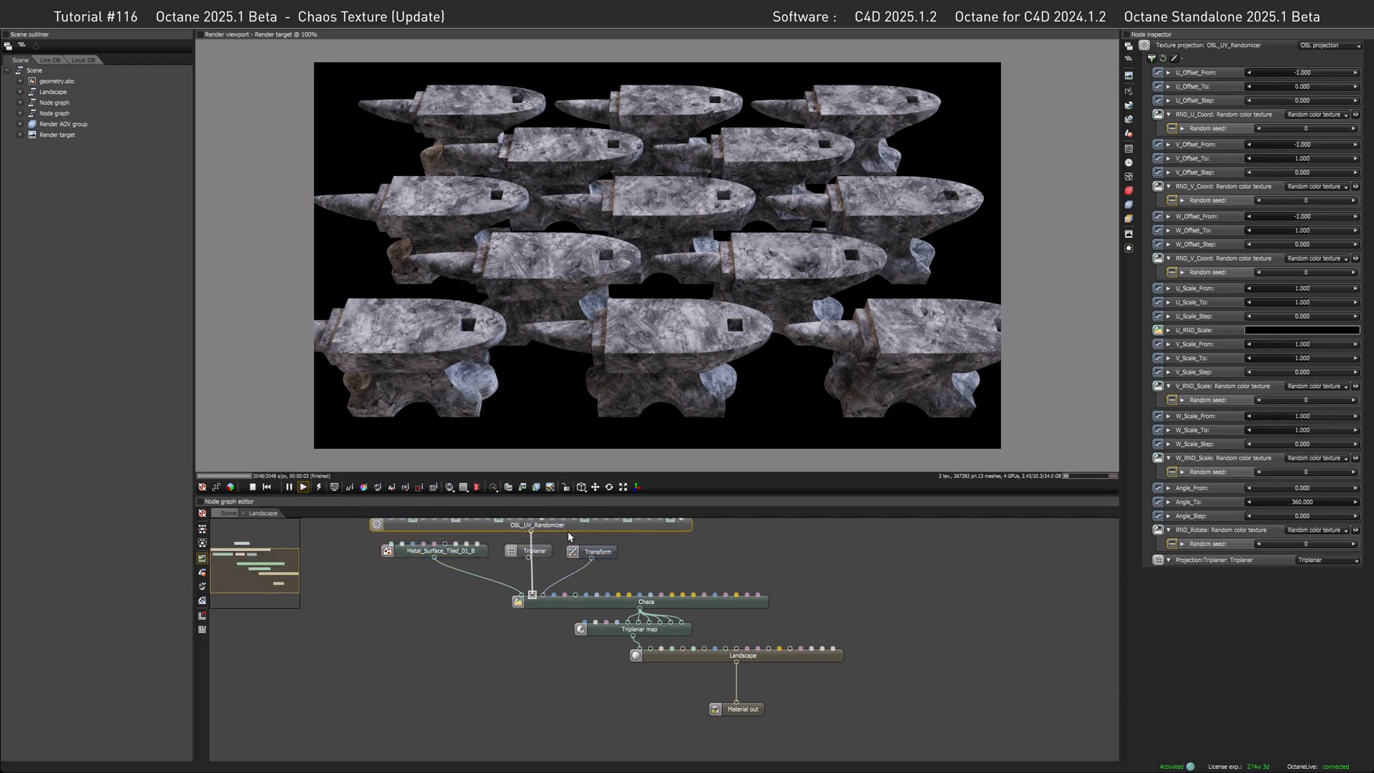
{"action": "mouse_move", "coordinate": [661, 568]}
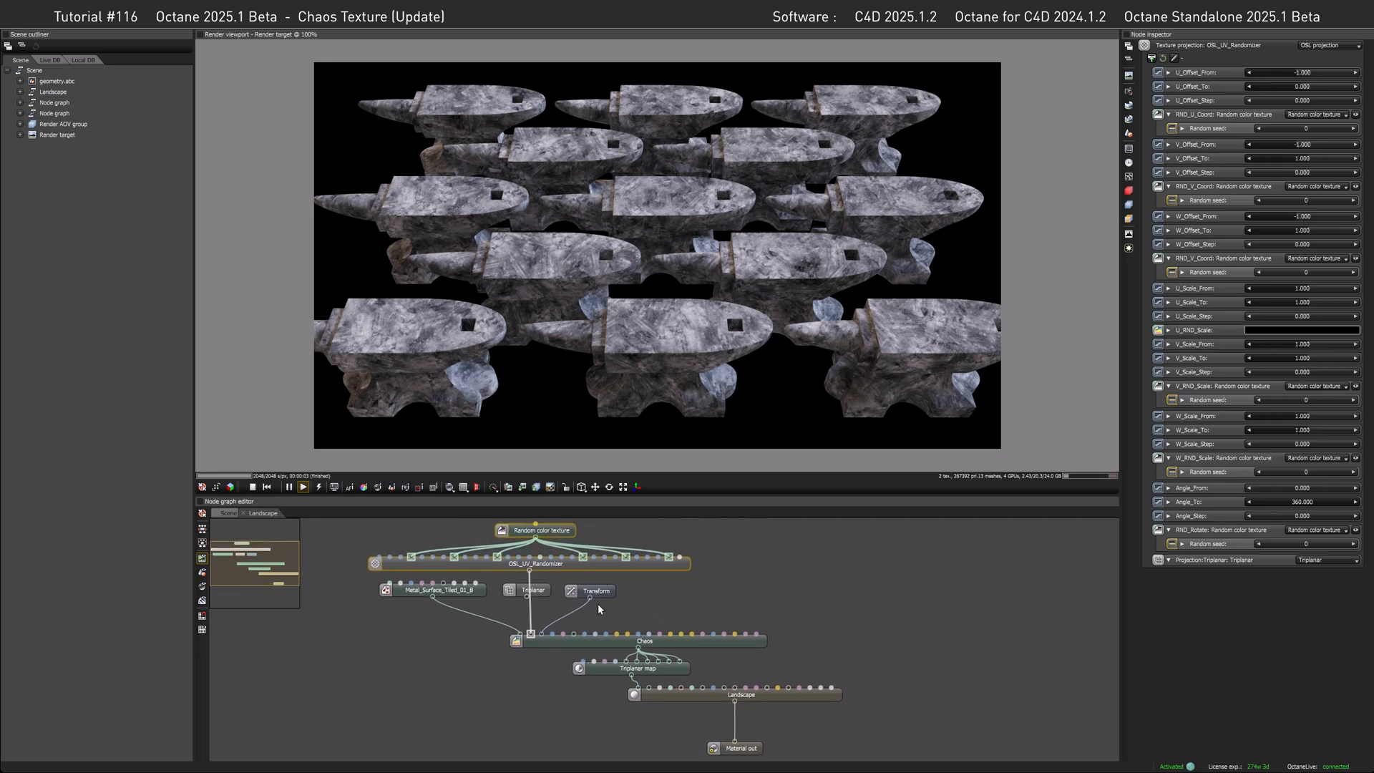
{"action": "mouse_move", "coordinate": [599, 610]}
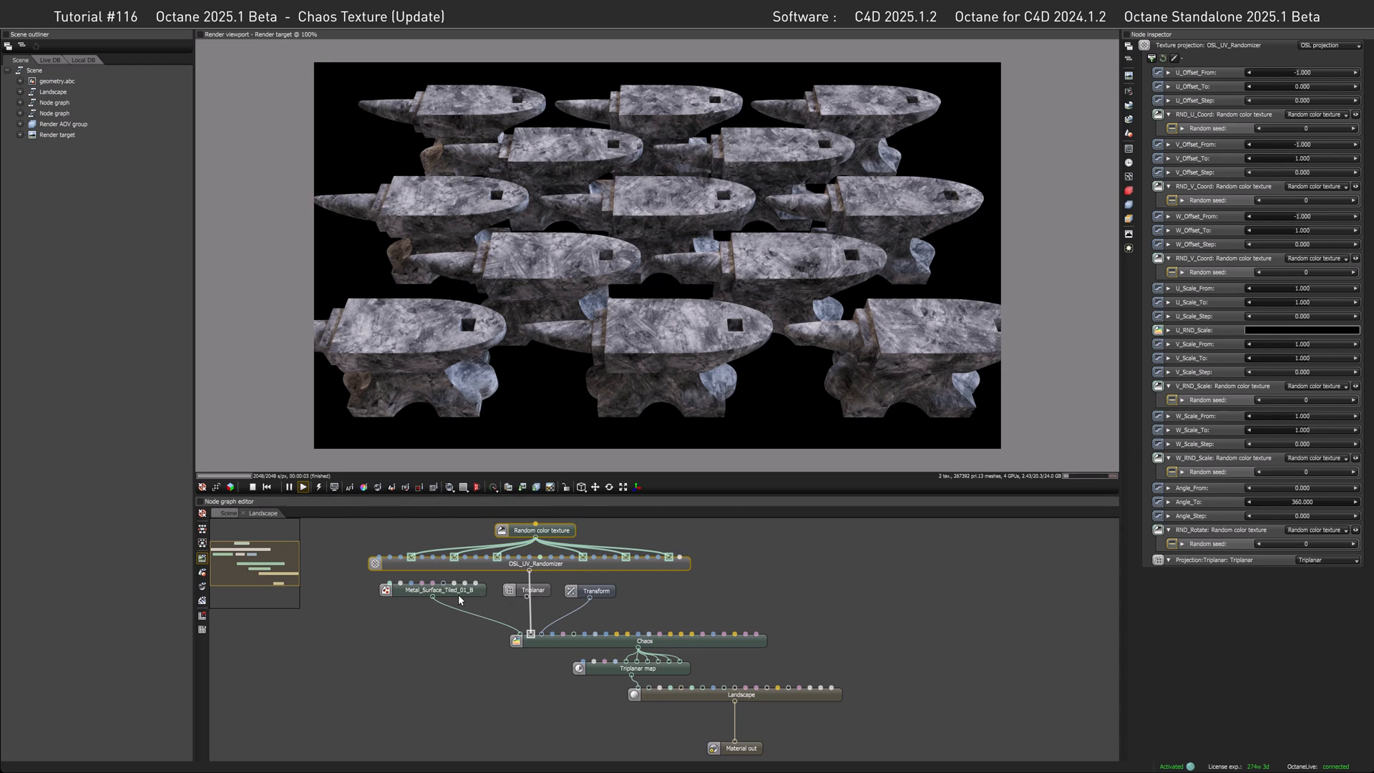
{"action": "mouse_move", "coordinate": [655, 330]}
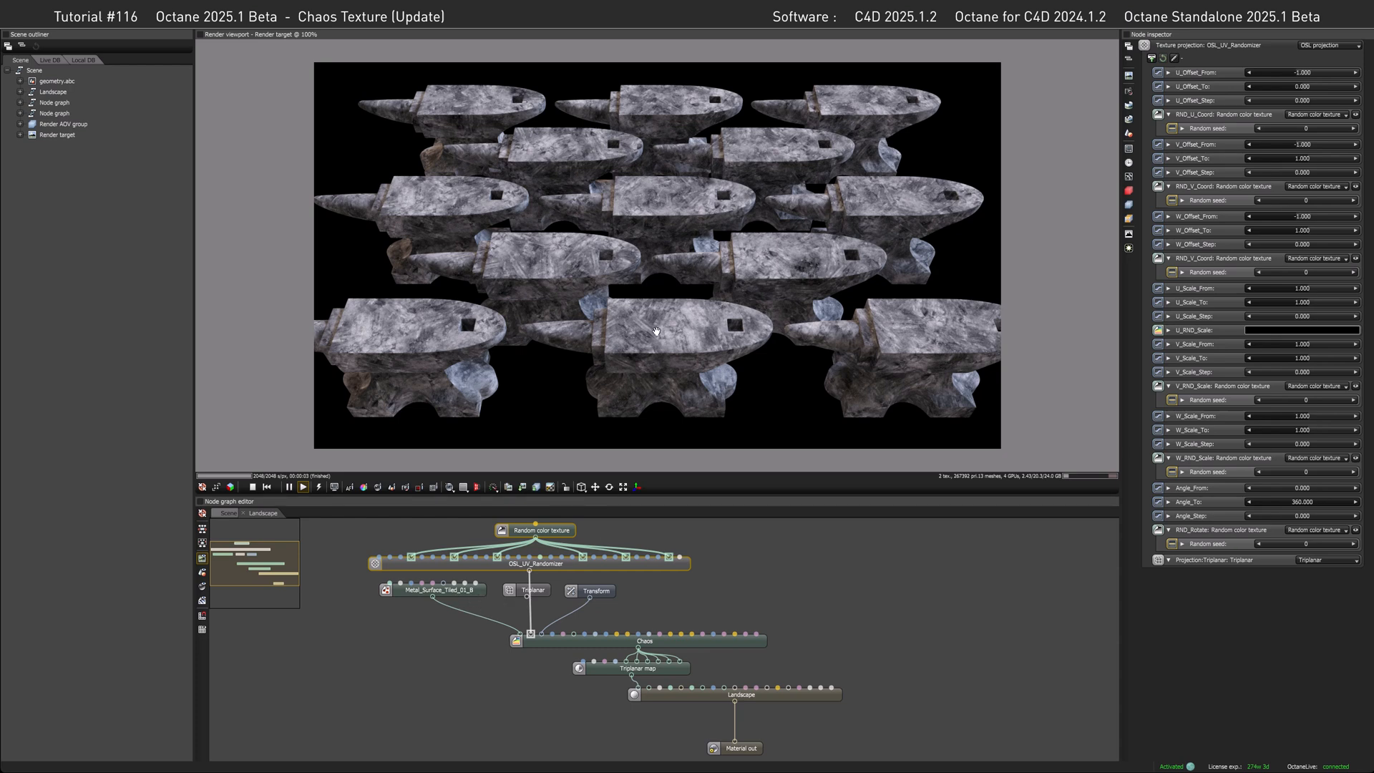
{"action": "mouse_move", "coordinate": [694, 299]}
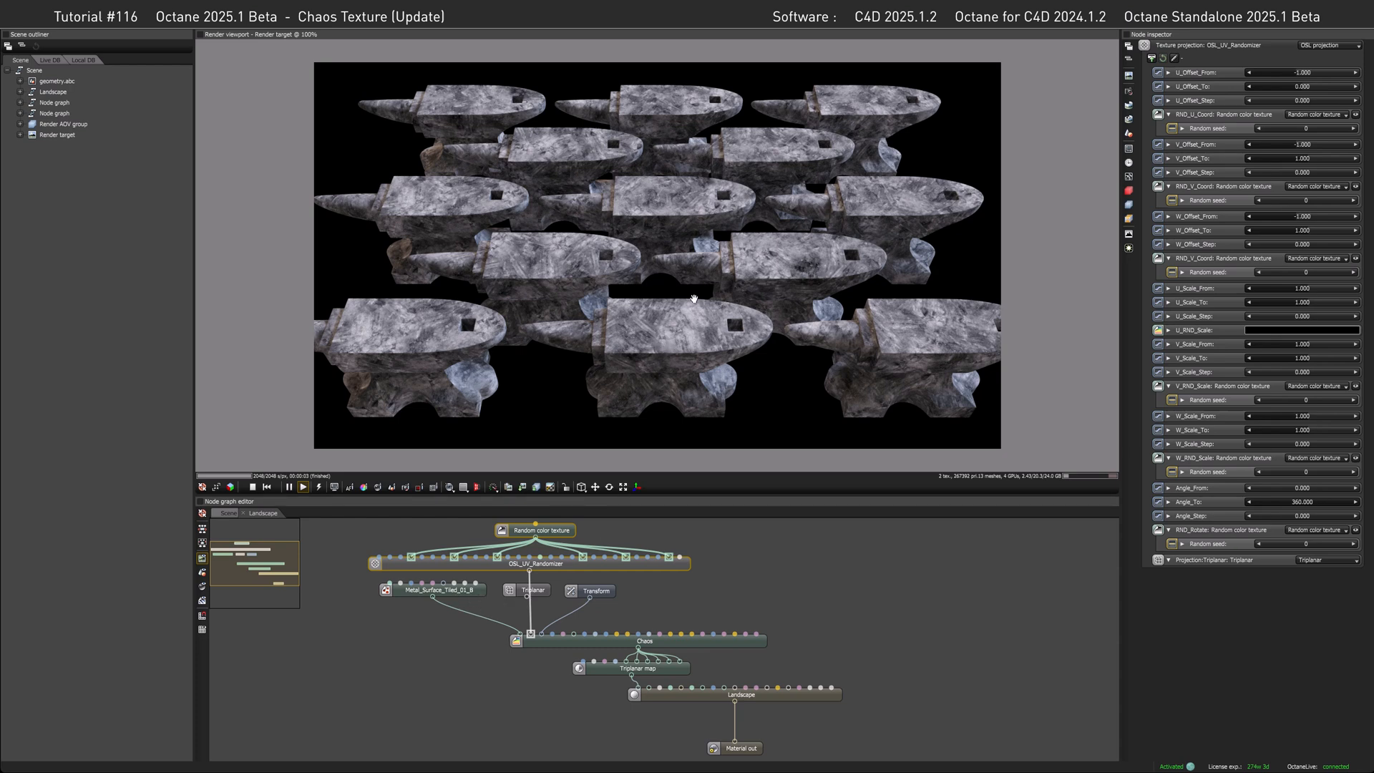
{"action": "mouse_move", "coordinate": [776, 259]}
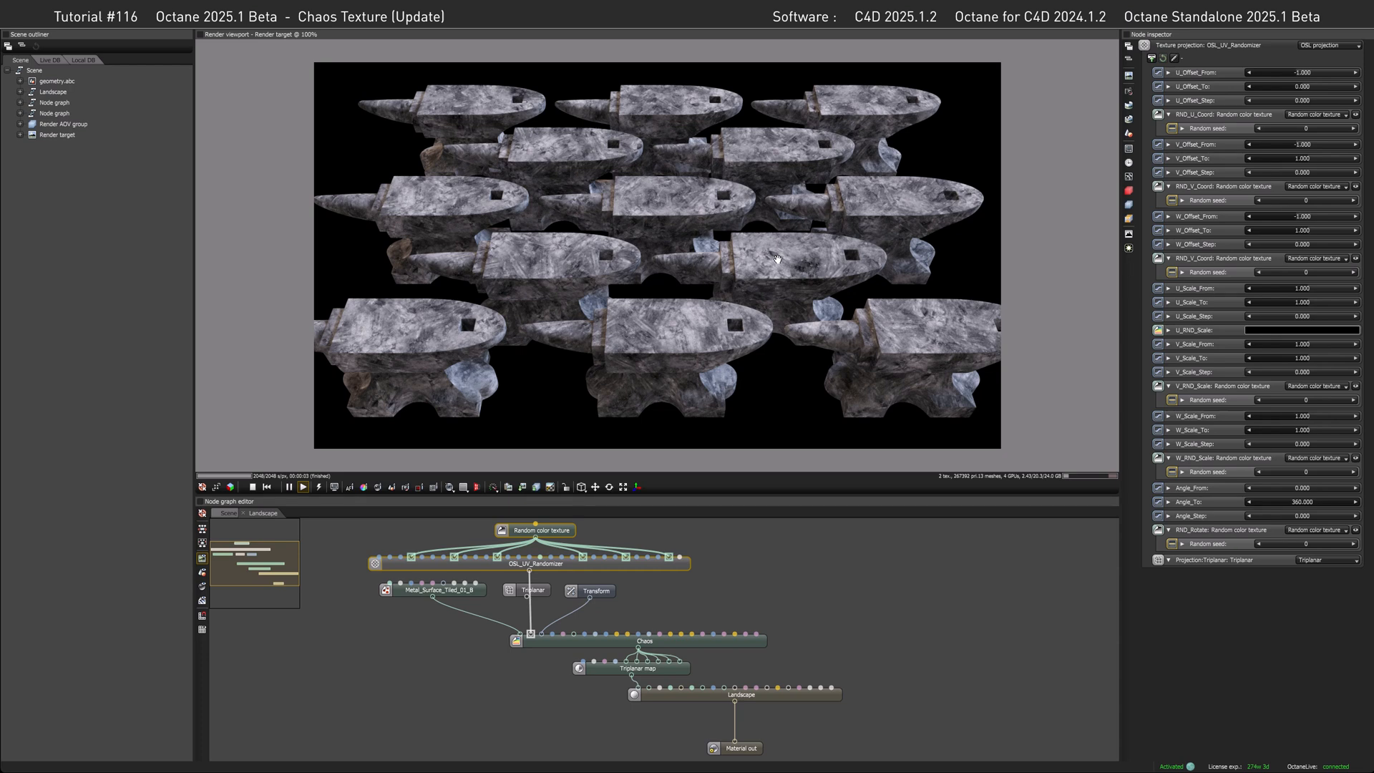
{"action": "mouse_move", "coordinate": [773, 314]}
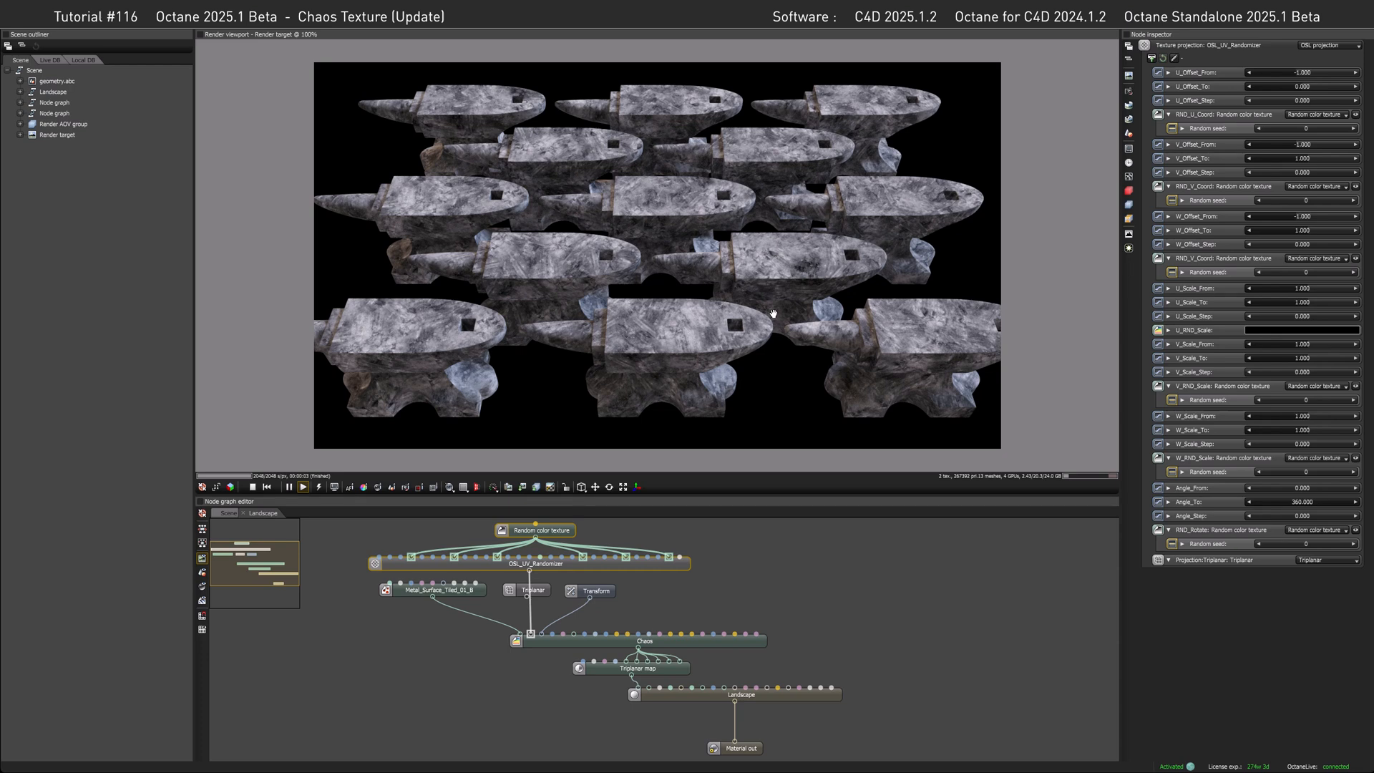
{"action": "mouse_move", "coordinate": [582, 243]}
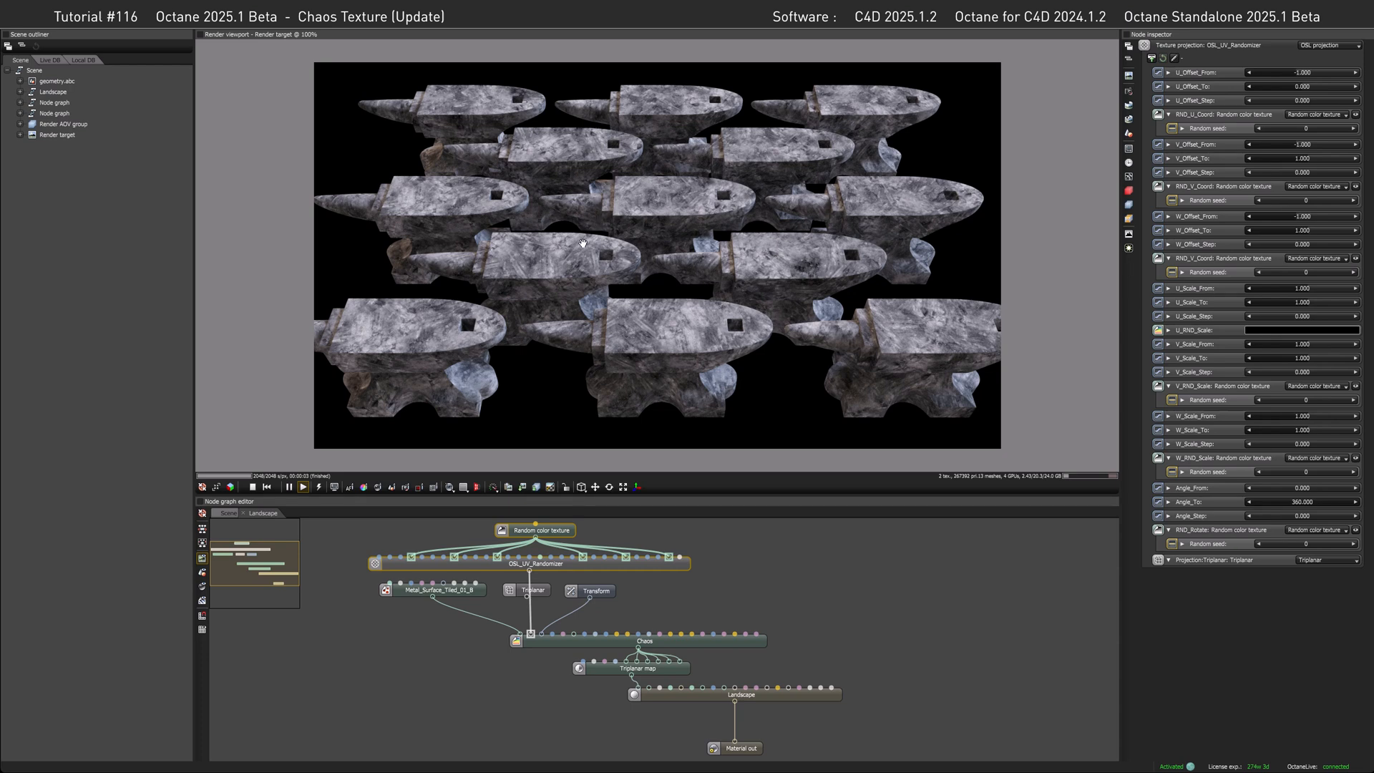
{"action": "mouse_move", "coordinate": [579, 252]}
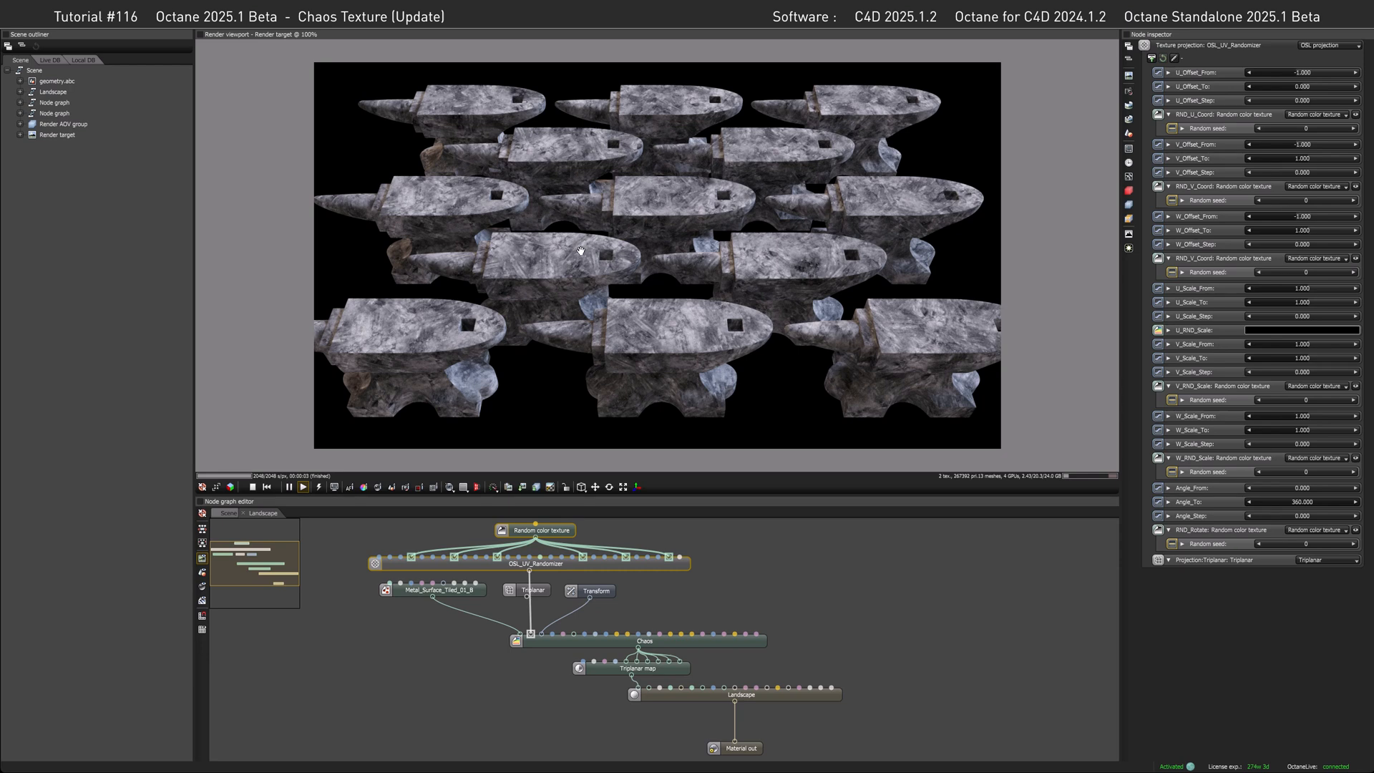
{"action": "mouse_move", "coordinate": [581, 267]}
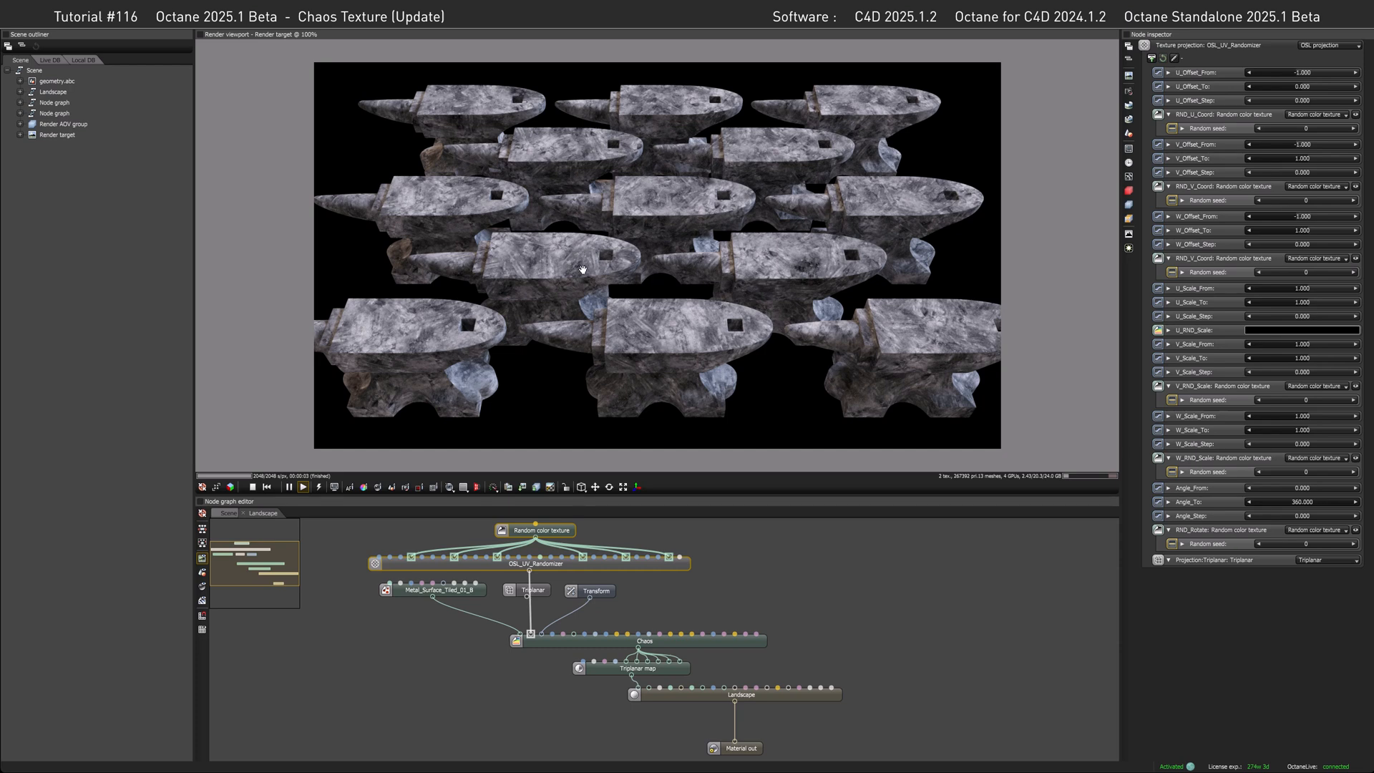
{"action": "mouse_move", "coordinate": [763, 263]}
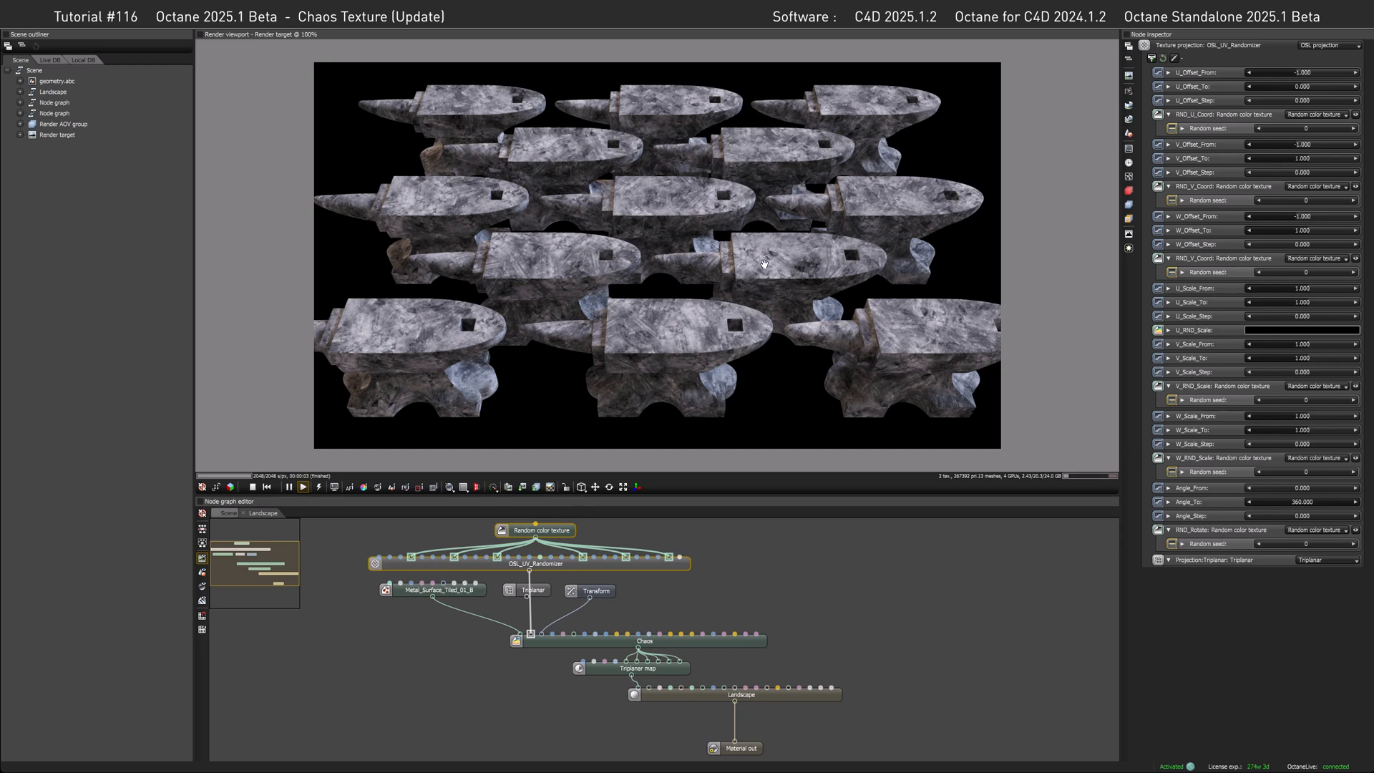
{"action": "mouse_move", "coordinate": [690, 194]}
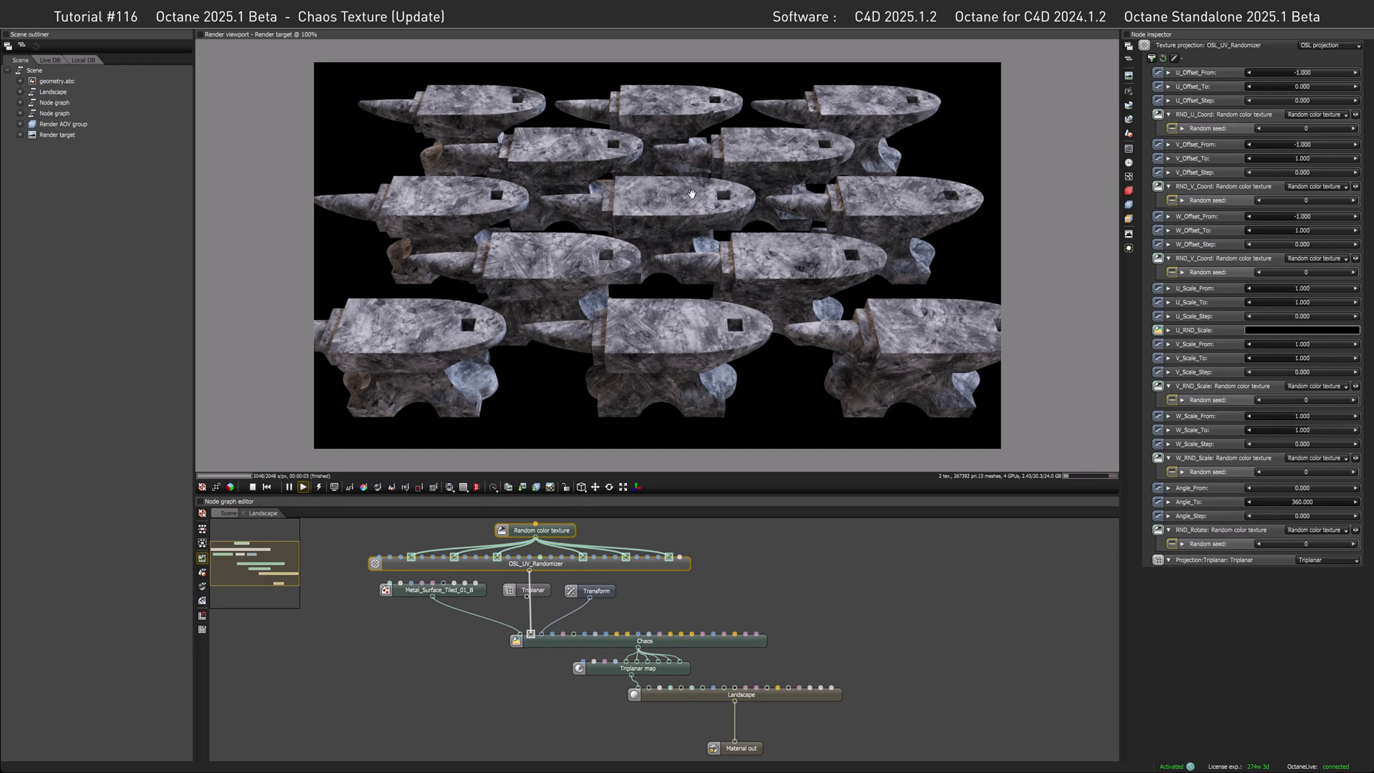
{"action": "mouse_move", "coordinate": [670, 190]}
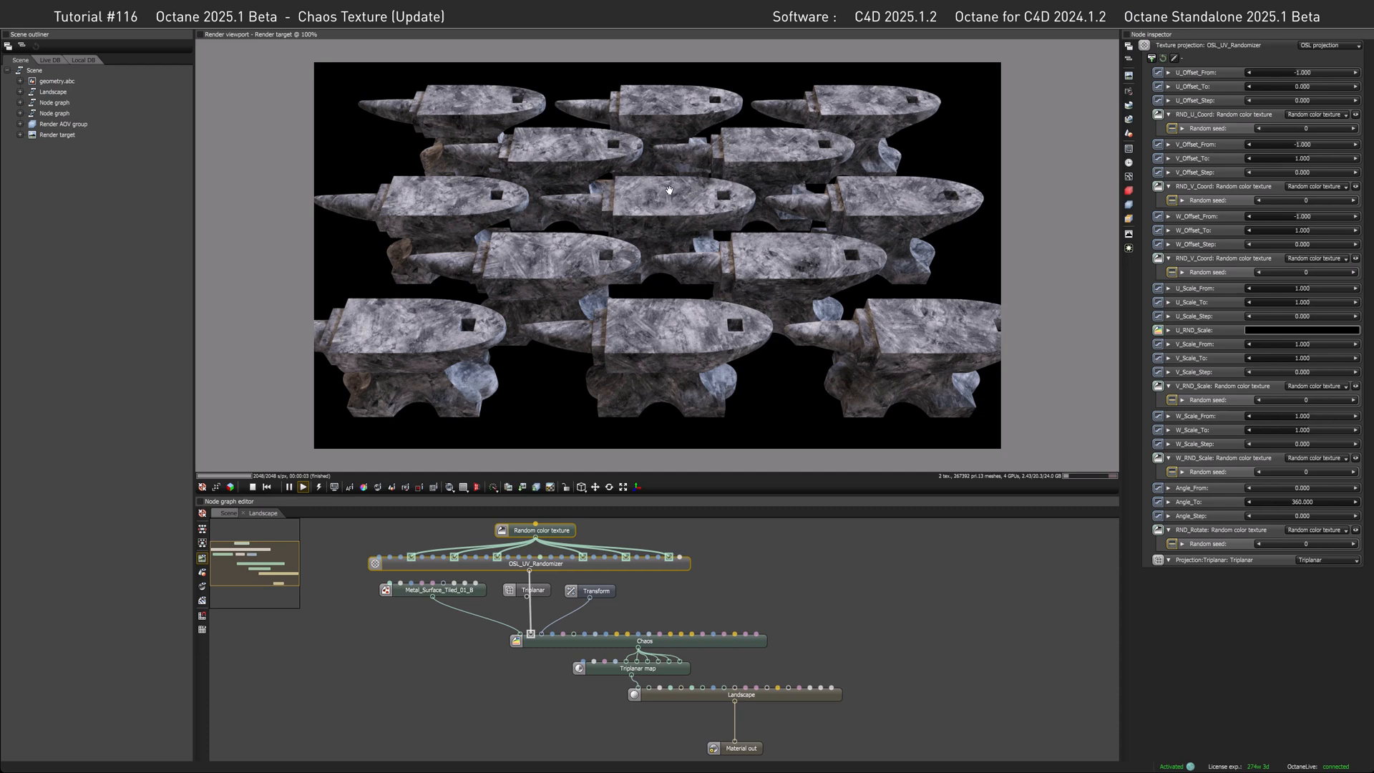
{"action": "mouse_move", "coordinate": [659, 218]}
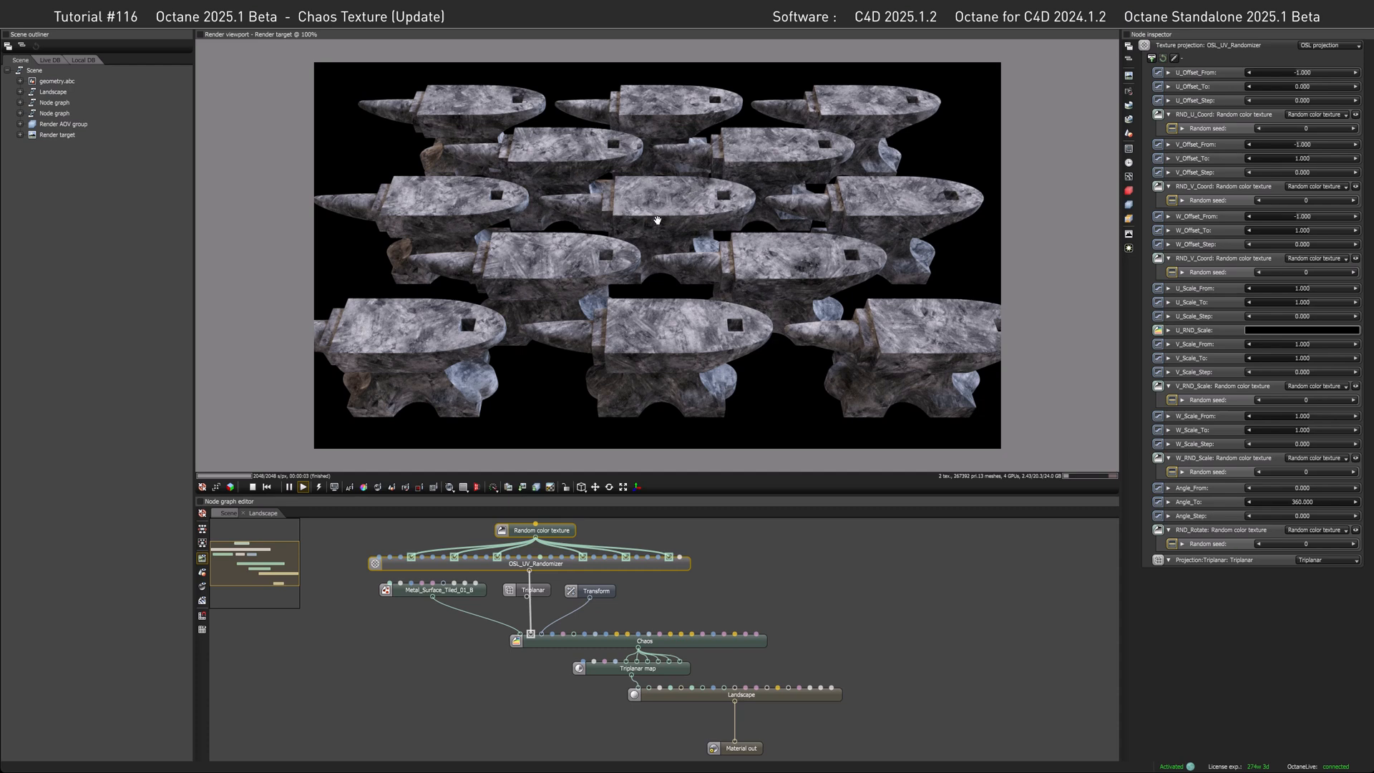